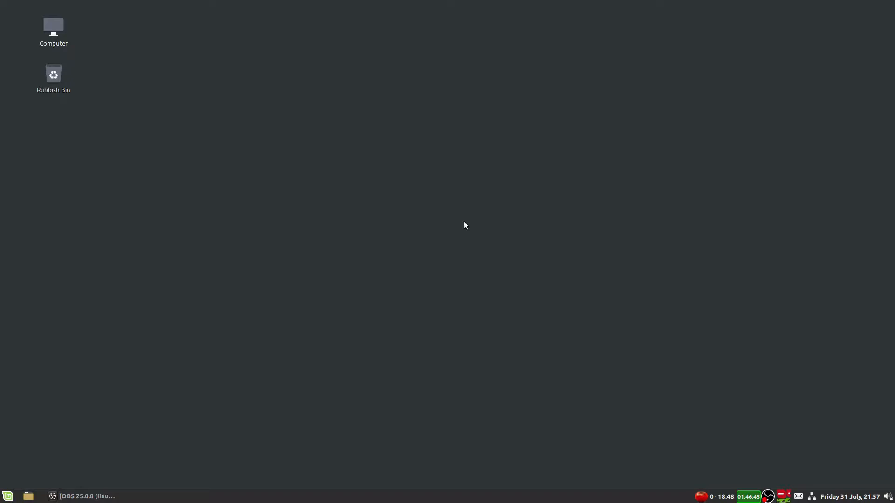
mouse_move(884, 105)
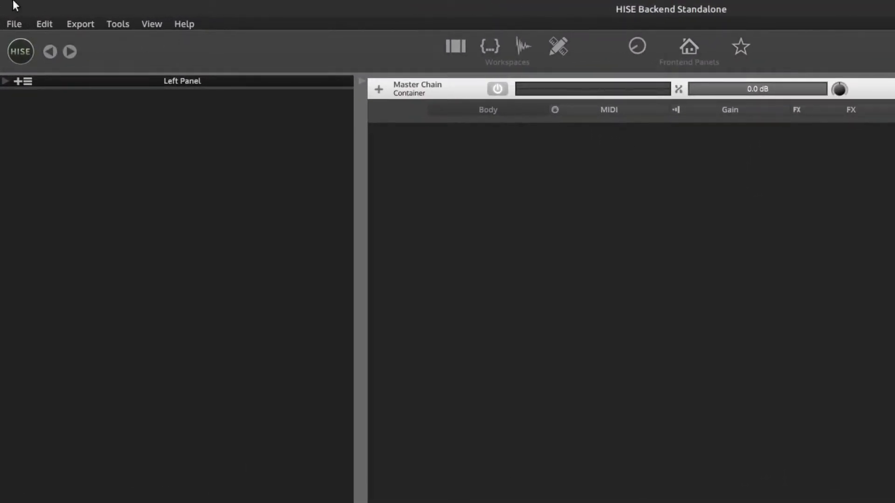
mouse_move(199, 54)
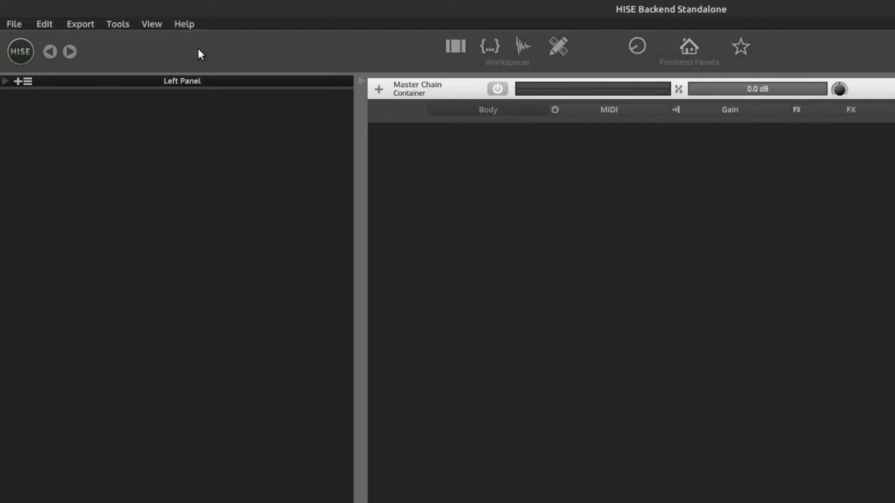
mouse_move(20, 52)
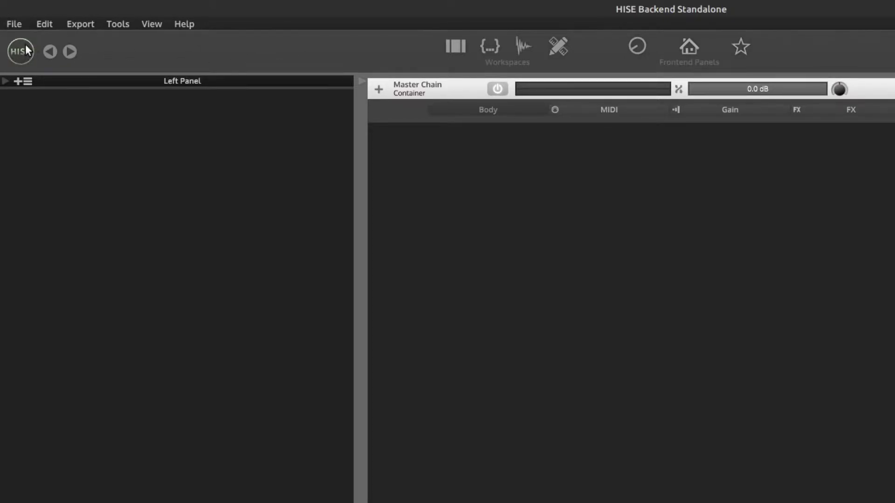
left_click(21, 50)
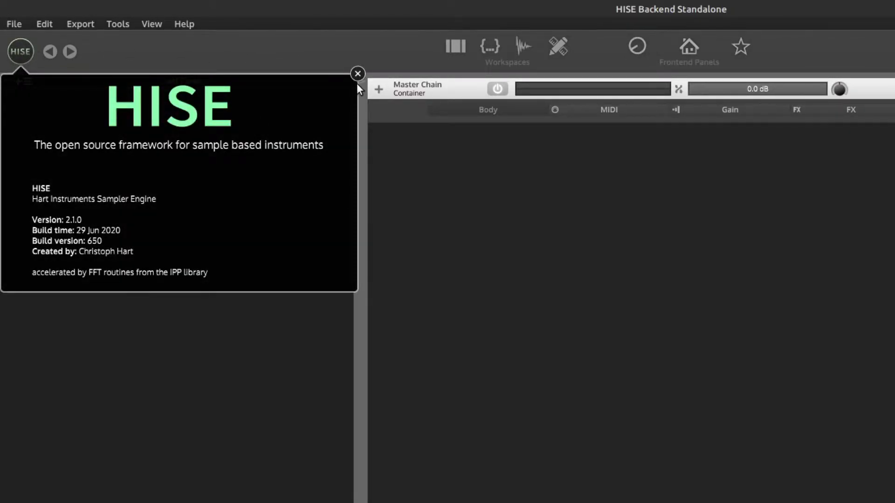
left_click(358, 75)
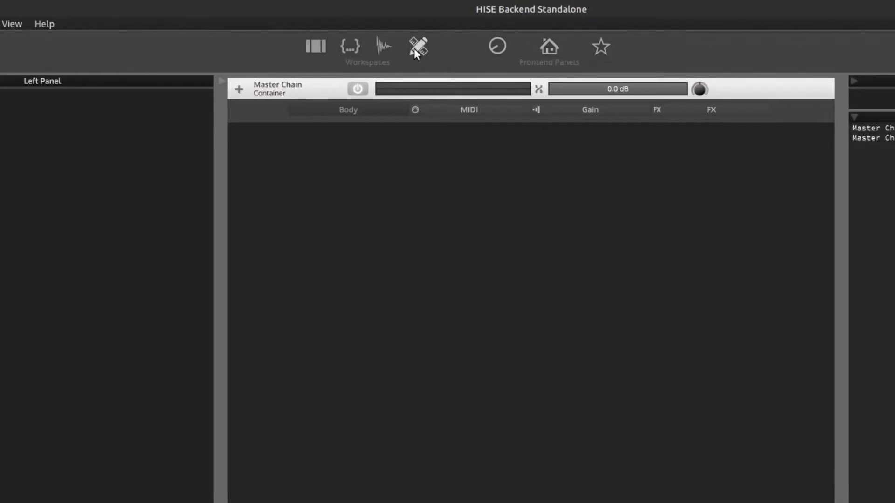
mouse_move(522, 57)
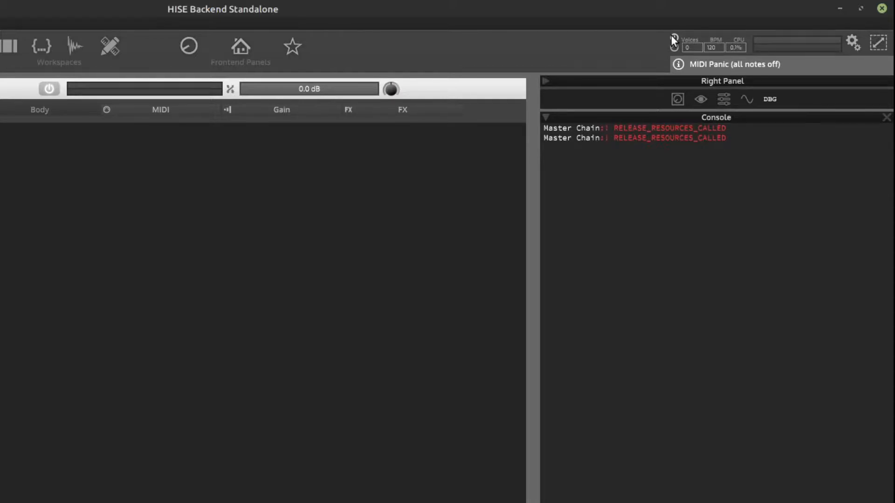
mouse_move(676, 55)
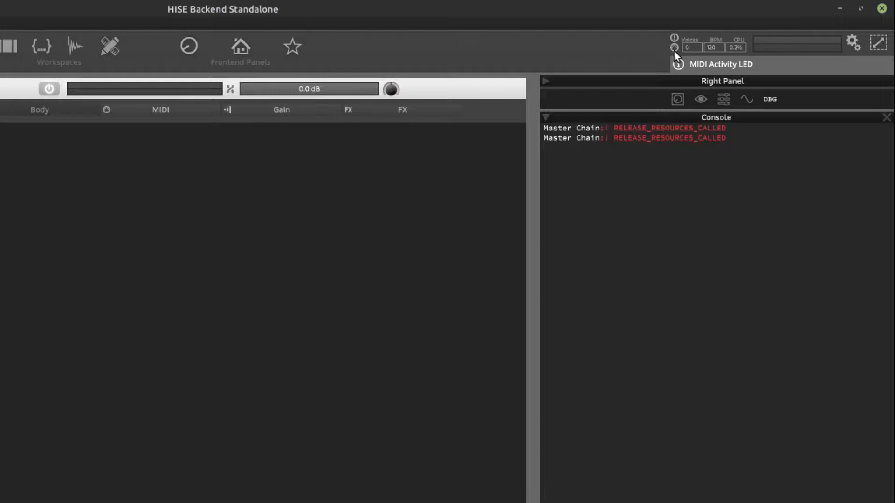
mouse_move(828, 22)
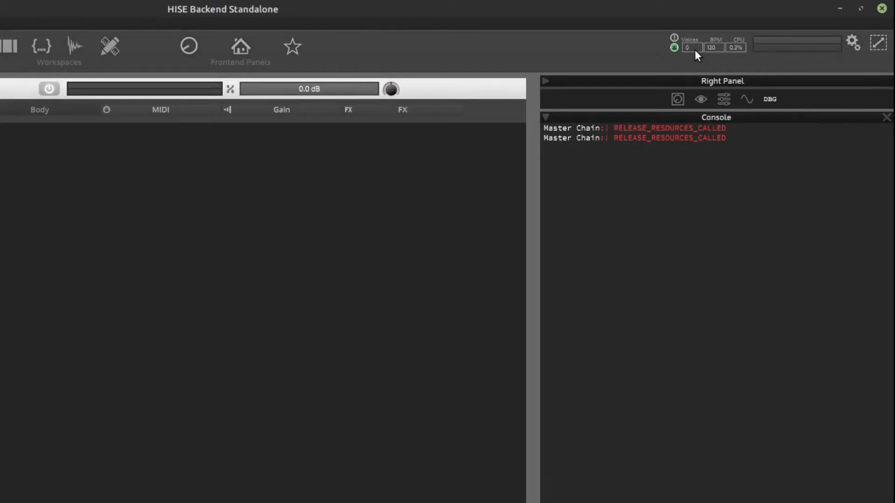
mouse_move(694, 47)
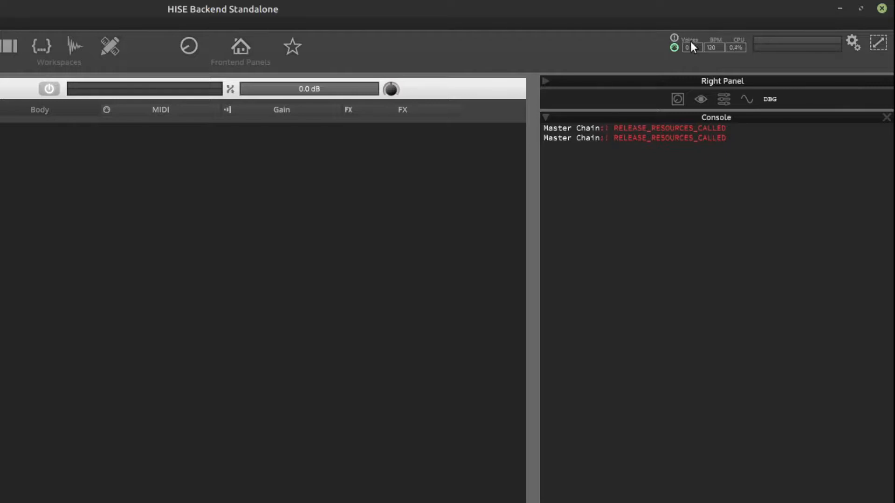
mouse_move(734, 48)
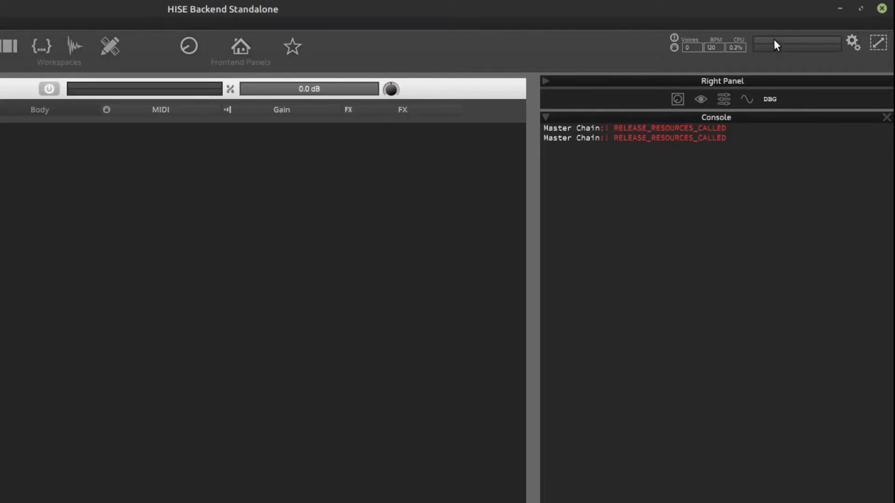
mouse_move(796, 44)
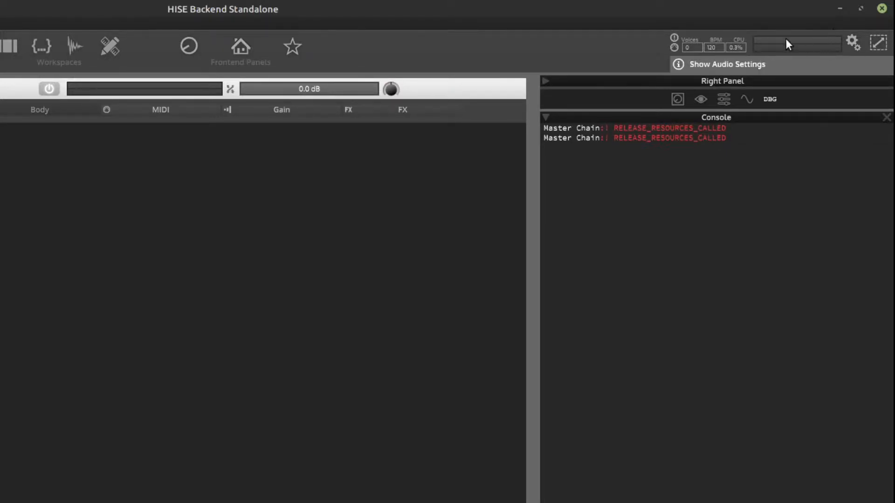
mouse_move(800, 52)
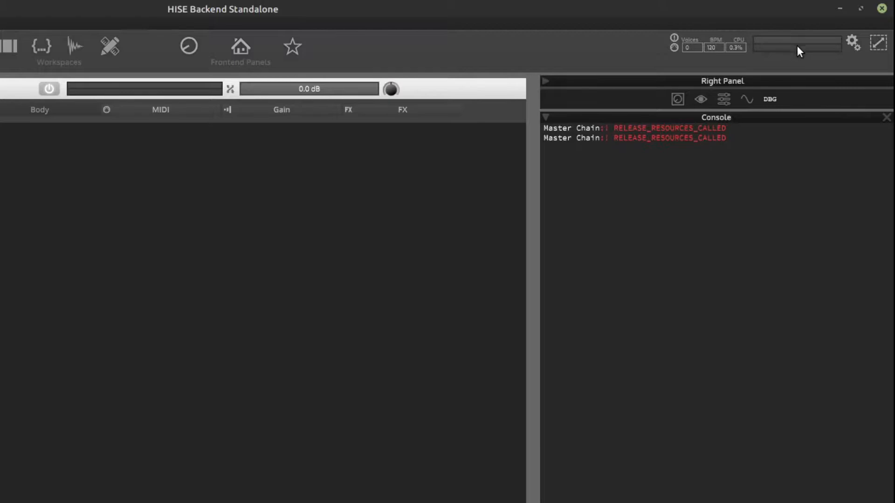
mouse_move(855, 43)
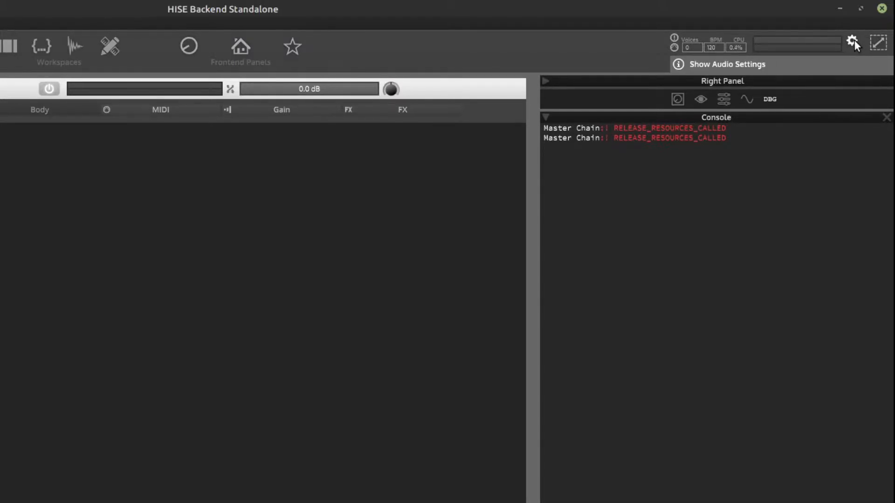
left_click(853, 43)
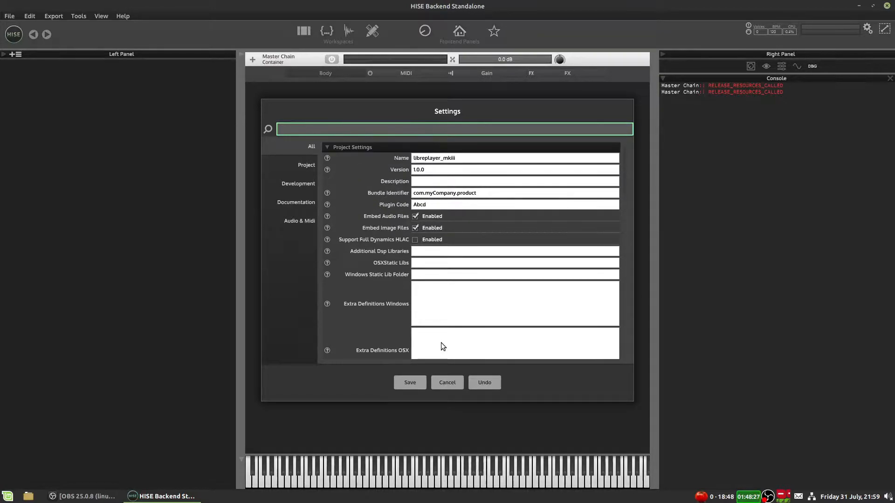
left_click(10, 16)
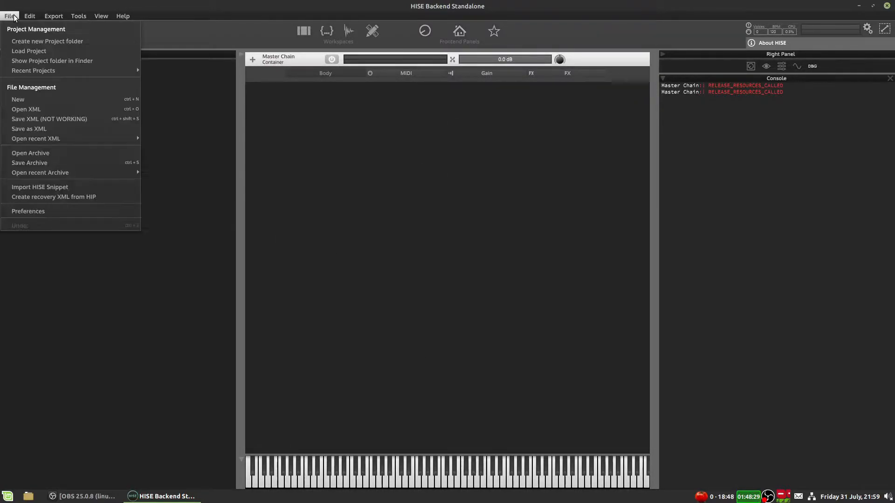
mouse_move(28, 212)
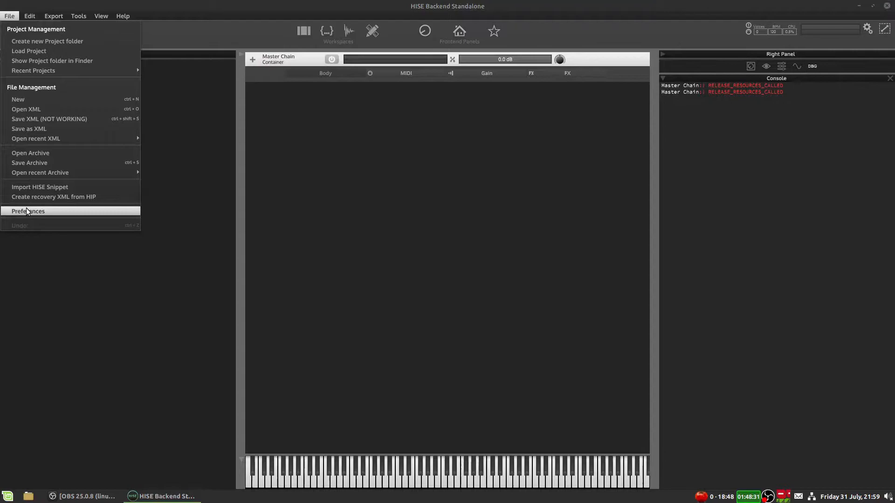
left_click(28, 211)
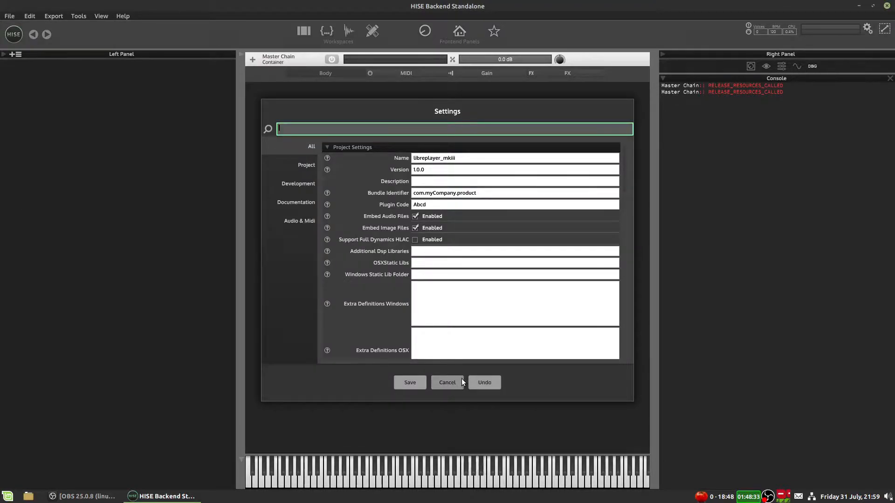
left_click(447, 382)
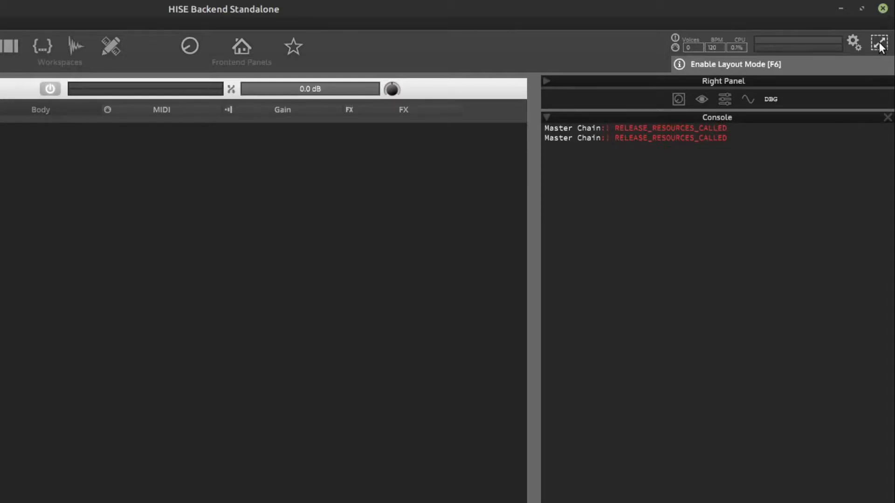
mouse_move(147, 215)
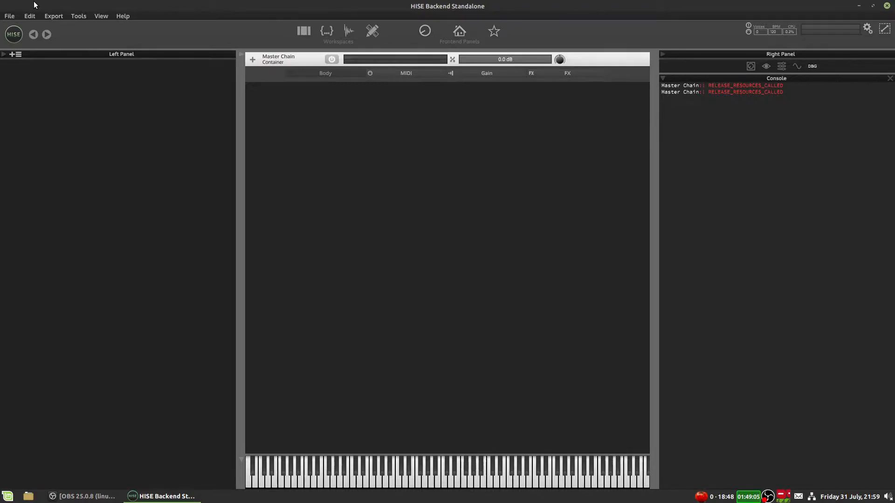
Step: Load the libreplayer_mkiii preset from the File menu so its module tree and console log appear
left_click(9, 16)
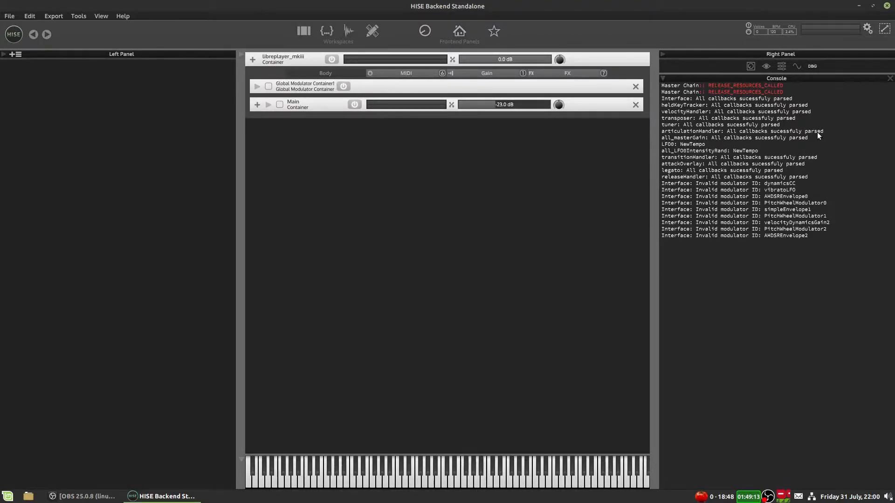
mouse_move(752, 65)
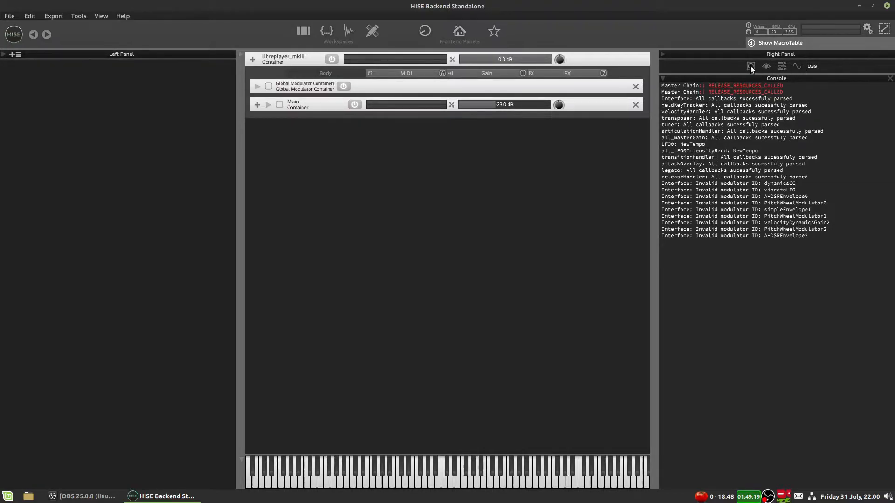
mouse_move(767, 66)
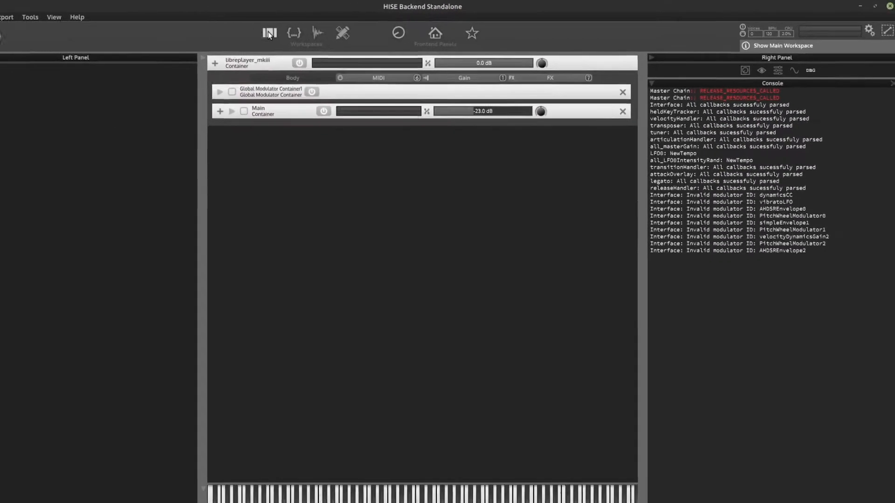
Step: Visit the sampler workspace, select a sample zone, then switch to the empty custom workspace
left_click(327, 32)
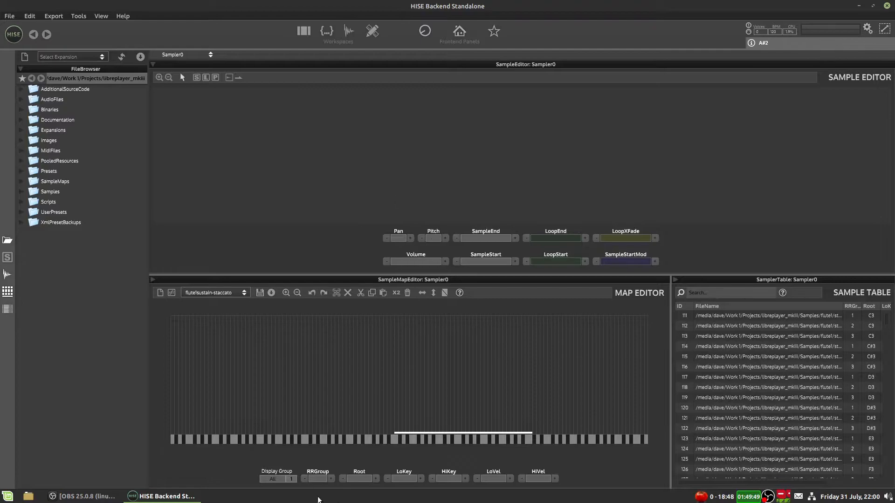
left_click(411, 435)
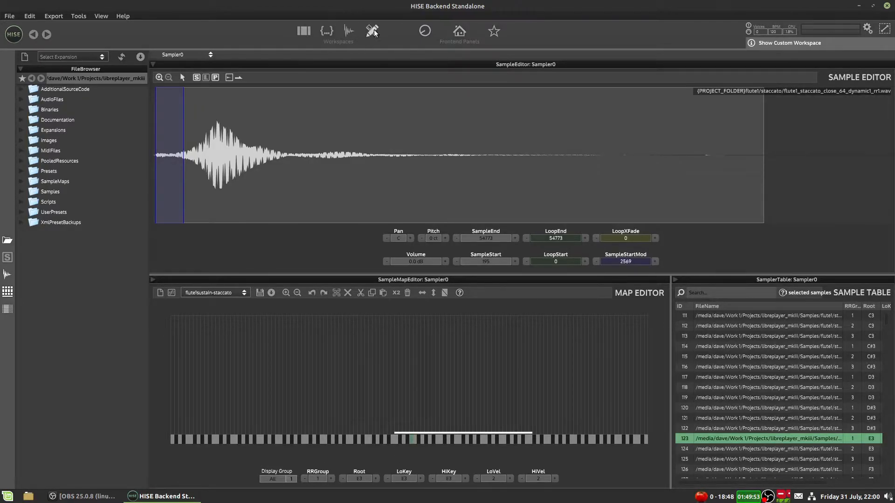
left_click(372, 30)
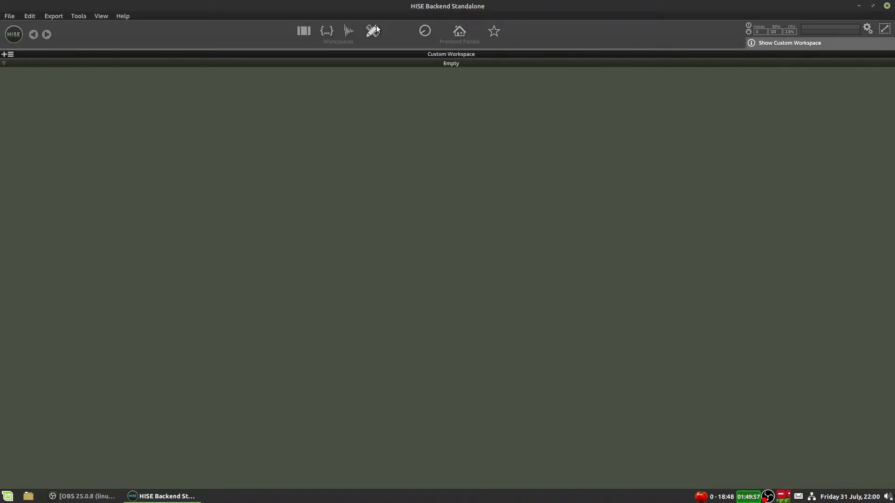
mouse_move(458, 31)
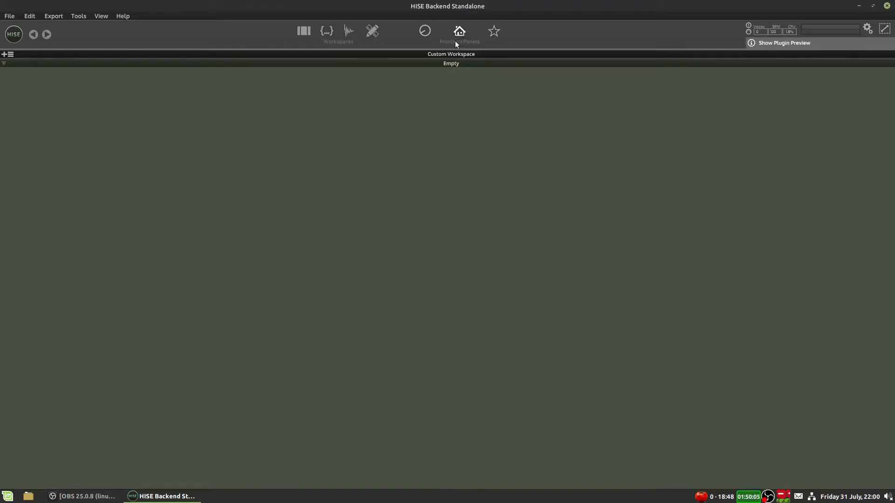
Step: Briefly show the interface preview, macro controls and preset browser popouts, then close them
left_click(785, 42)
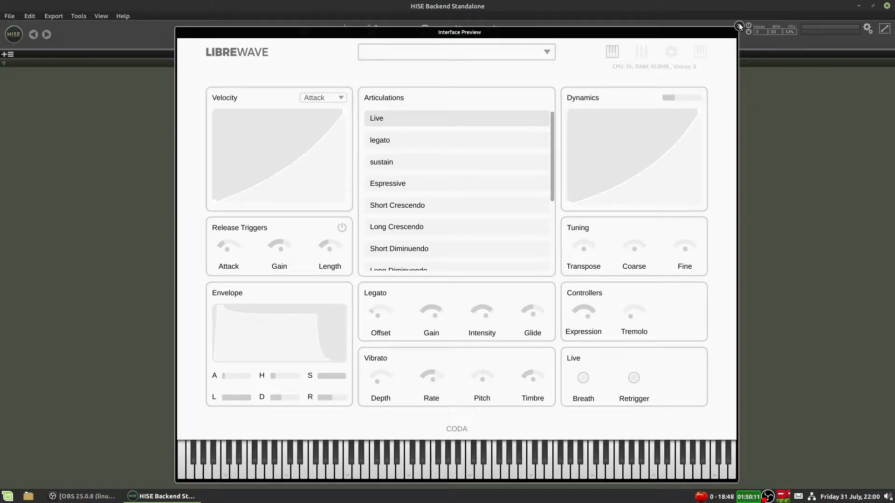
left_click(738, 26)
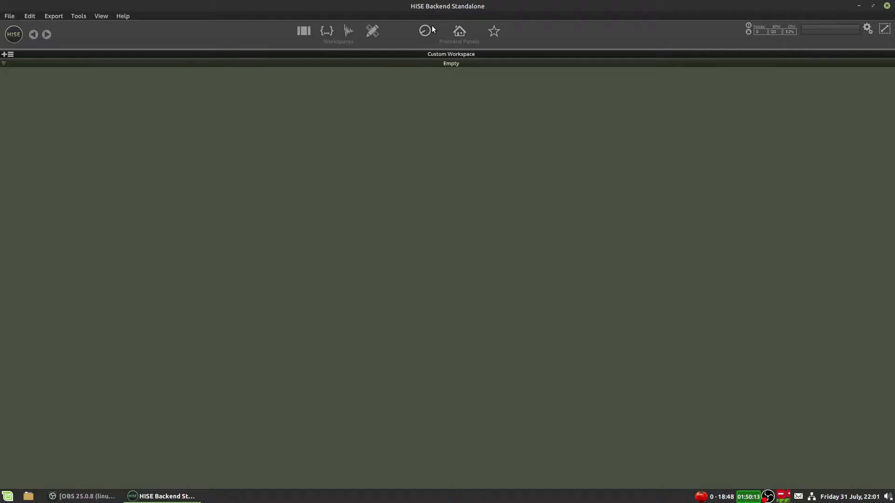
left_click(425, 31)
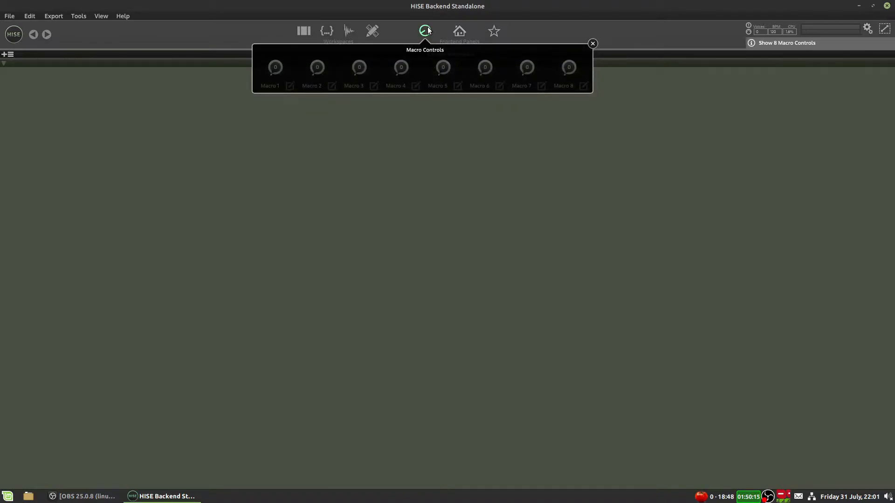
left_click(493, 31)
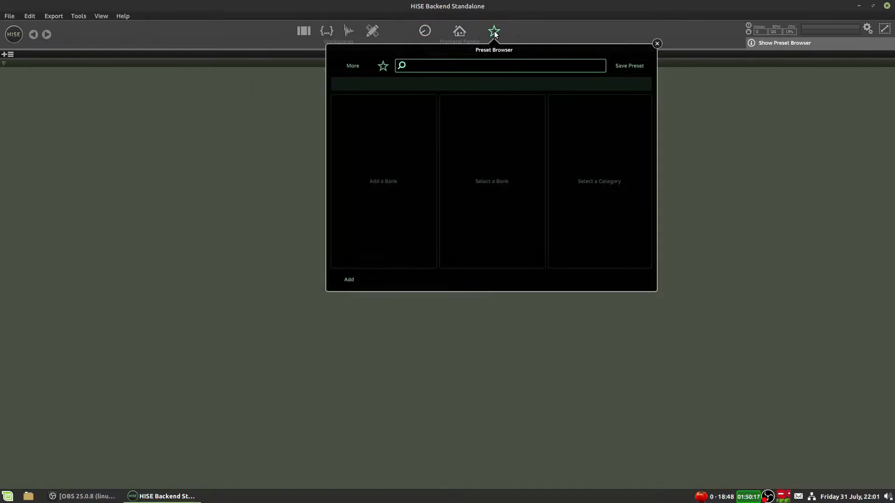
left_click(656, 44)
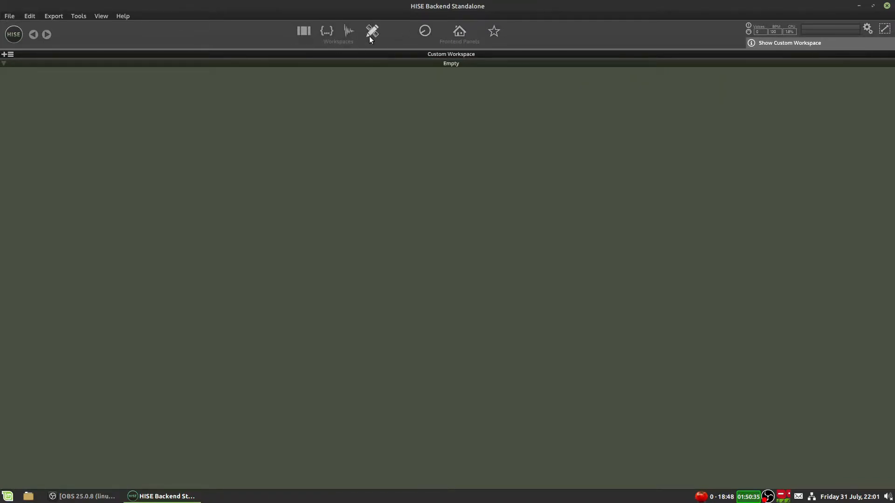
Step: Return to the main workspace, expand the Main container and open Sampler0's editor with its MIDI scripts
left_click(303, 31)
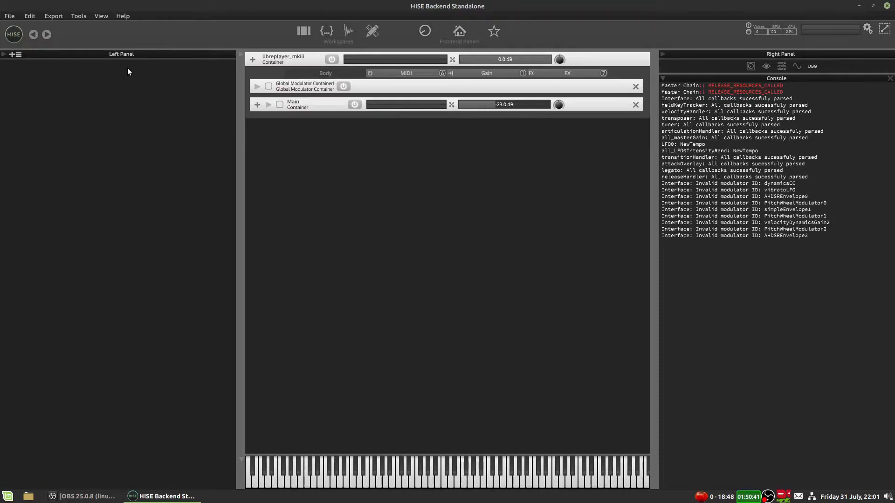
left_click(257, 104)
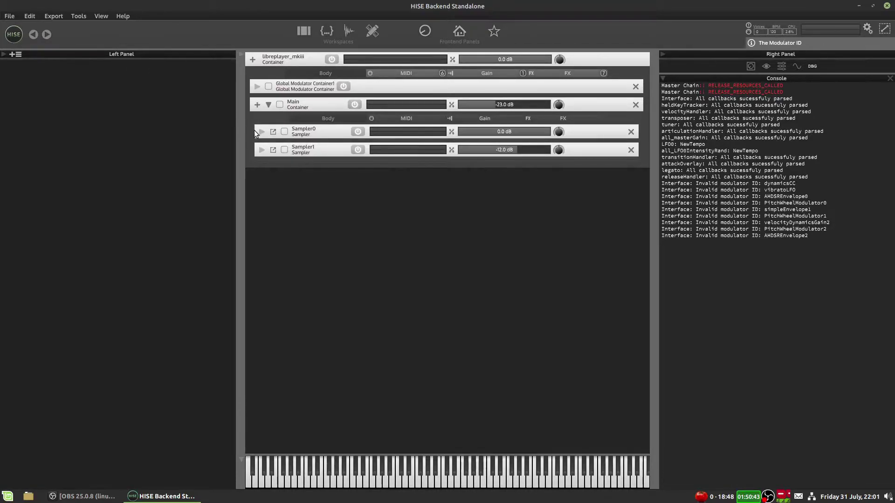
left_click(261, 131)
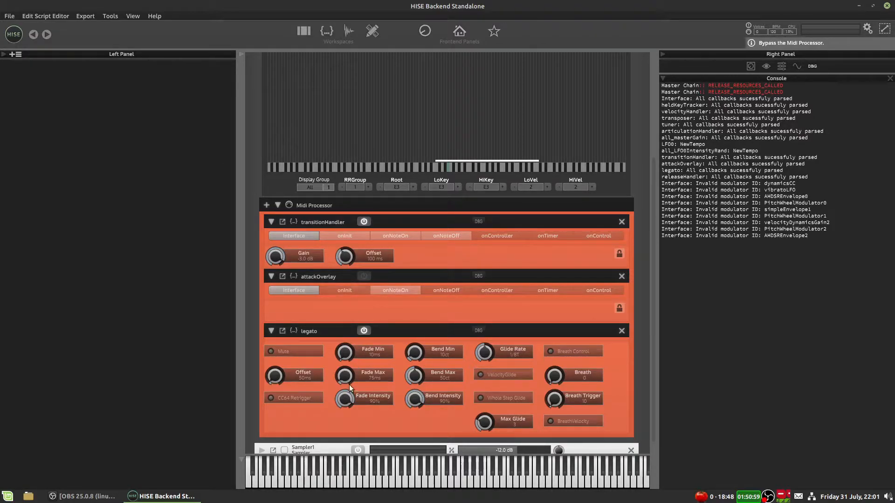
mouse_move(400, 357)
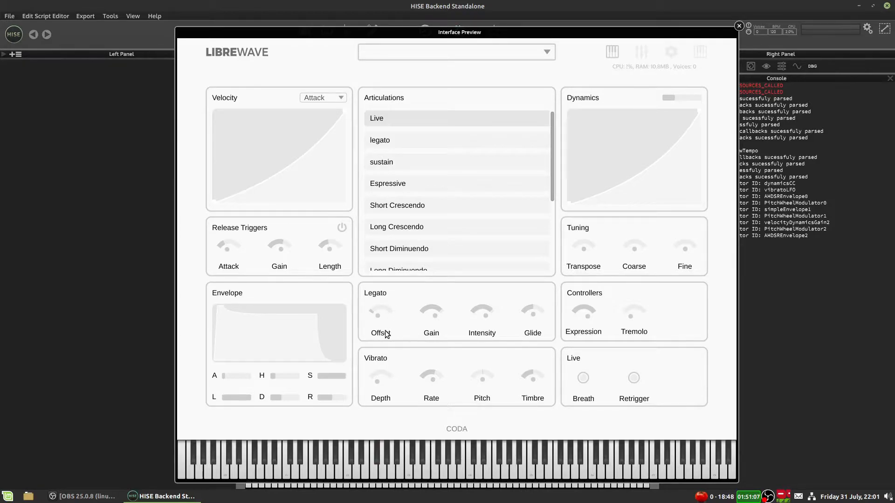
mouse_move(509, 46)
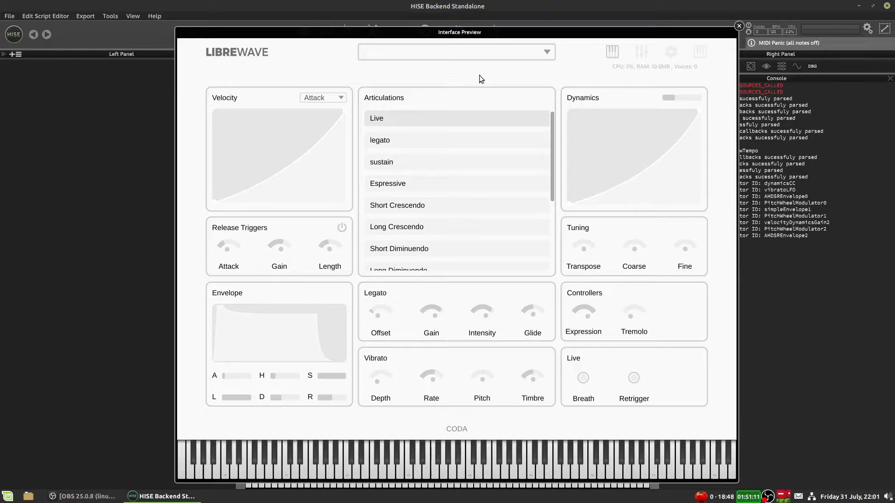
left_click(739, 26)
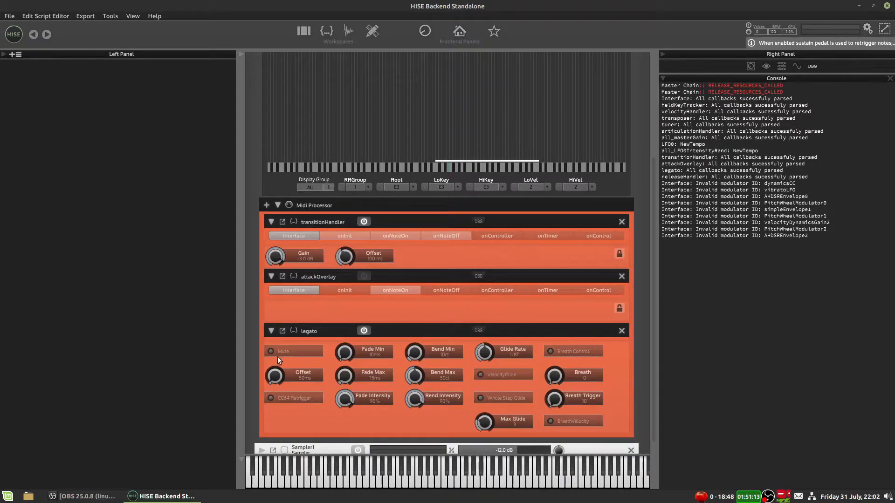
mouse_move(451, 391)
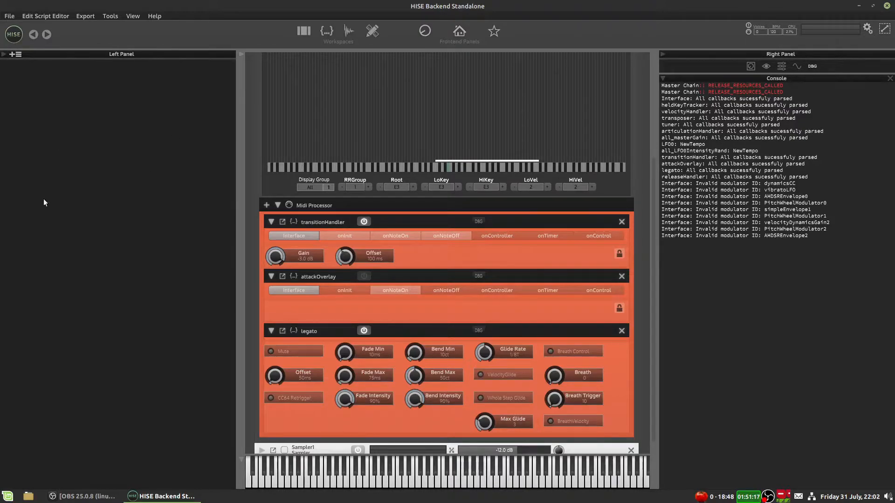
mouse_move(86, 149)
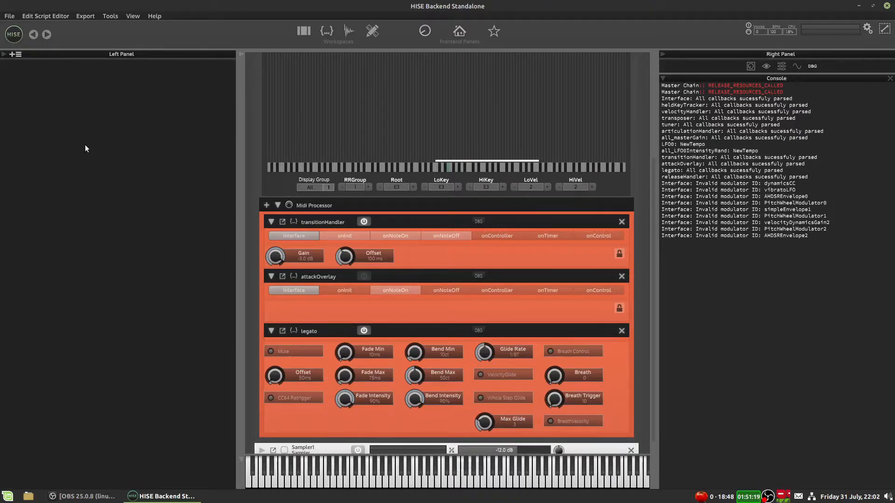
mouse_move(36, 114)
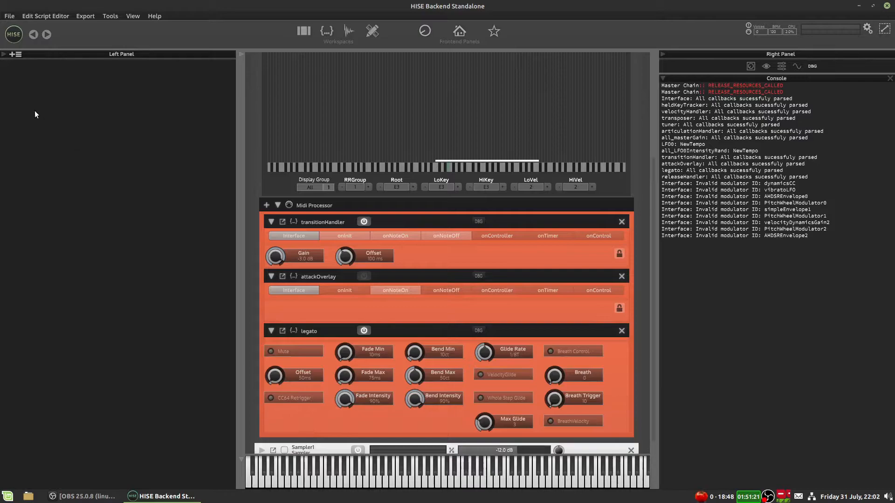
Step: Reset the left tile, make it a script content view and connect it to the legato script
left_click(16, 55)
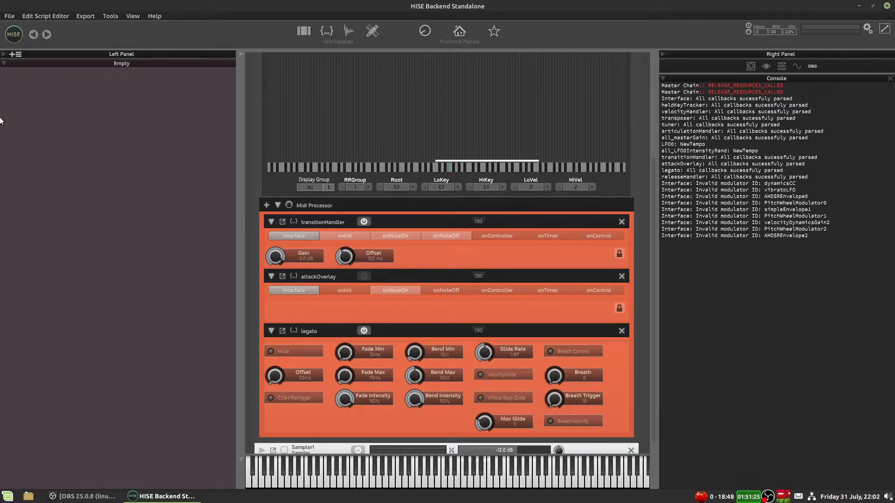
mouse_move(145, 105)
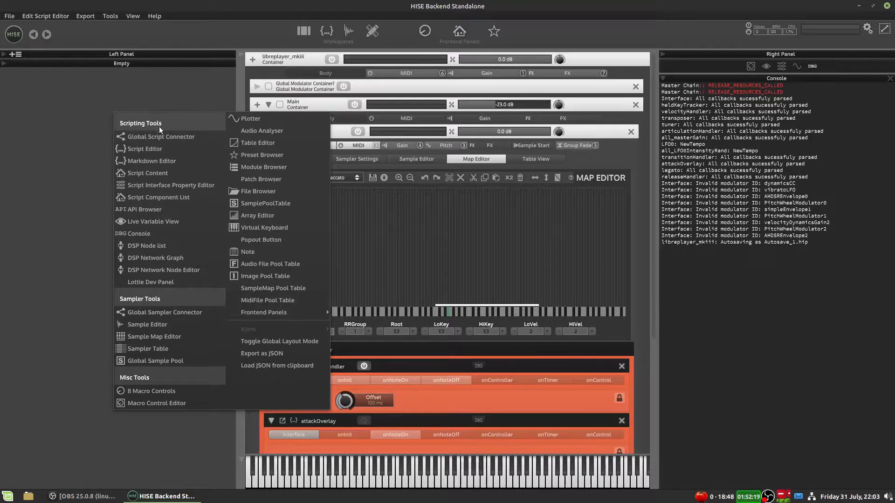
mouse_move(147, 174)
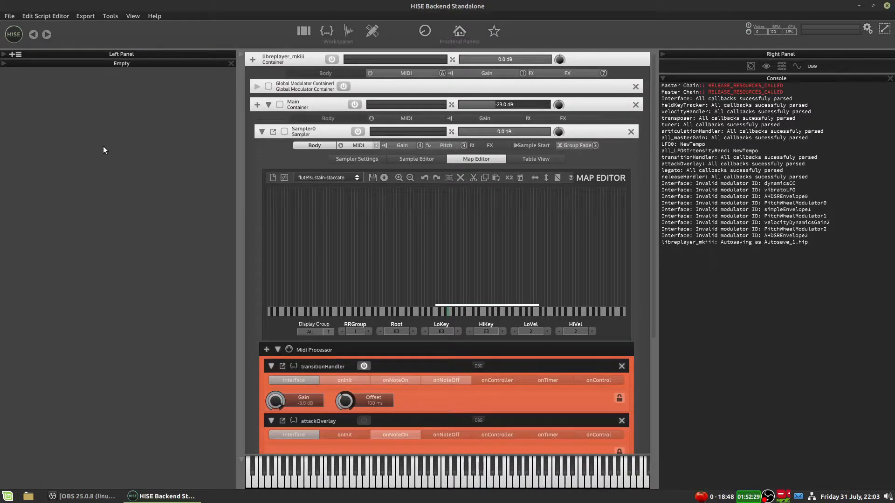
left_click(35, 71)
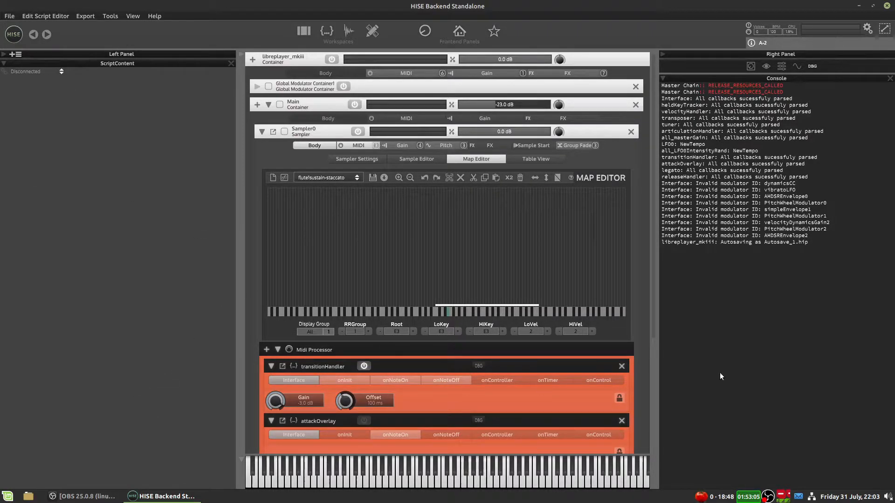
scroll("down", 3)
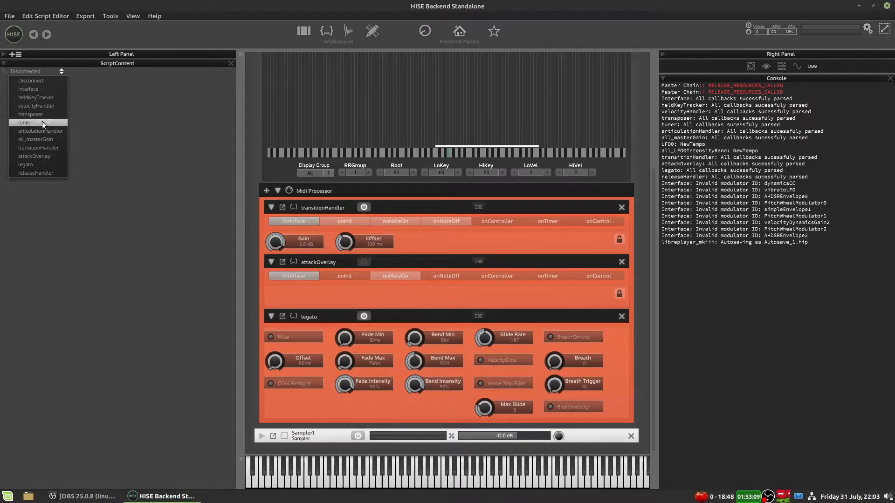
left_click(26, 165)
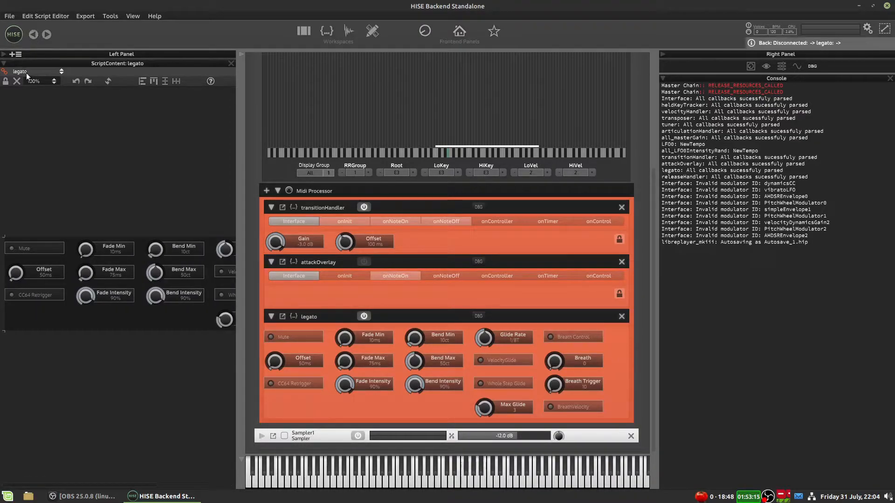
mouse_move(41, 92)
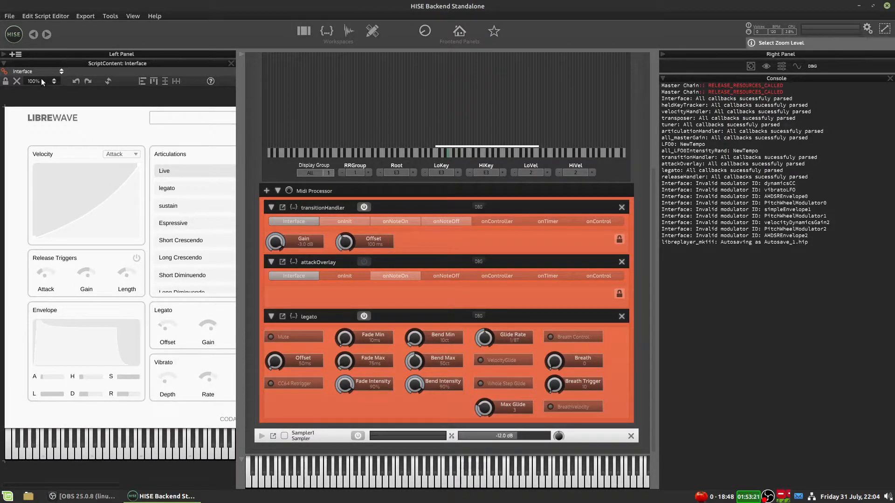
Step: Set the ScriptContent panel zoom to 50% so the full front panel fits
left_click(54, 80)
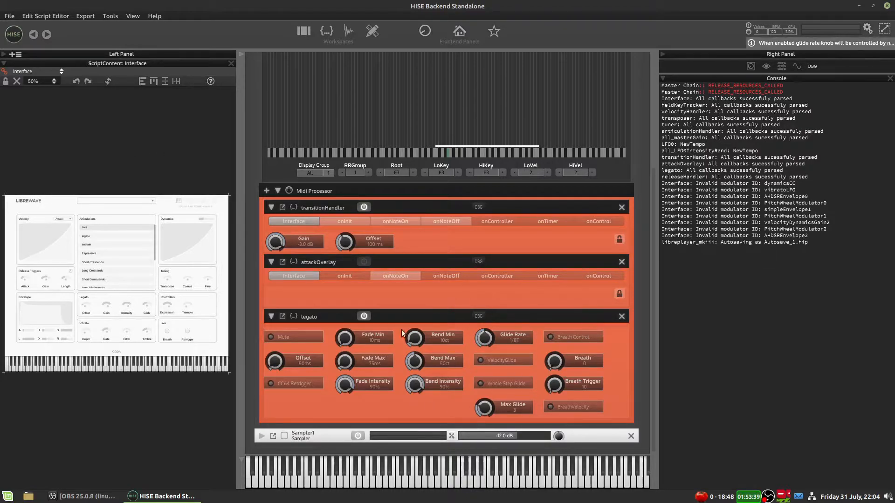
mouse_move(193, 240)
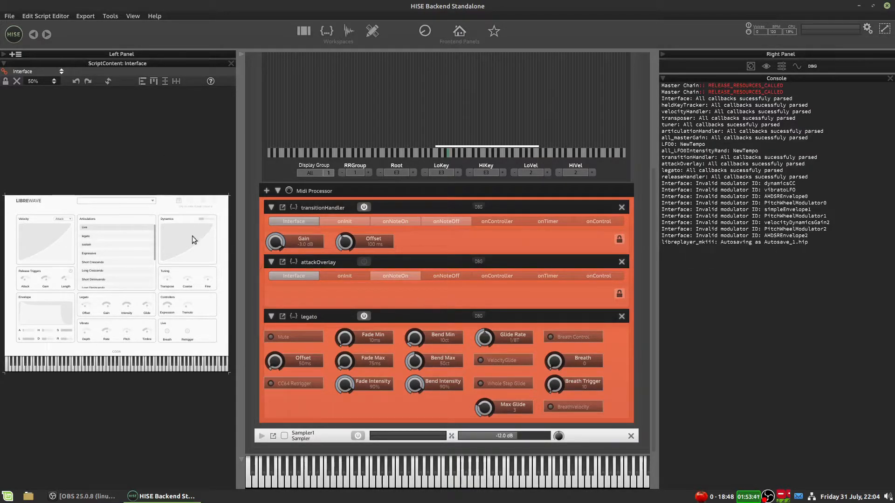
mouse_move(166, 131)
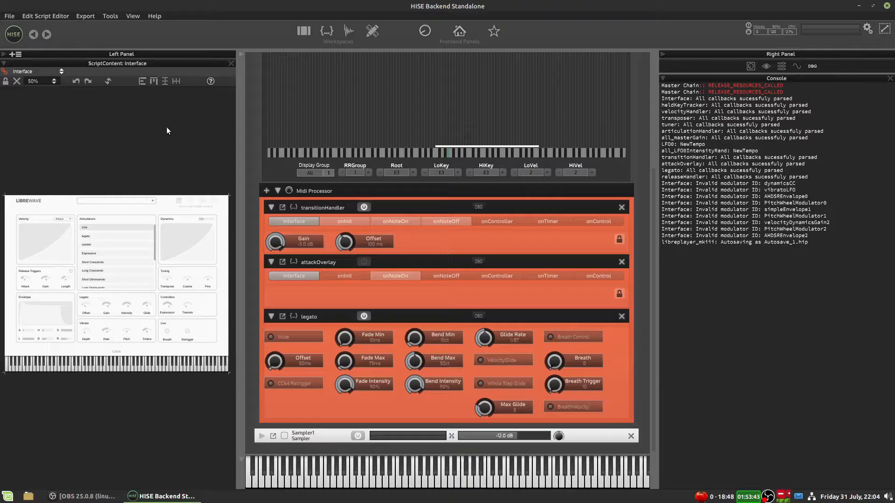
mouse_move(167, 294)
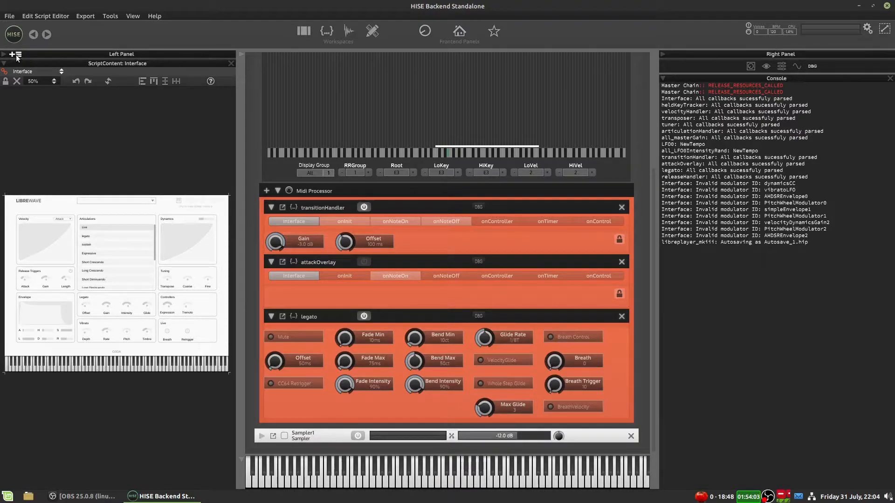
Step: Add an empty tile below the interface preview, folding and unfolding the ScriptContent tile
left_click(11, 54)
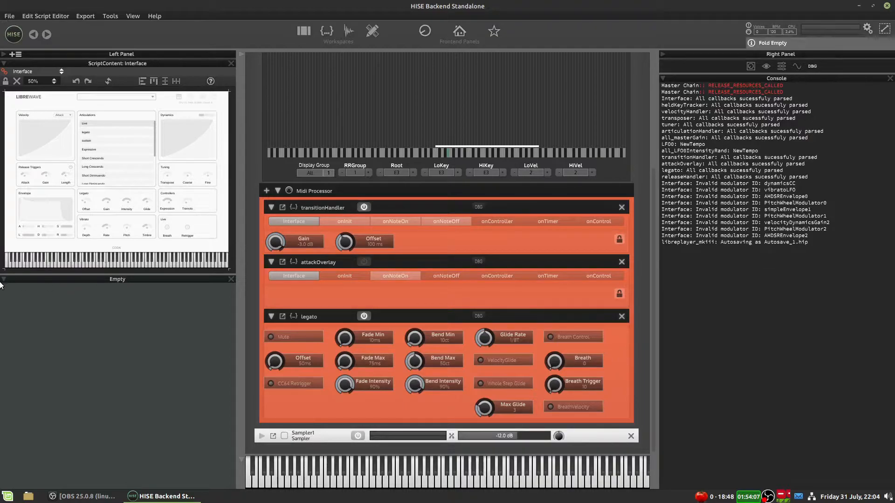
mouse_move(9, 451)
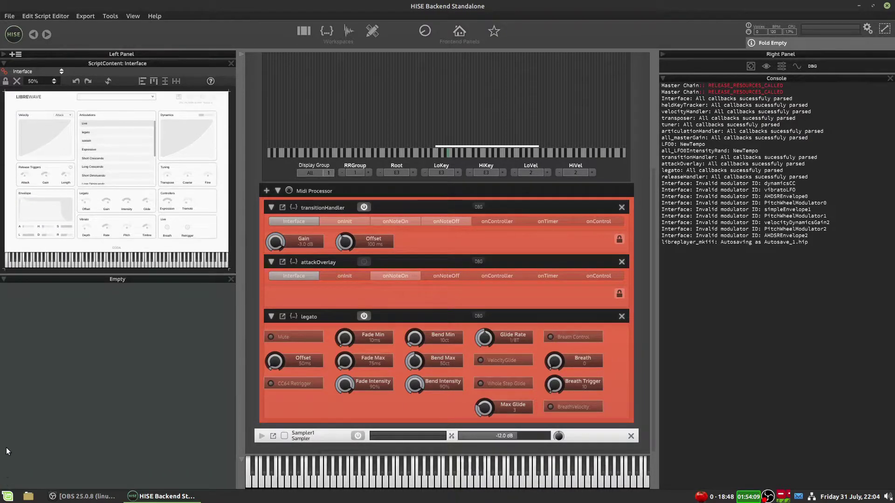
left_click(749, 42)
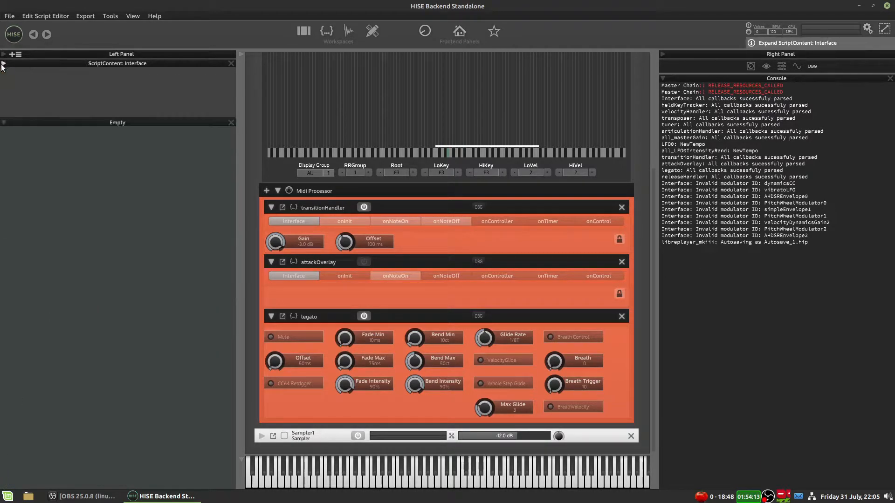
left_click(3, 63)
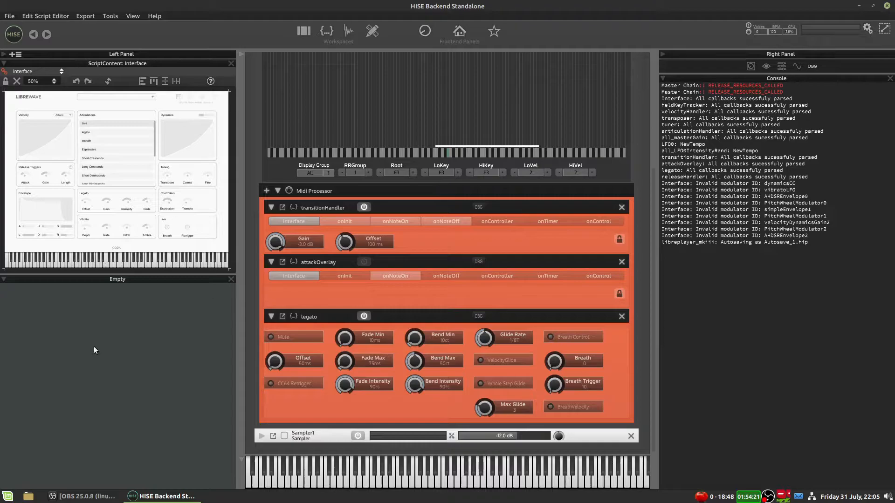
mouse_move(30, 455)
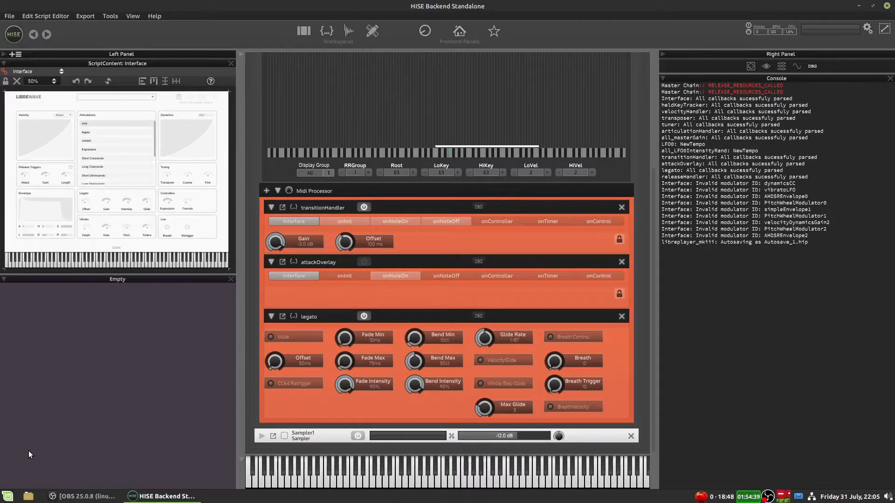
left_click(110, 16)
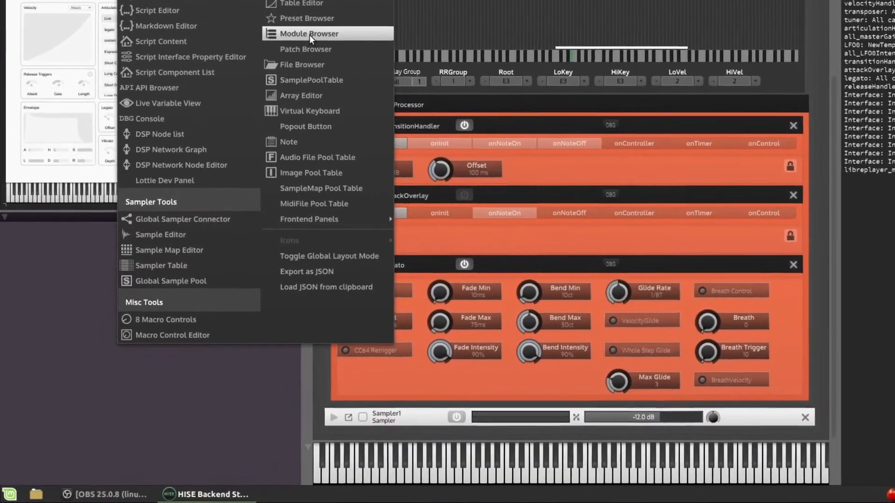
left_click(309, 34)
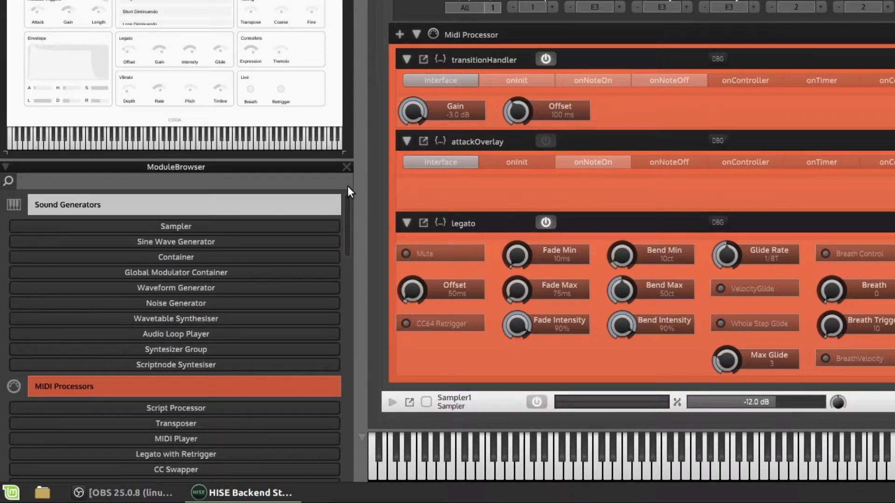
scroll("down", 3)
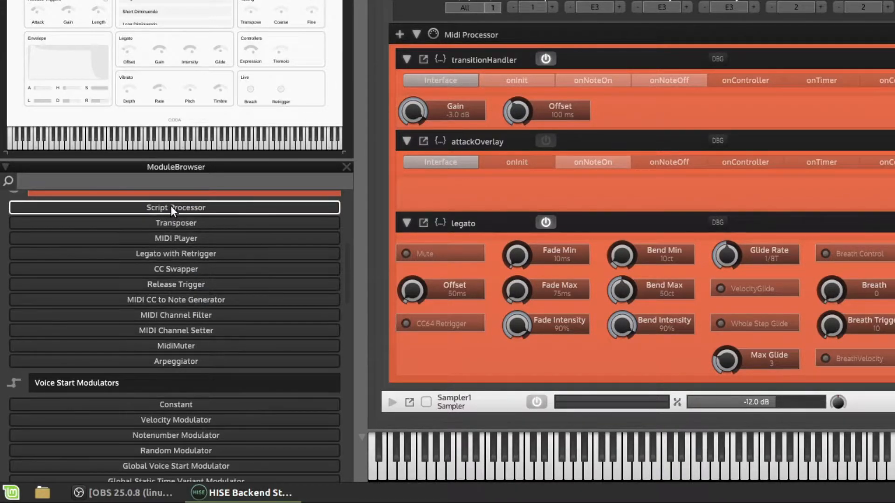
mouse_move(308, 213)
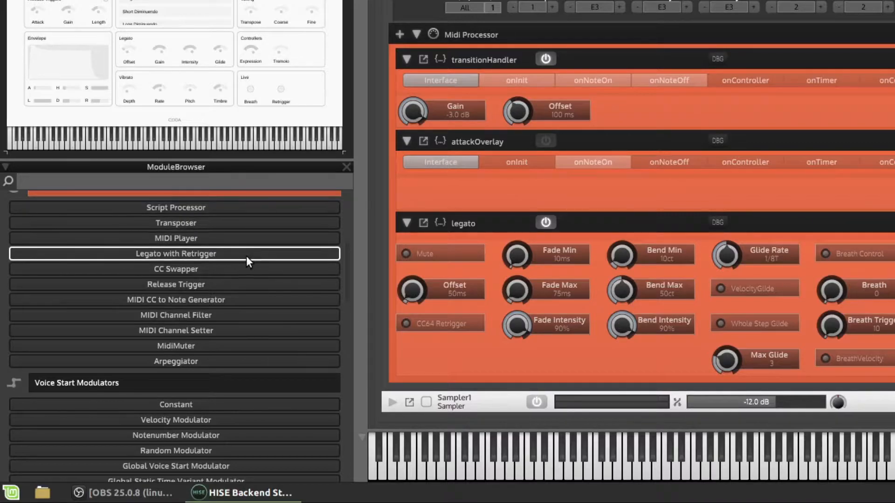
scroll("down", 3)
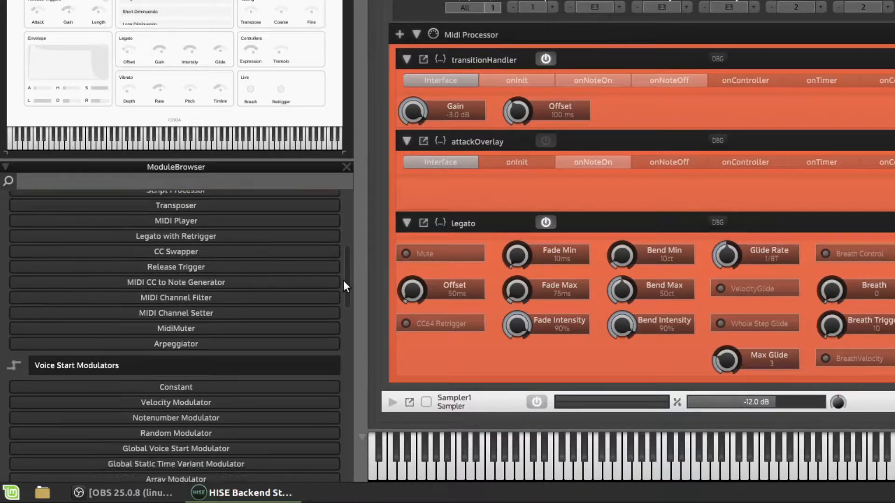
scroll("down", 3)
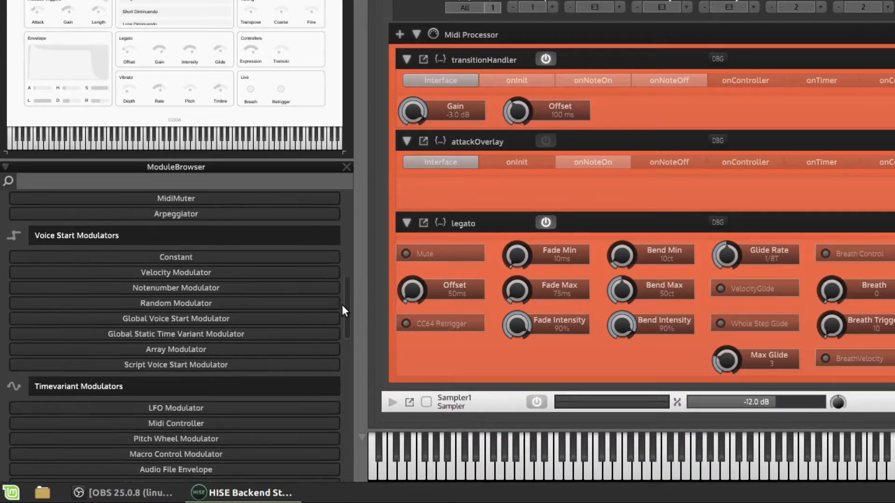
scroll("down", 3)
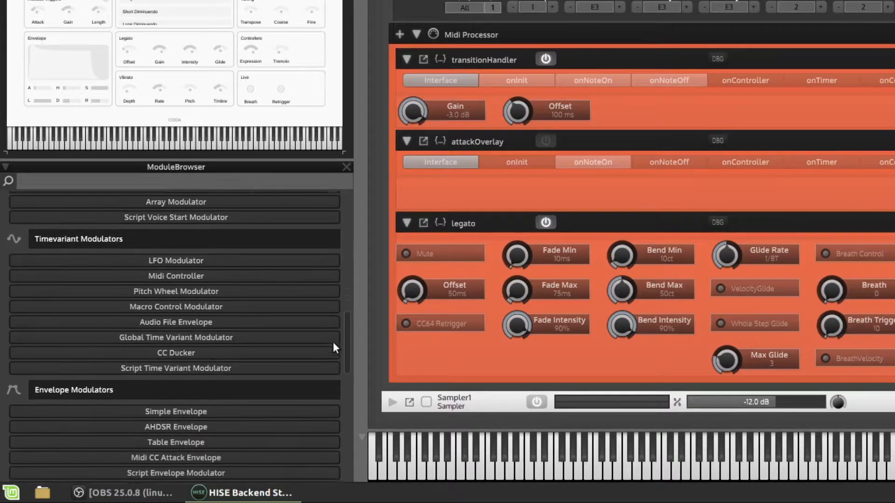
scroll("down", 3)
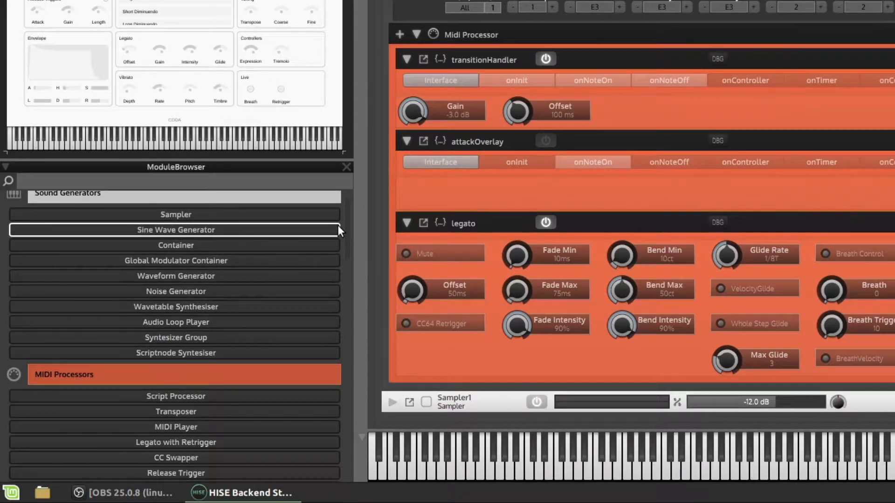
scroll("down", 3)
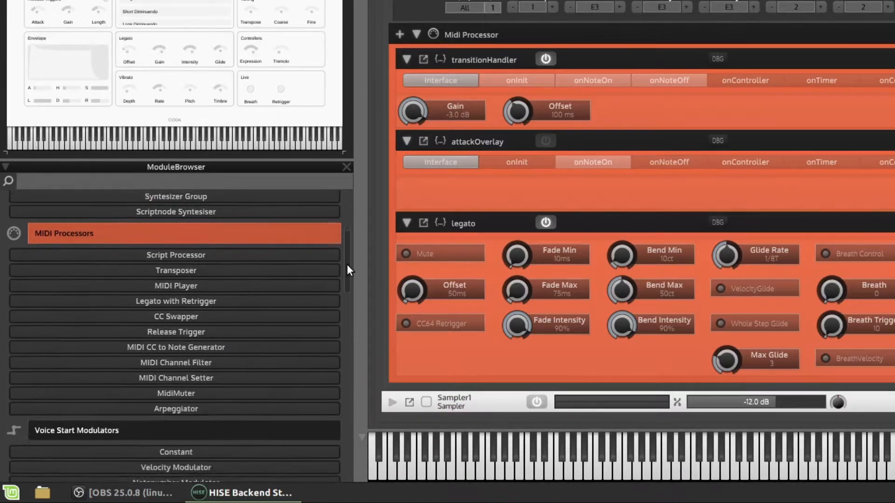
scroll("down", 3)
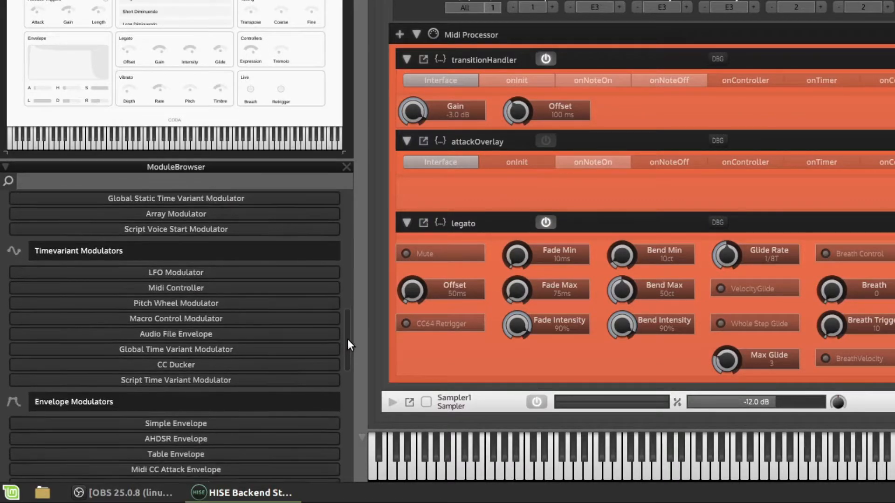
scroll("down", 3)
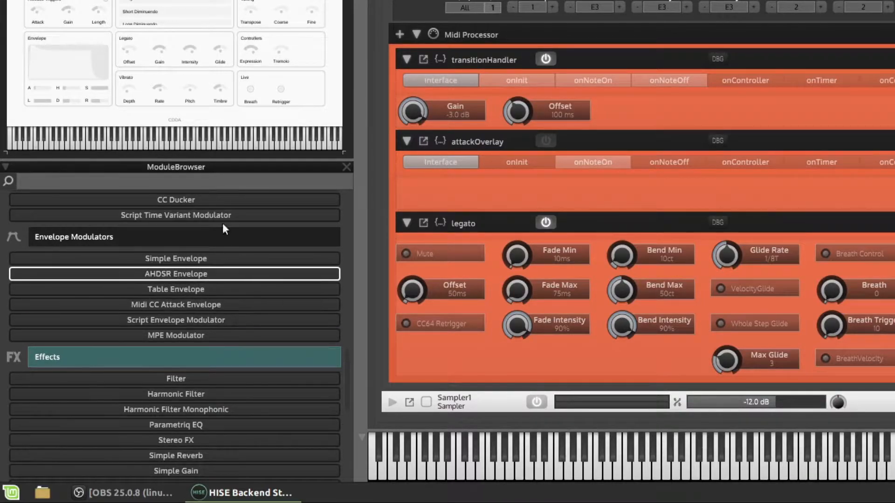
mouse_move(201, 277)
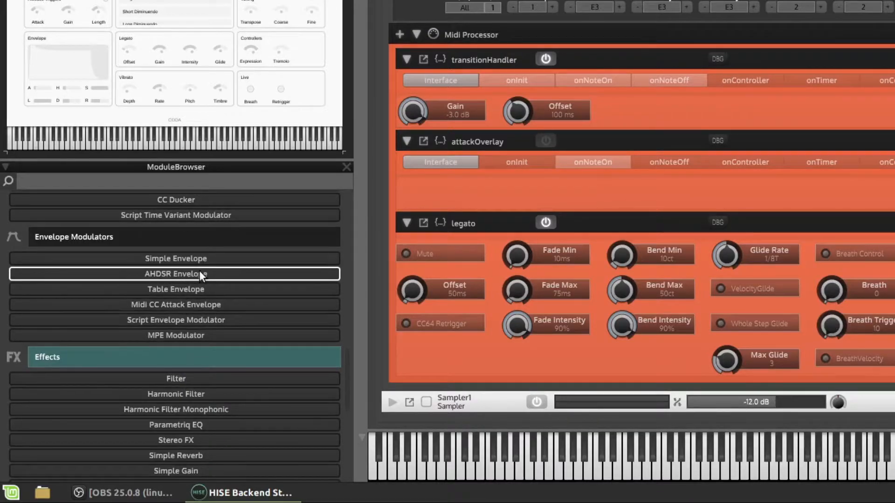
left_click(176, 273)
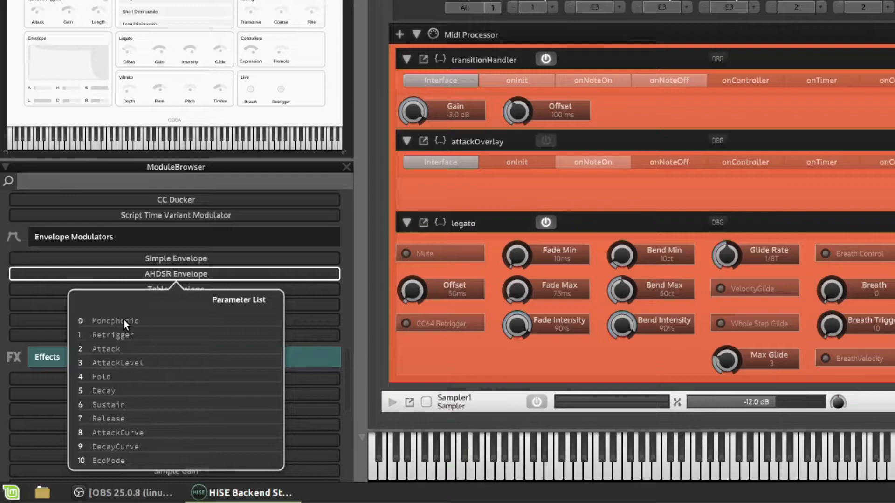
mouse_move(352, 290)
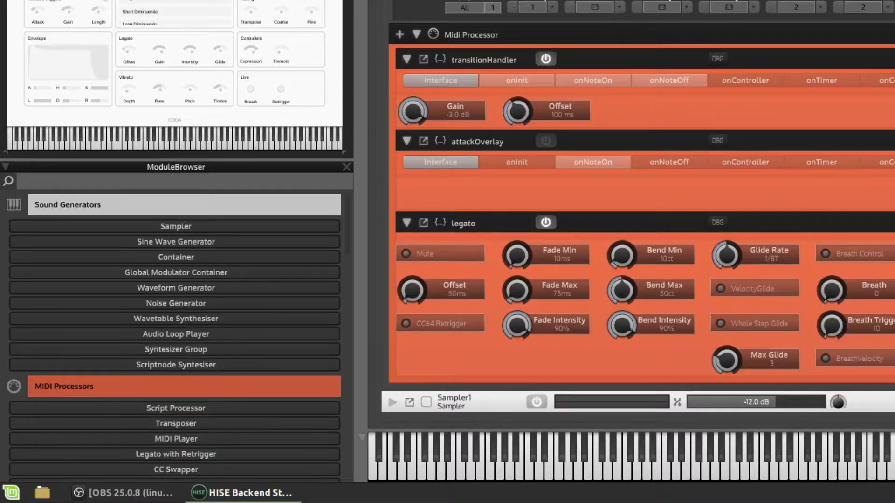
Step: Fill the empty slot below the module browser with an Image Pool Table
left_click(64, 386)
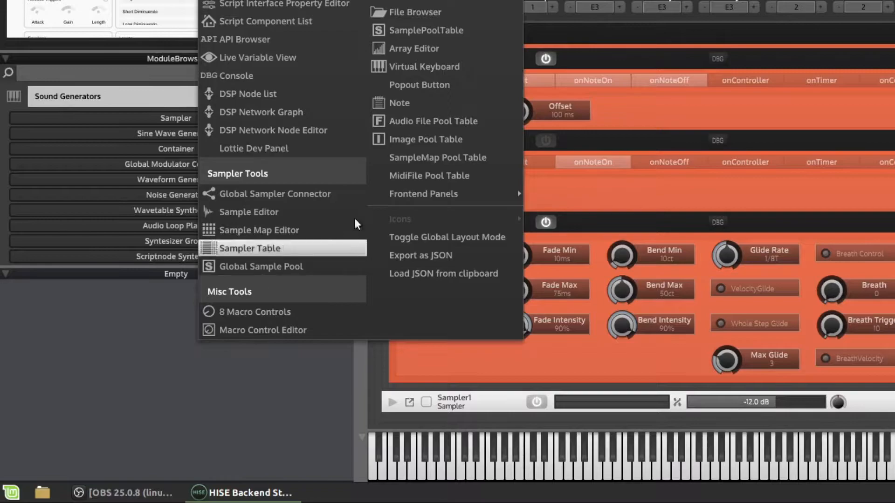
left_click(425, 139)
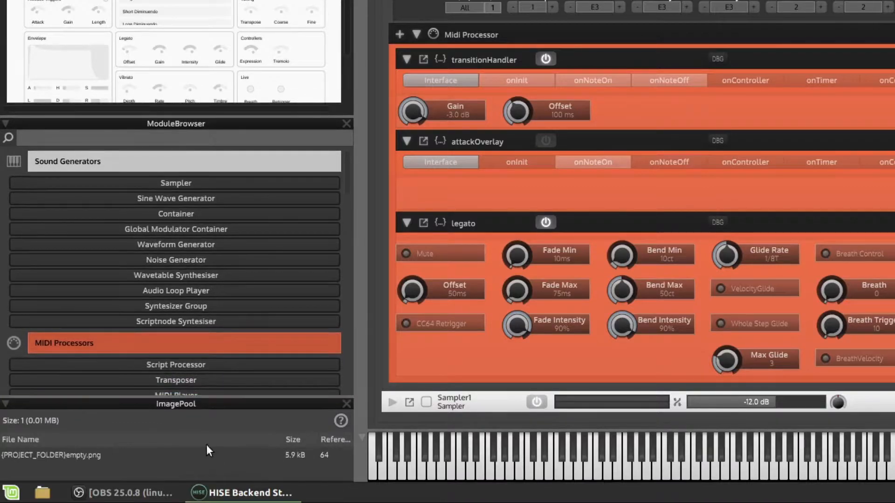
mouse_move(229, 436)
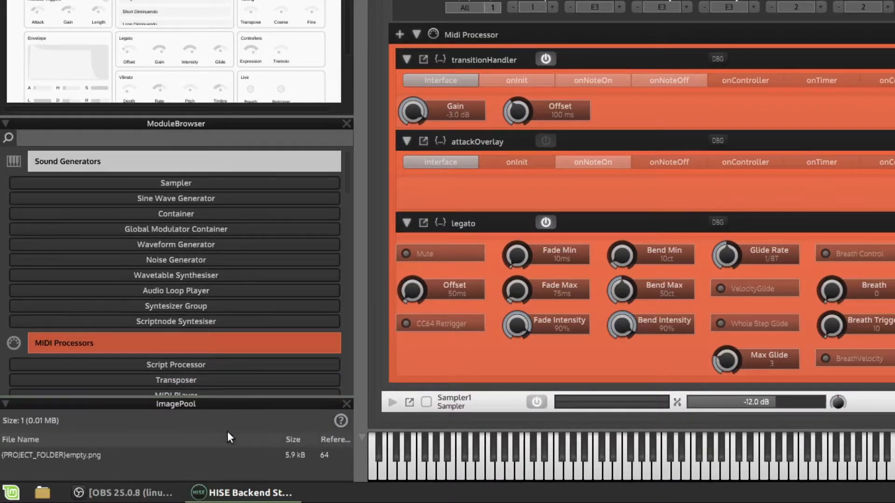
mouse_move(279, 433)
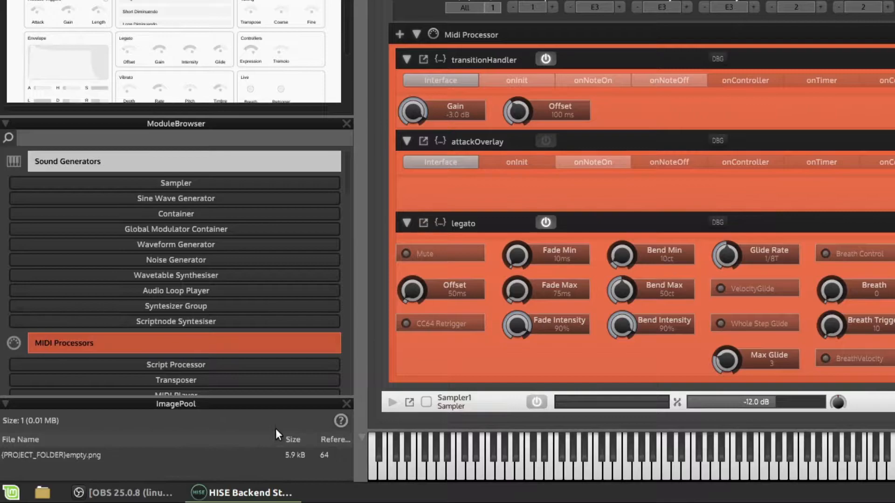
mouse_move(306, 459)
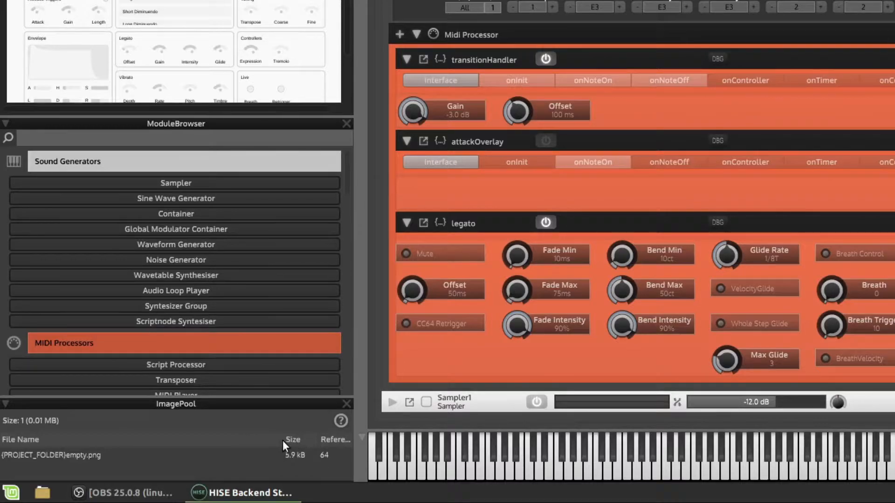
mouse_move(162, 442)
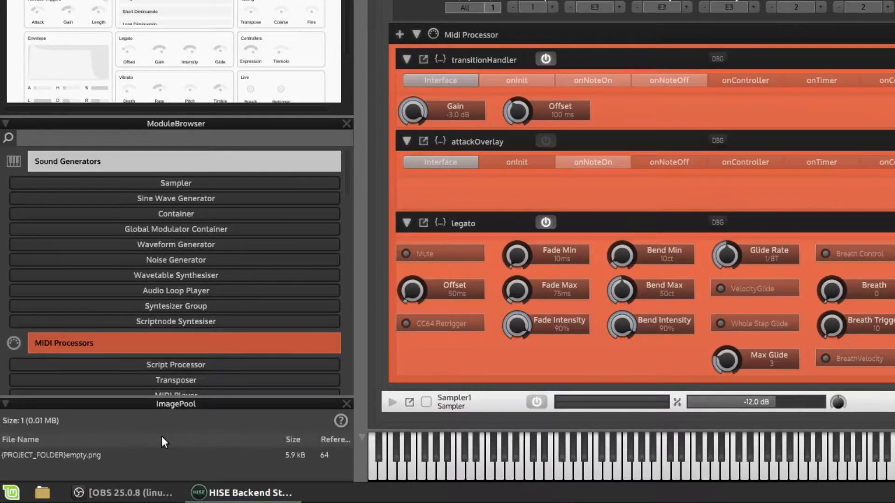
mouse_move(68, 460)
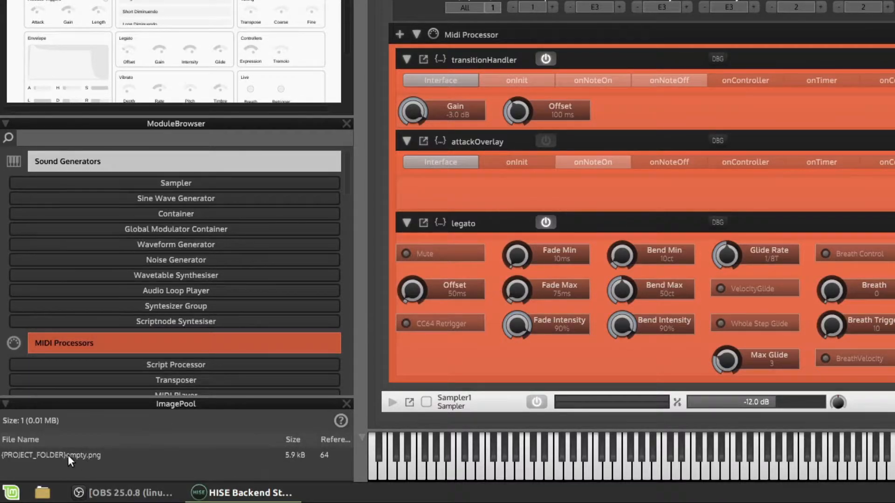
mouse_move(252, 464)
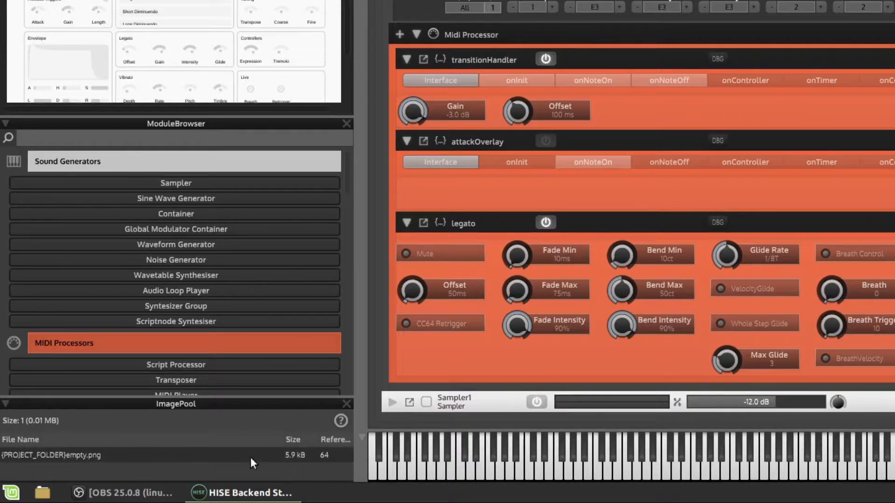
mouse_move(341, 475)
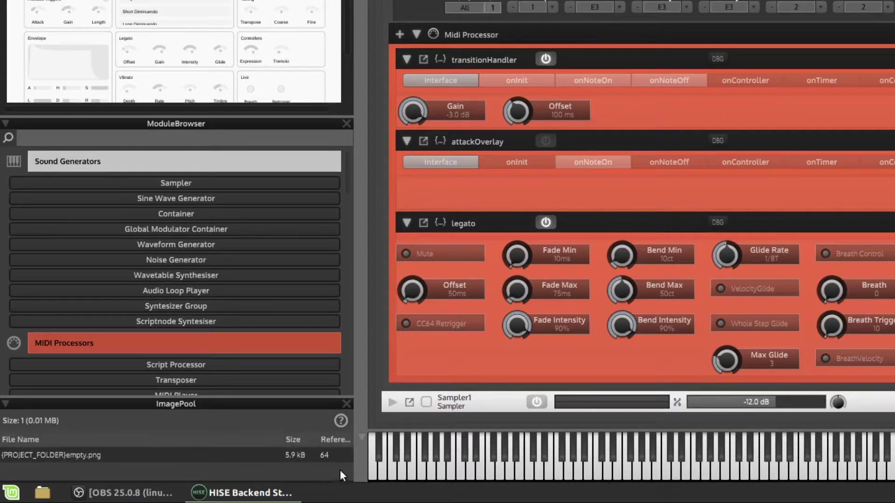
mouse_move(341, 442)
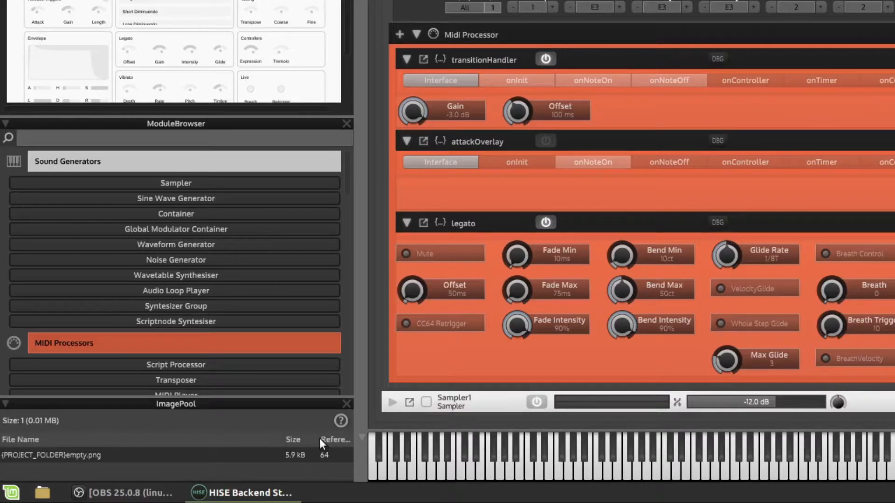
mouse_move(314, 366)
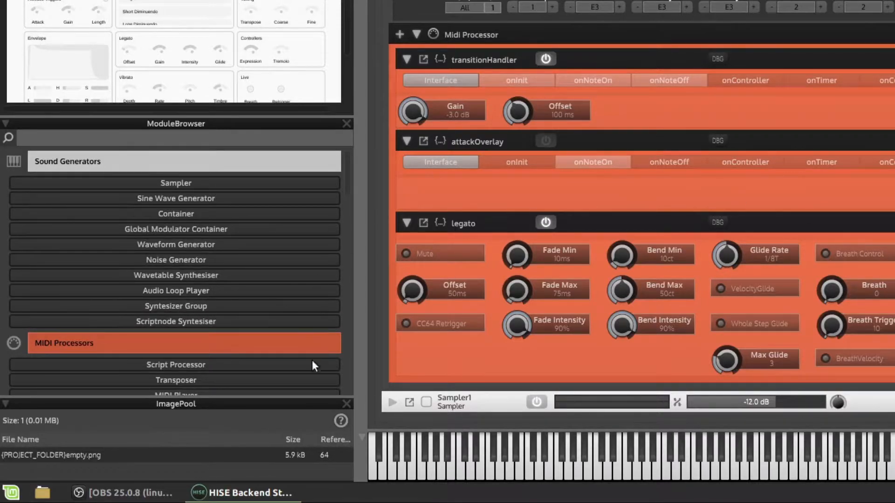
mouse_move(260, 485)
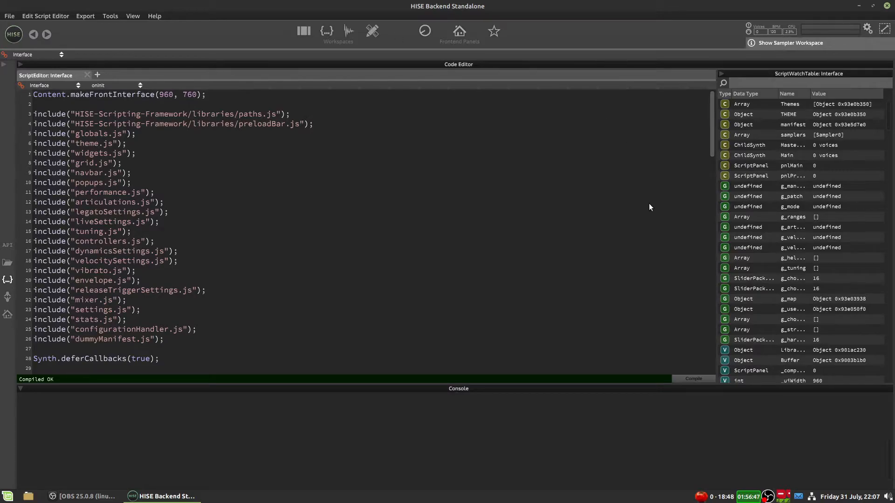
mouse_move(834, 111)
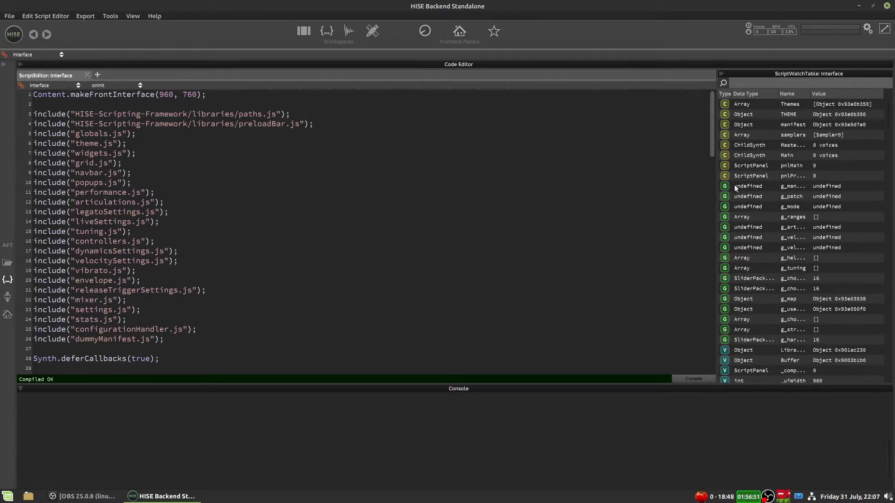
mouse_move(303, 31)
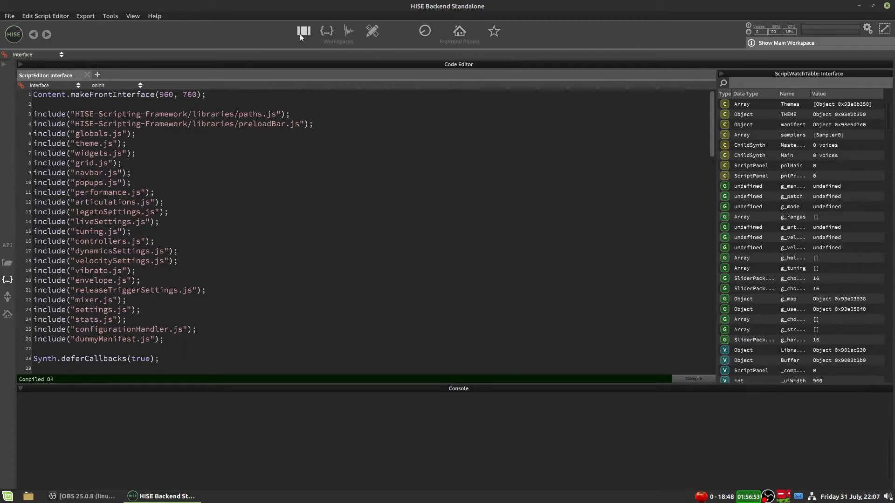
Step: Switch workspaces, point the watch table at the Interface script and show the interface designer beside the code
left_click(303, 31)
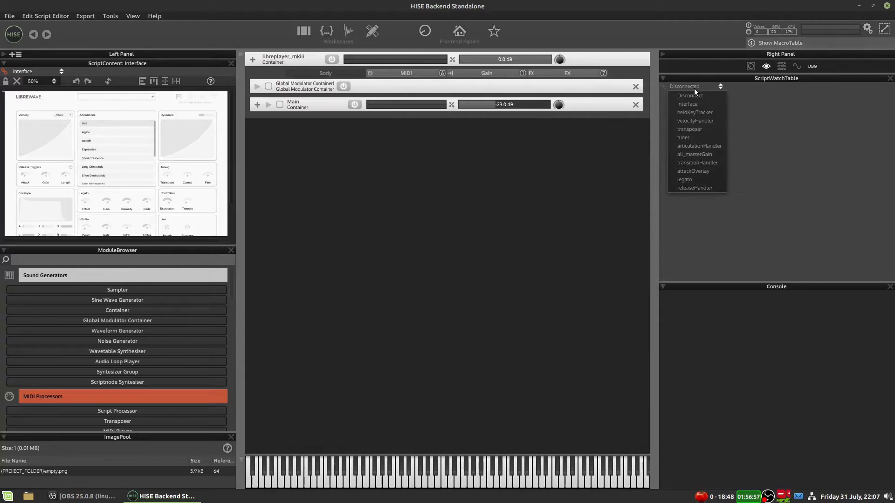
left_click(687, 103)
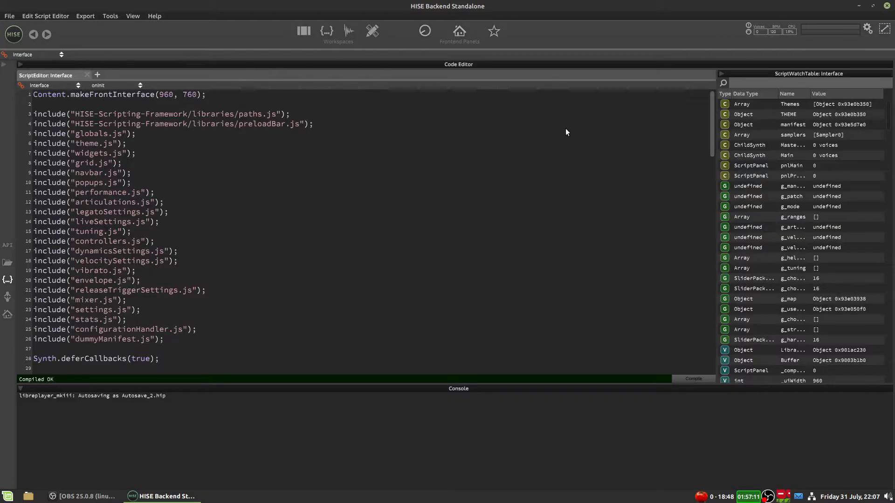
mouse_move(241, 167)
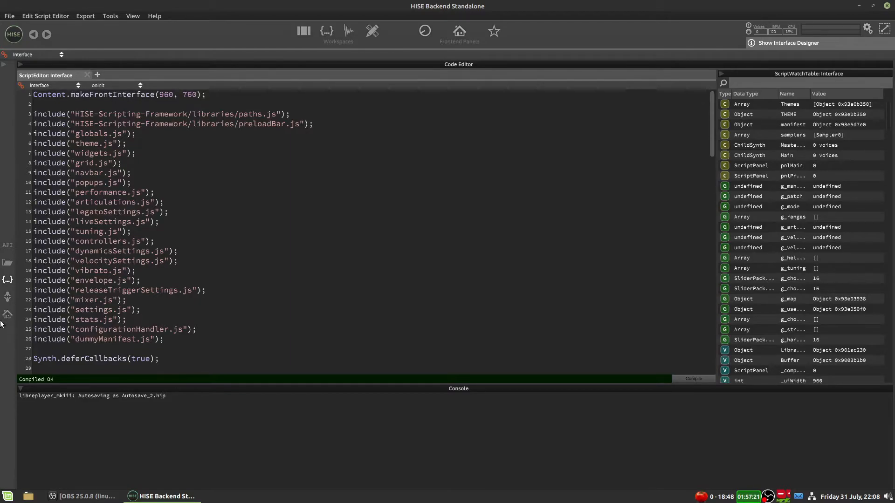
left_click(789, 43)
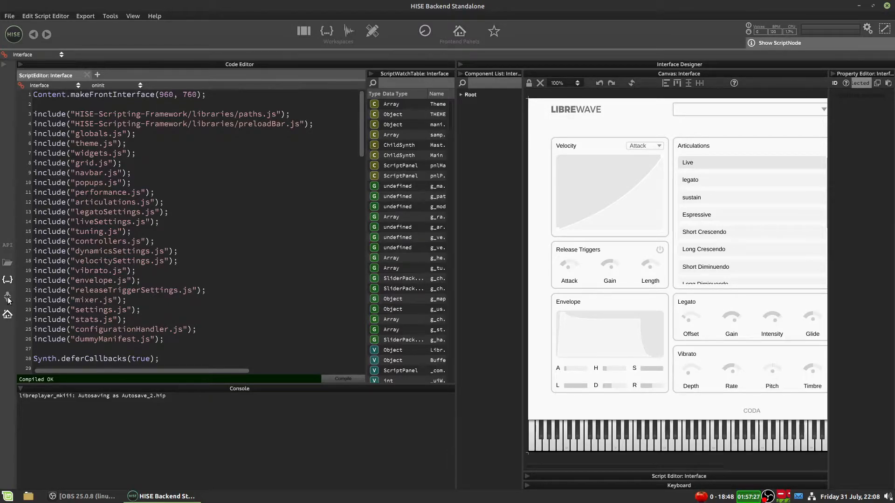
Step: Toggle the ScriptNode network editor panel for the Interface script in the workspace
left_click(777, 42)
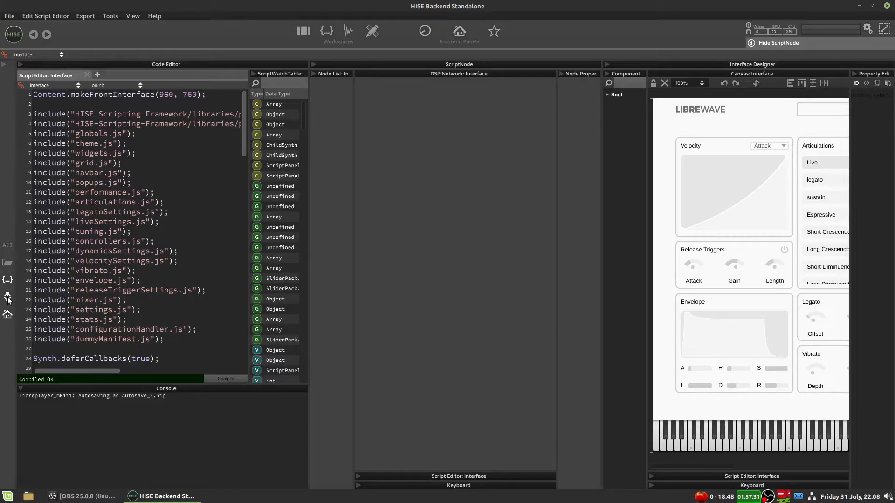
mouse_move(90, 263)
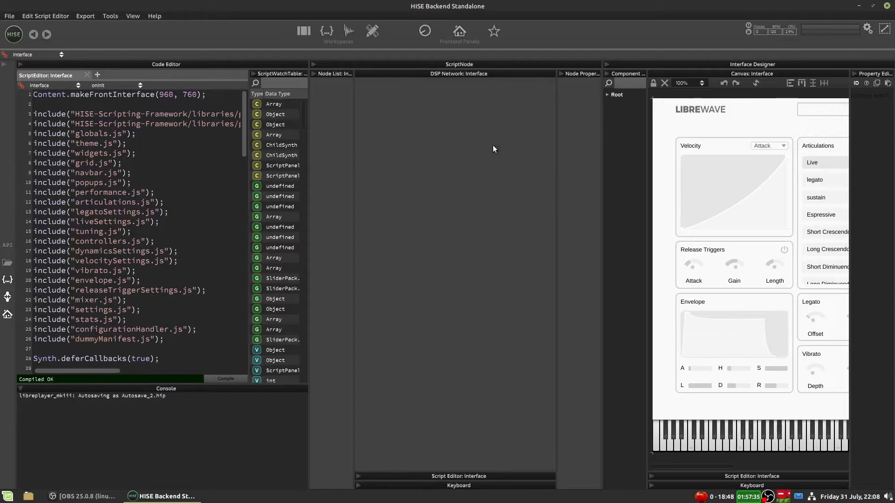
mouse_move(314, 349)
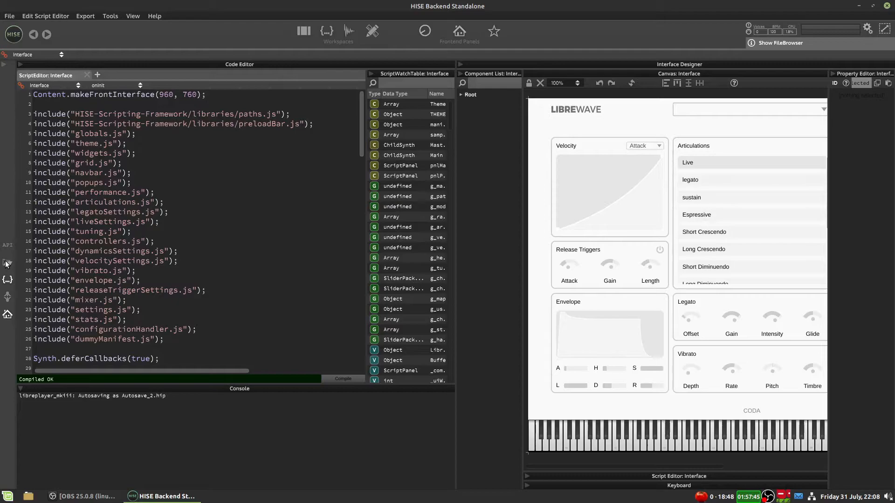
Step: Show the API reference sidebar, filter it for 'button', and collapse the script variable watch table
left_click(780, 43)
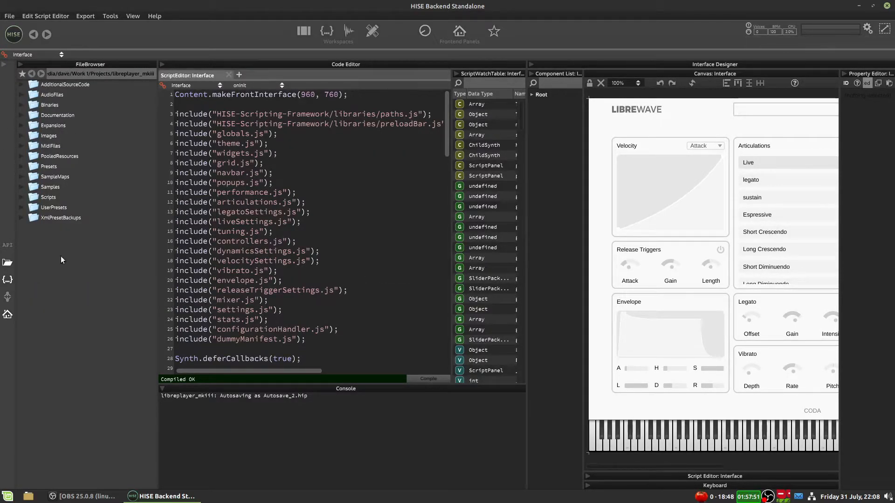
mouse_move(15, 264)
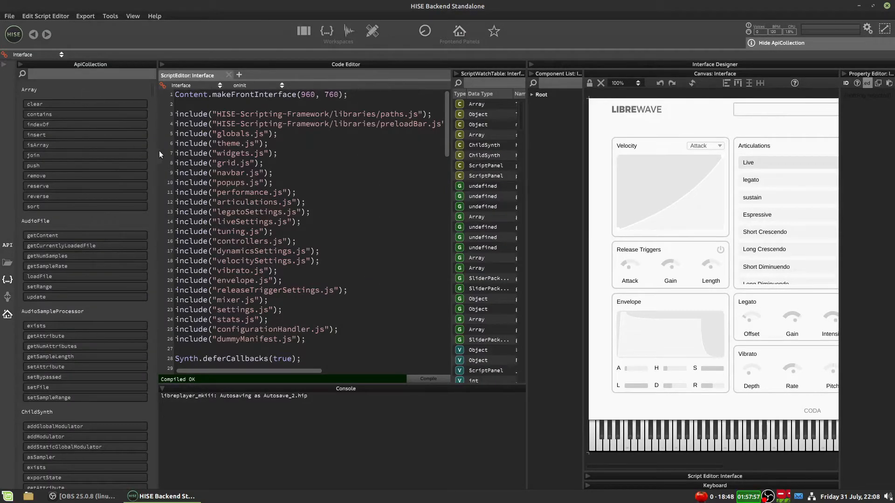
scroll("down", 3)
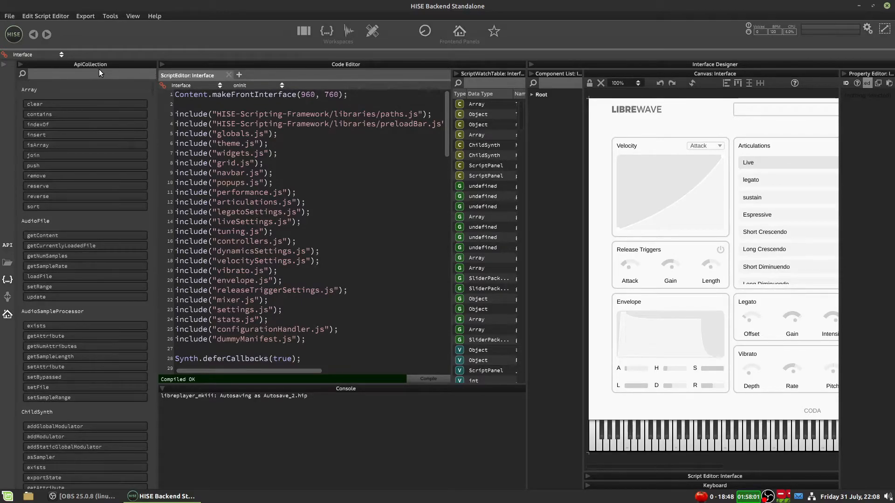
left_click(91, 74)
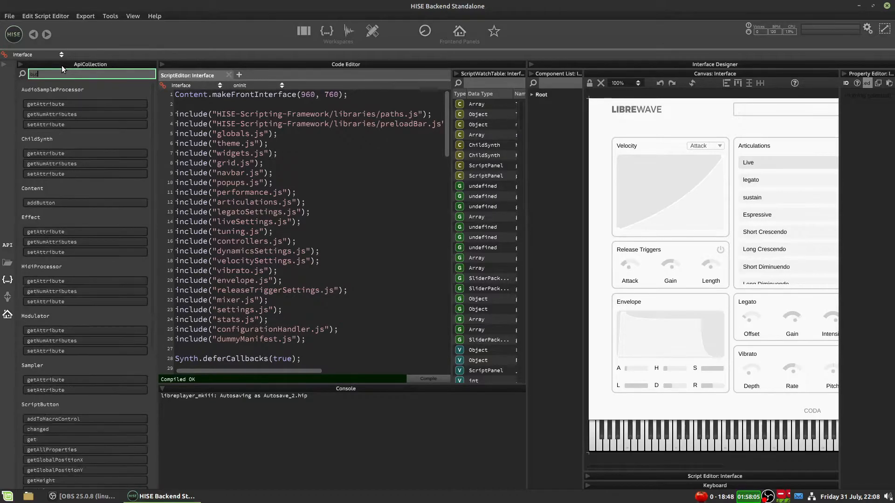
type("button")
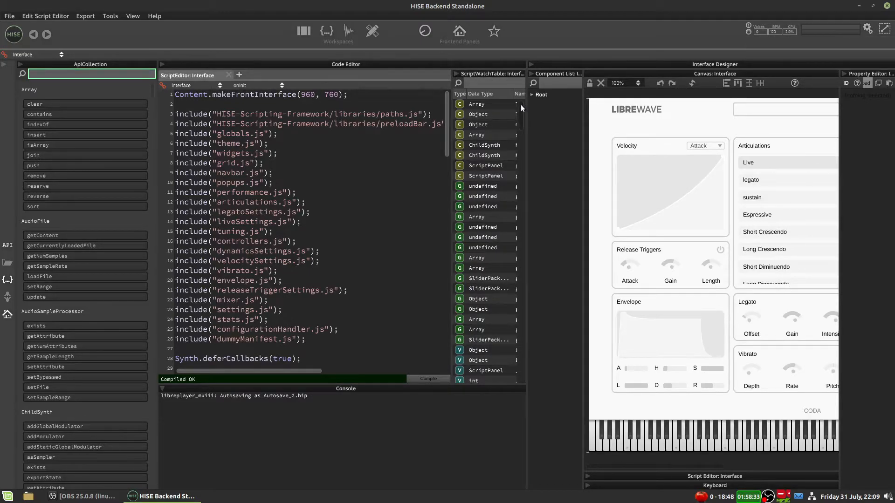
left_click(455, 74)
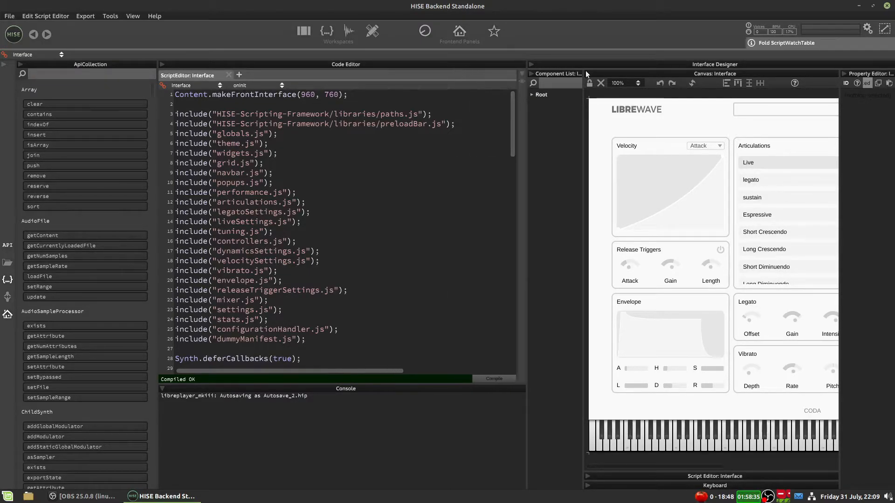
Step: Toggle the code editor, then expand and re-collapse the script variable watch table
left_click(787, 43)
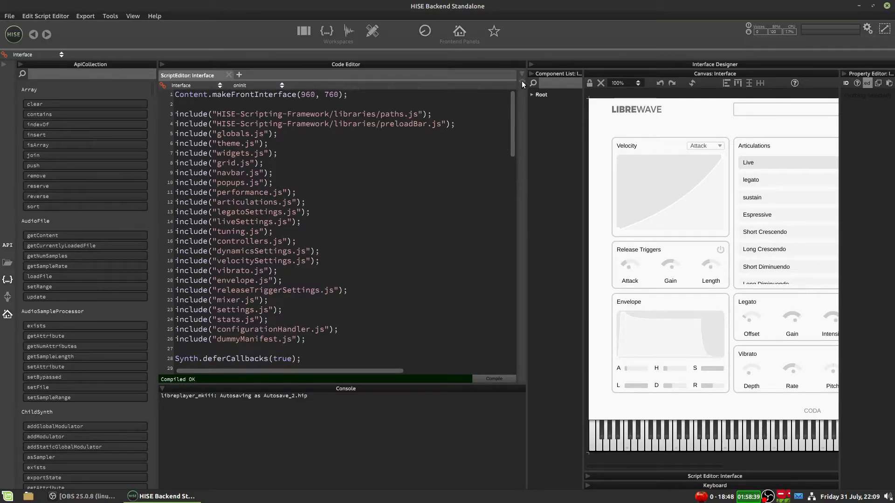
left_click(521, 83)
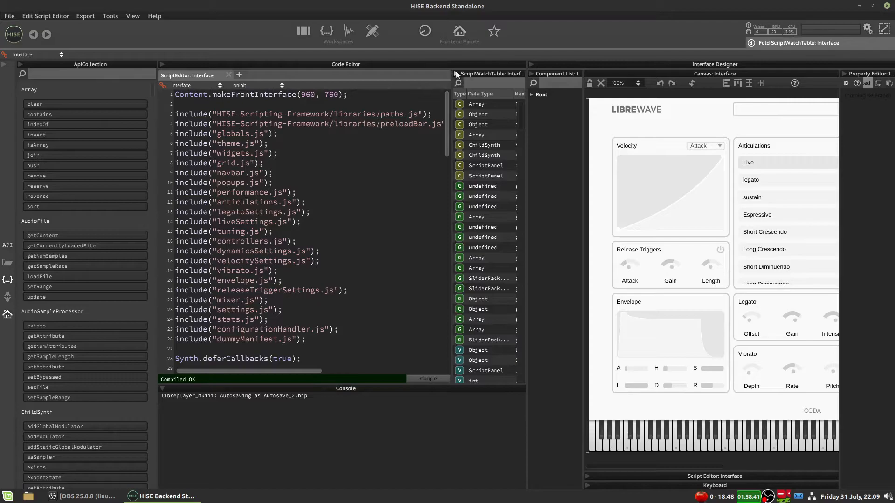
left_click(457, 75)
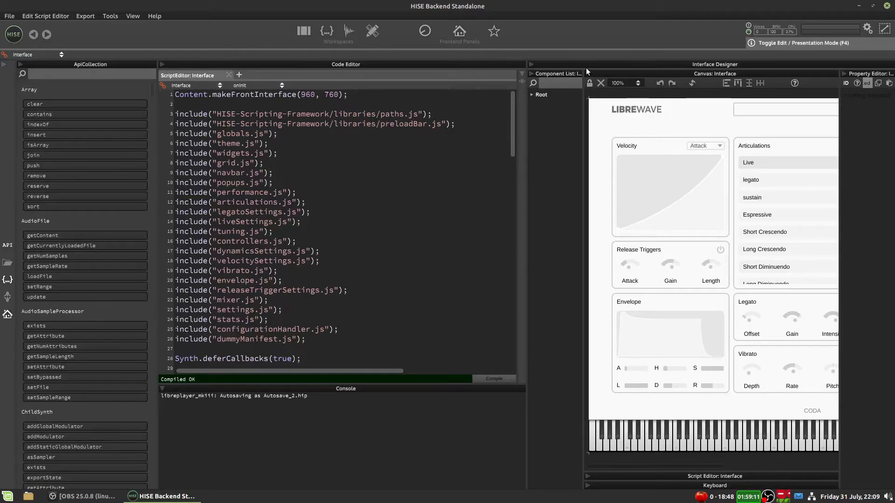
mouse_move(708, 68)
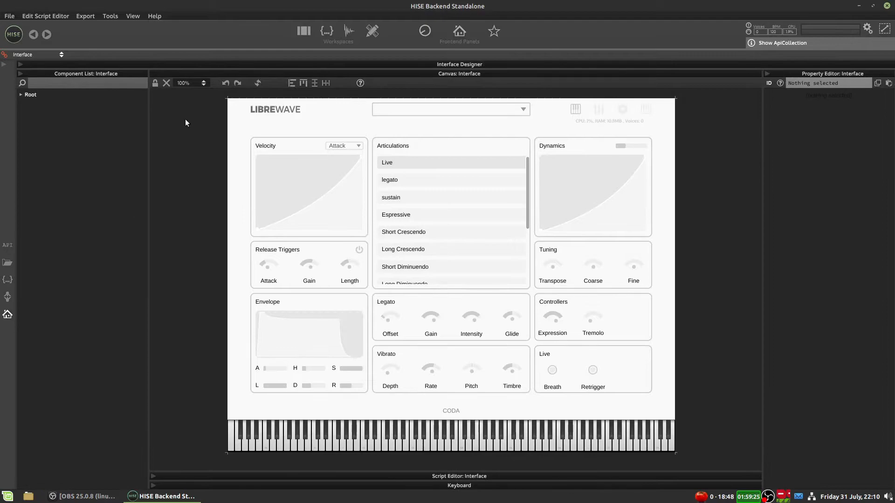
Step: Expand Root and its panels in the component tree and show pnlPerformance's properties, then restore the code editor
left_click(21, 94)
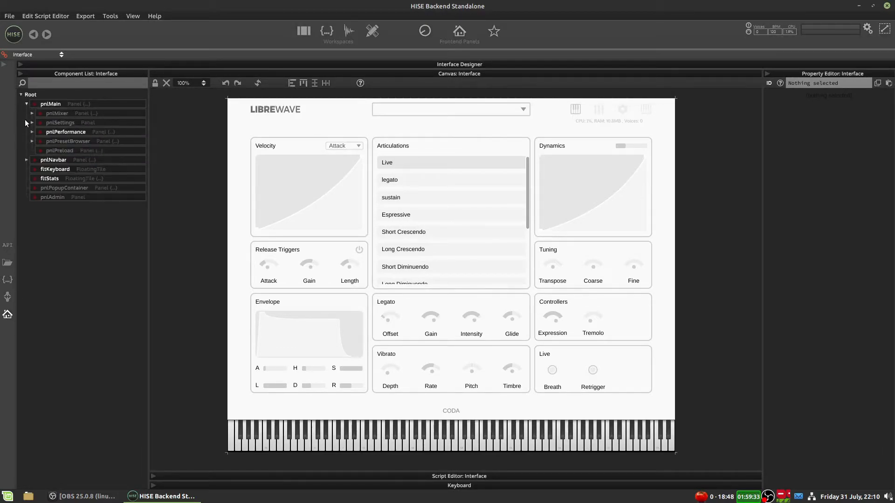
left_click(33, 131)
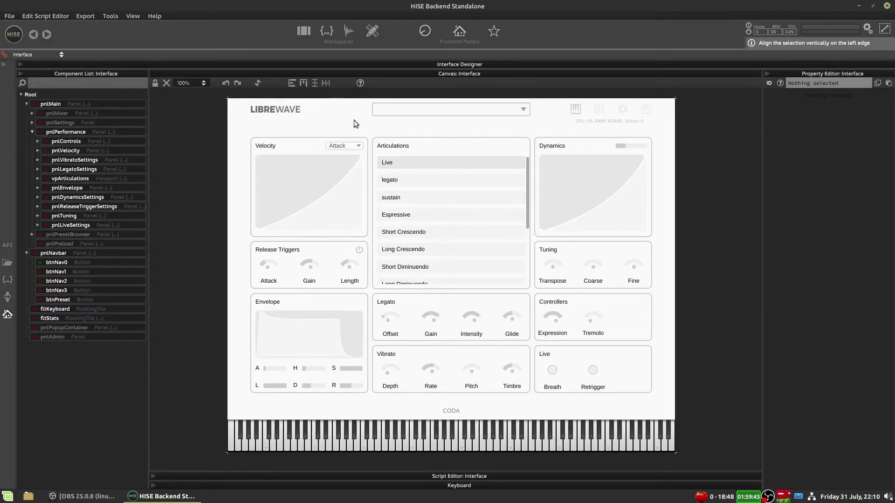
mouse_move(342, 132)
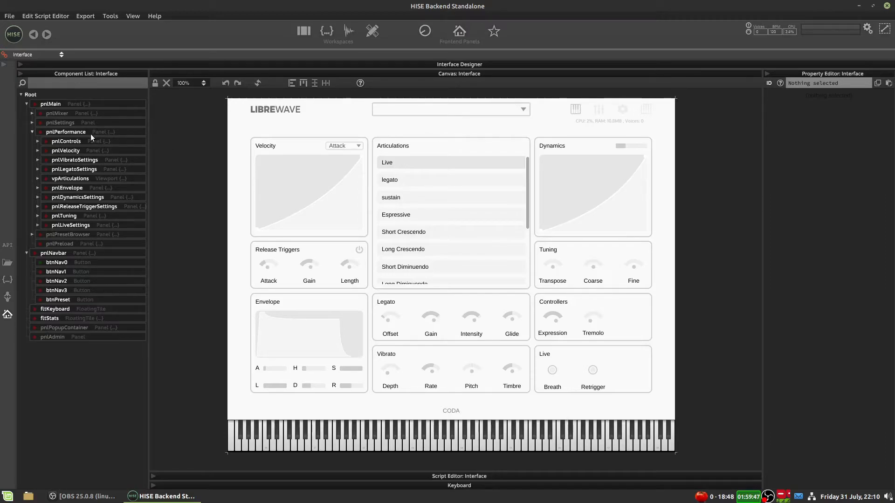
left_click(67, 131)
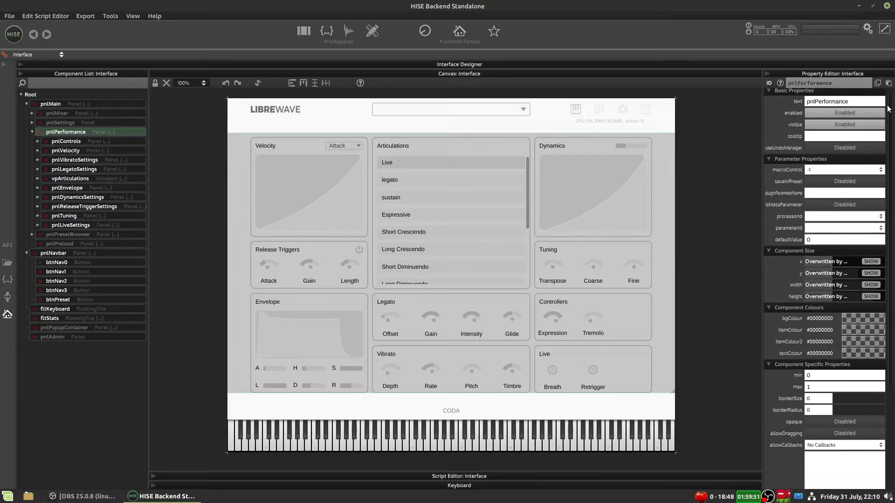
mouse_move(824, 217)
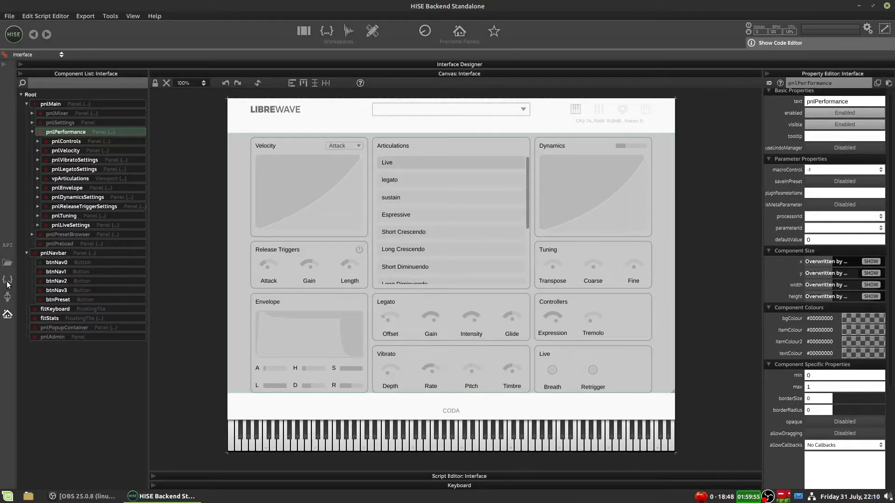
left_click(780, 43)
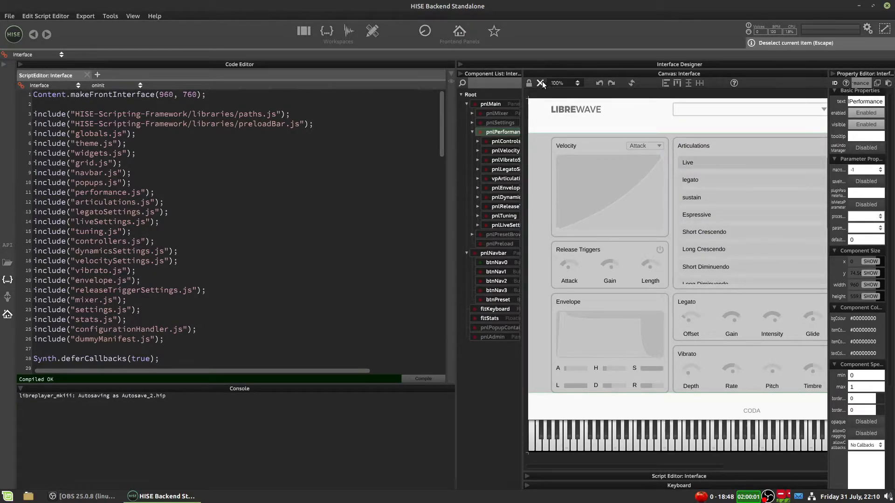
Step: Show the interface preview at 75% and toggle the API reference sidebar beside the code
left_click(575, 83)
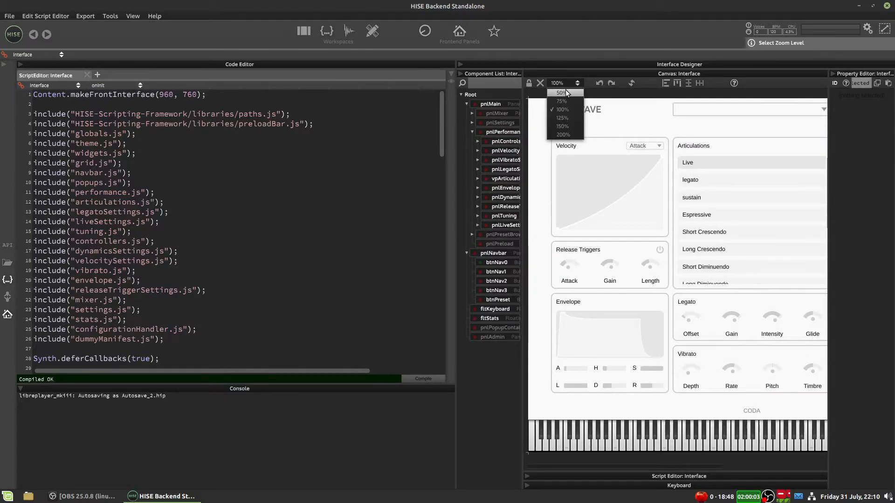
left_click(561, 101)
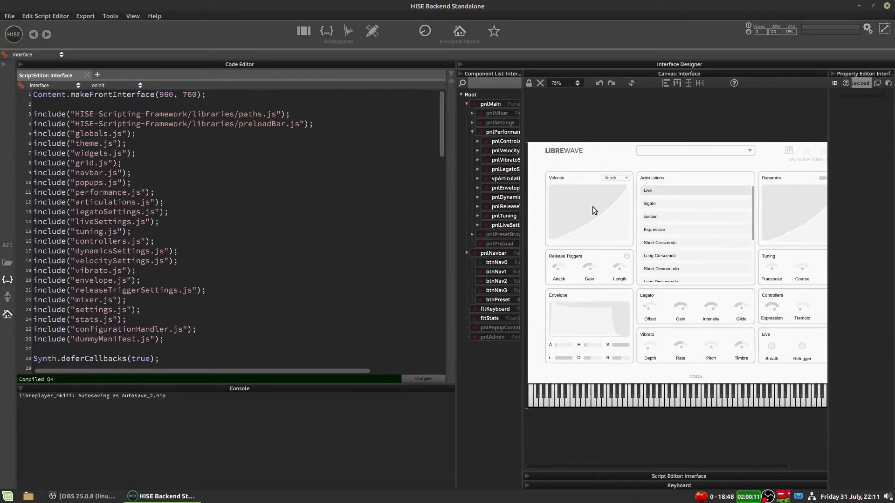
mouse_move(456, 145)
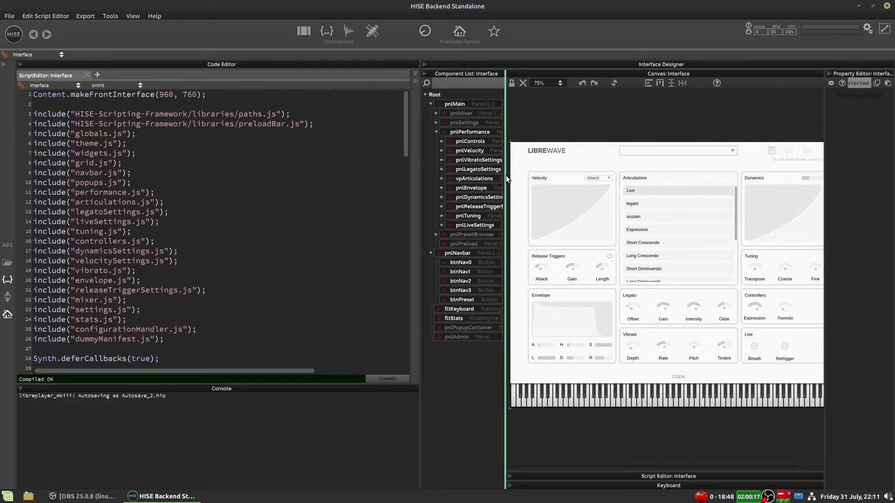
mouse_move(825, 158)
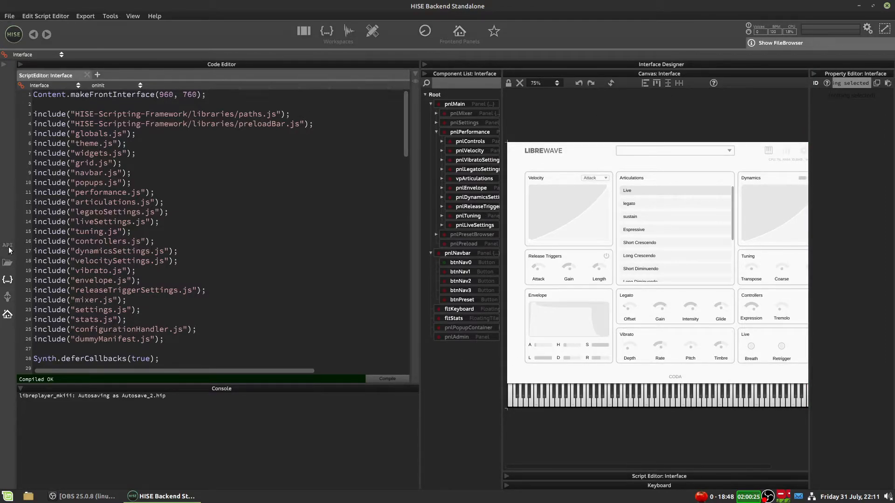
left_click(8, 245)
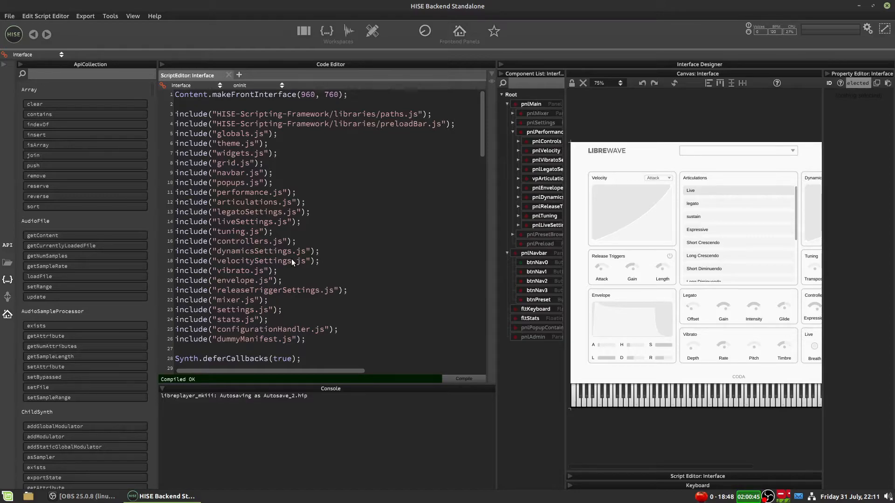
mouse_move(301, 250)
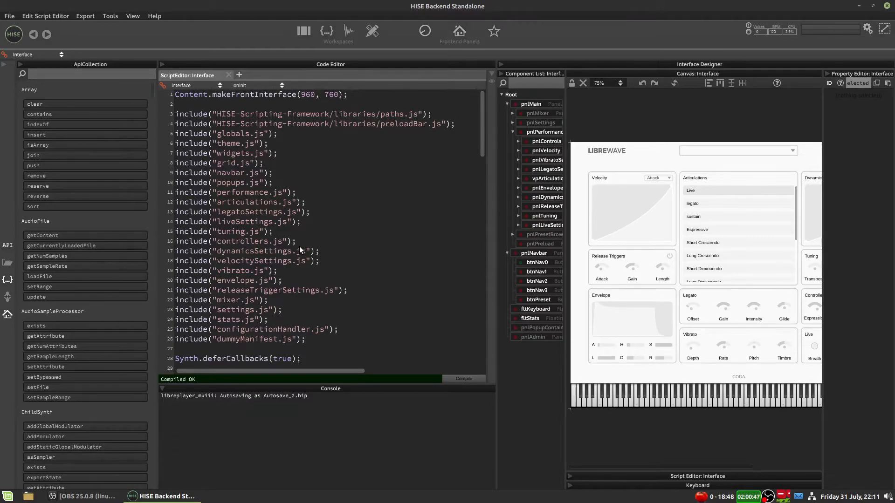
mouse_move(174, 192)
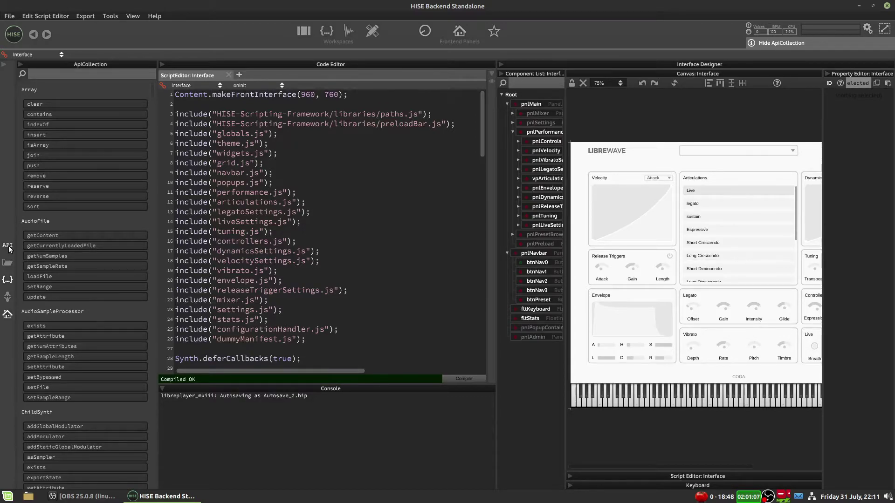
left_click(780, 43)
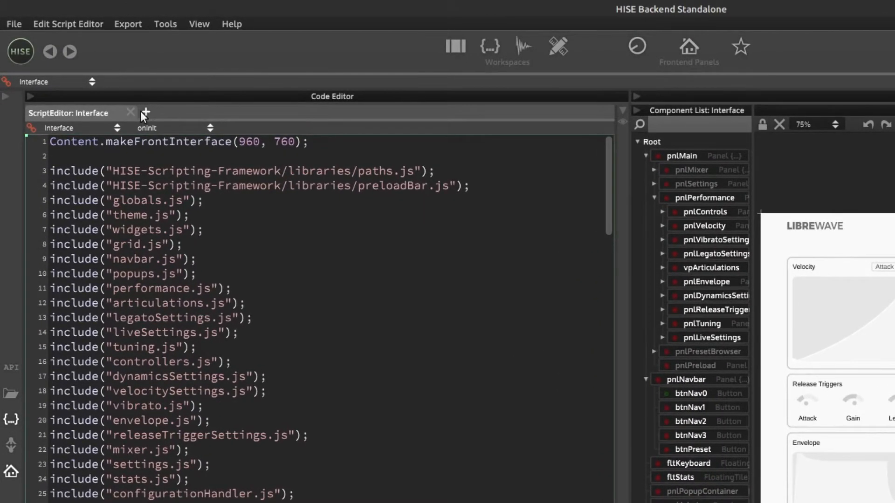
Step: Add a new tab as a script editor connected to the Interface script
left_click(146, 112)
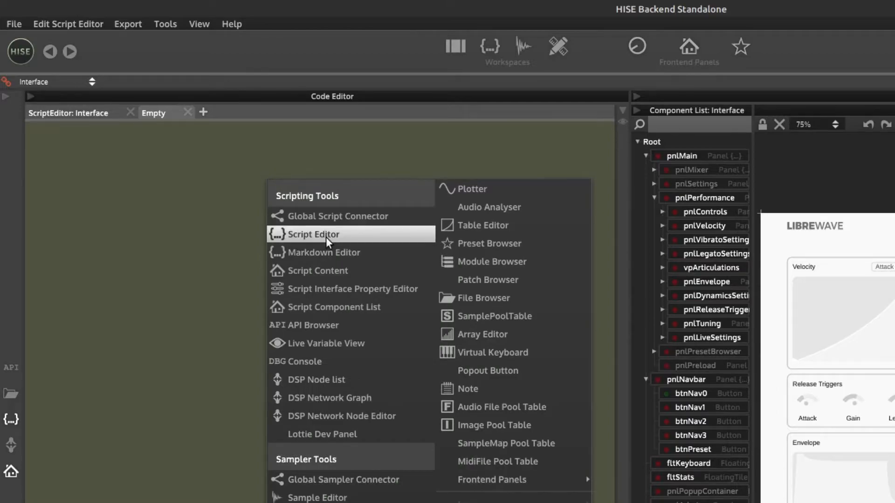
left_click(310, 234)
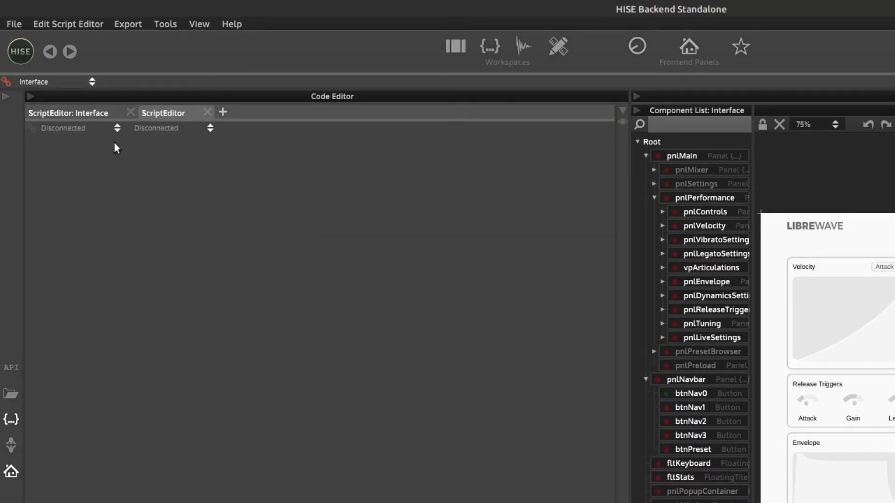
left_click(118, 128)
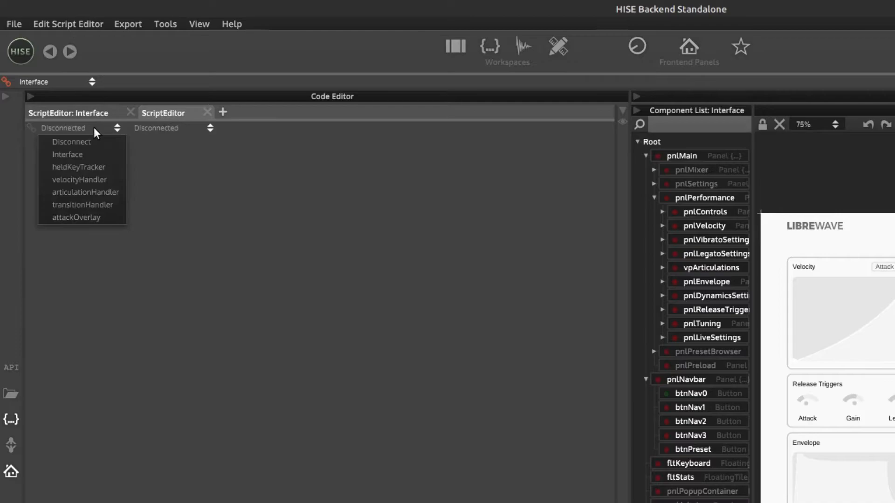
left_click(67, 153)
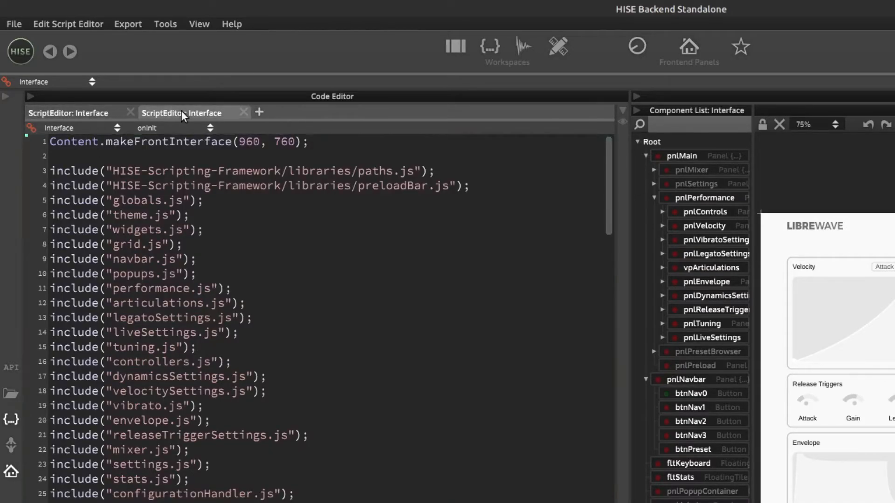
Step: Add a second script editor slot and a markdown editor slot to the code panel
left_click(259, 112)
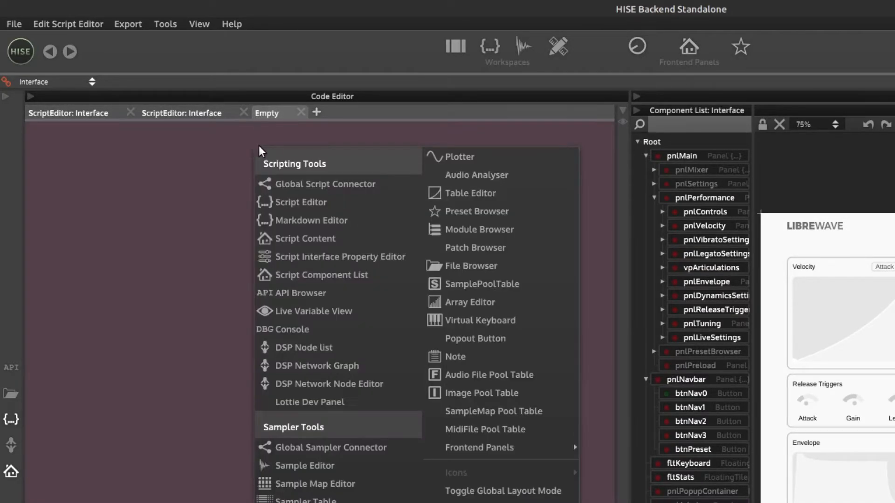
left_click(301, 202)
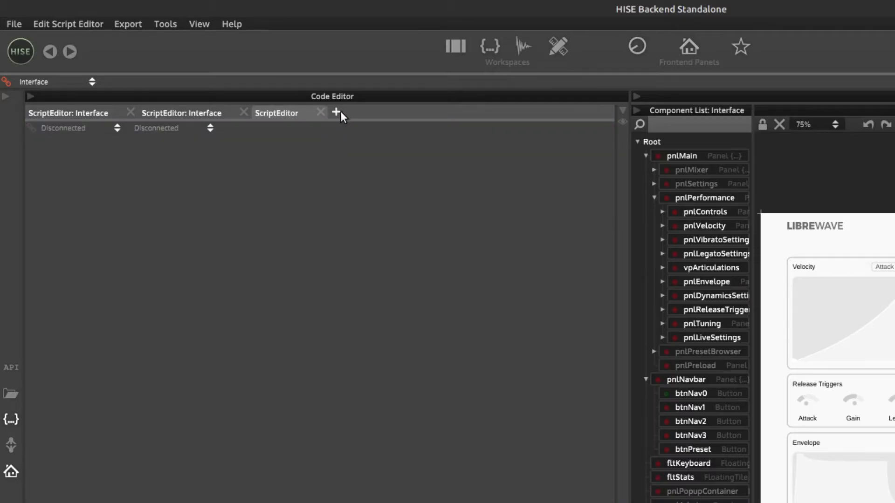
left_click(337, 113)
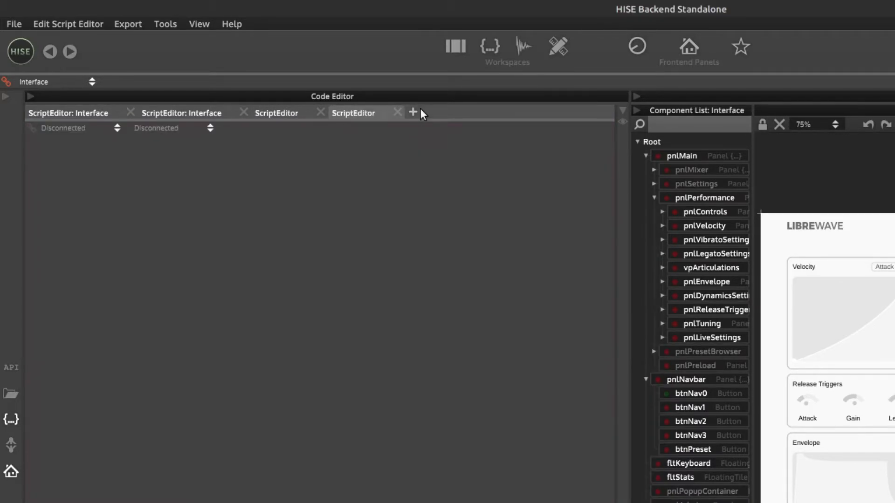
left_click(413, 112)
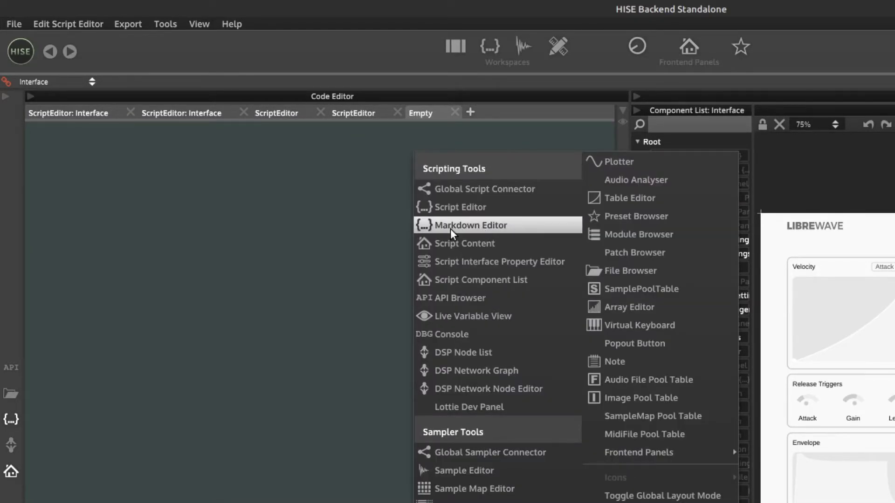
left_click(472, 224)
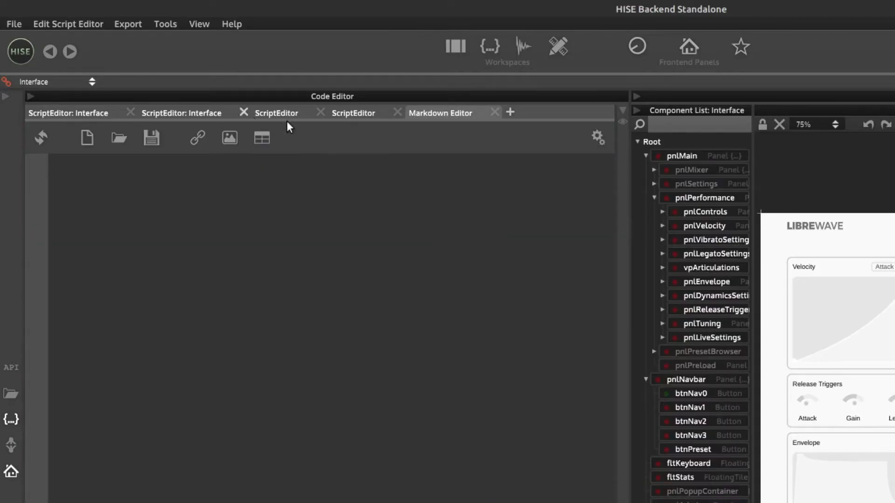
mouse_move(268, 273)
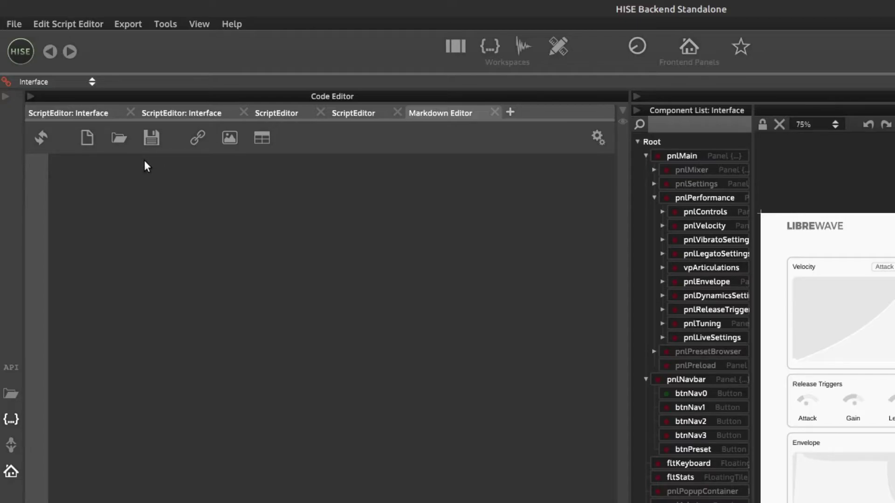
mouse_move(89, 126)
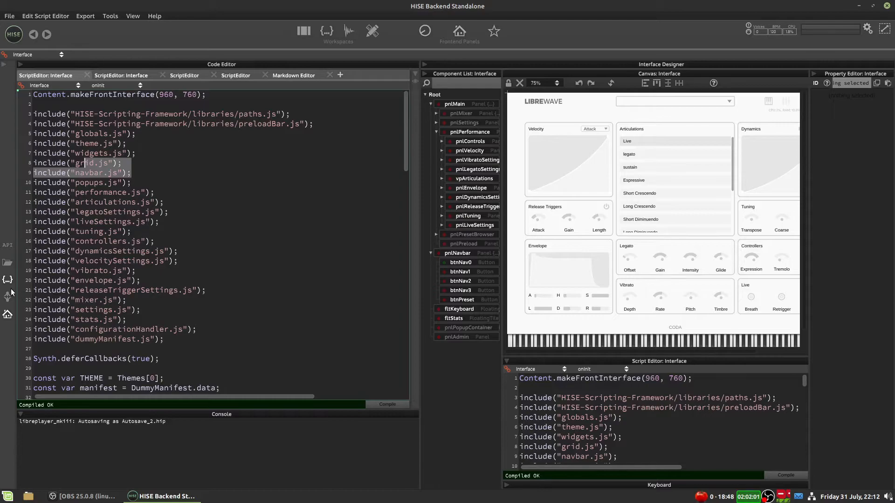
Step: Fold away the small script editor under the preview and switch to the sampler workspace
scroll("down", 3)
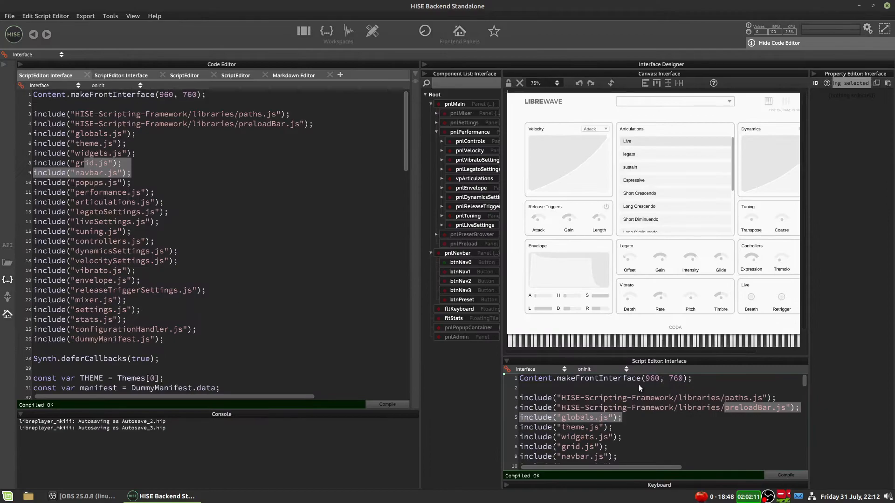
left_click(778, 43)
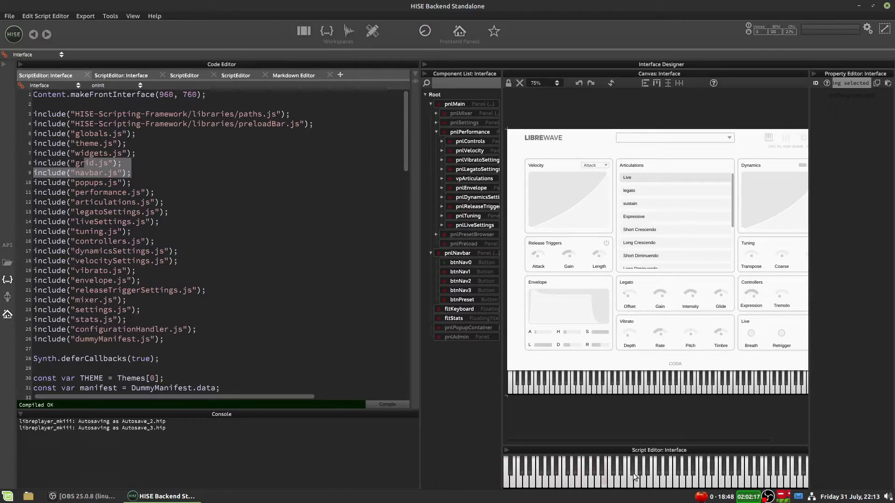
mouse_move(657, 392)
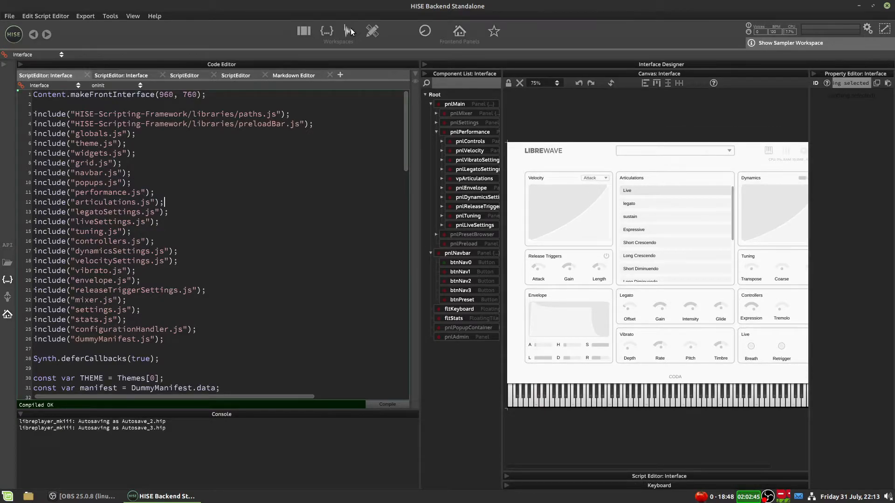
left_click(789, 42)
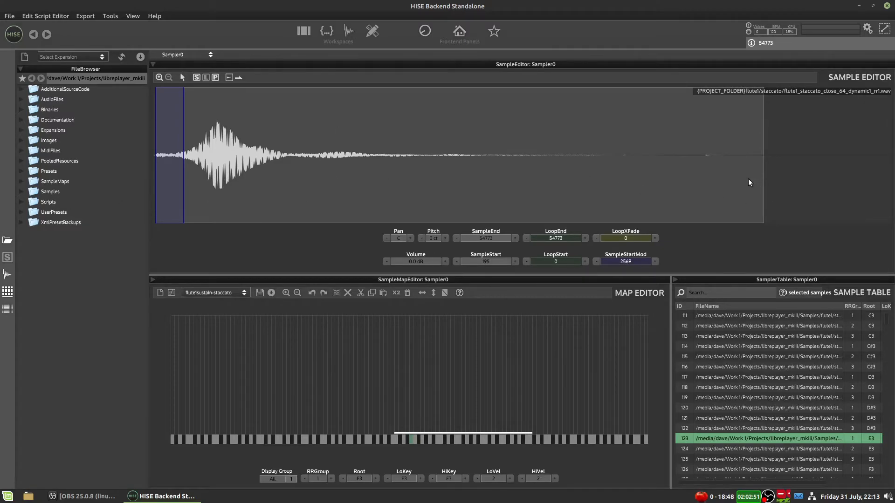
mouse_move(153, 261)
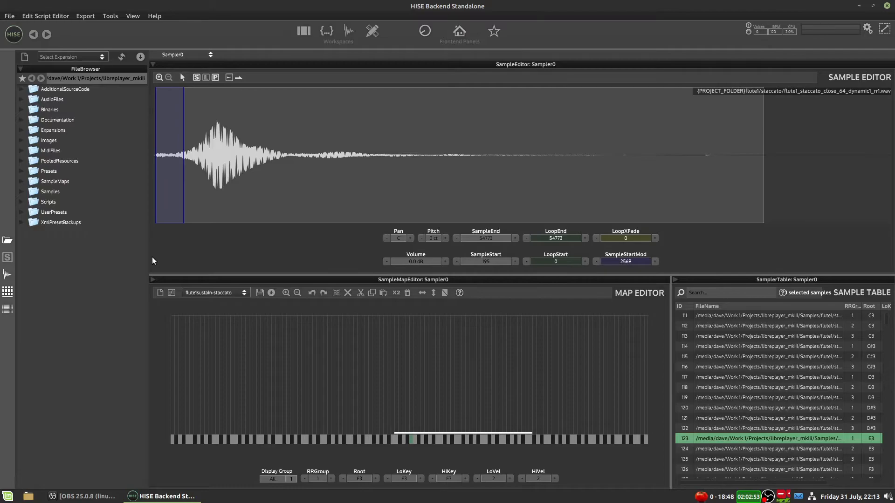
Step: Toggle the sample pool table, return to the sampler workspace and select flute staccato samples in the map and table
left_click(8, 257)
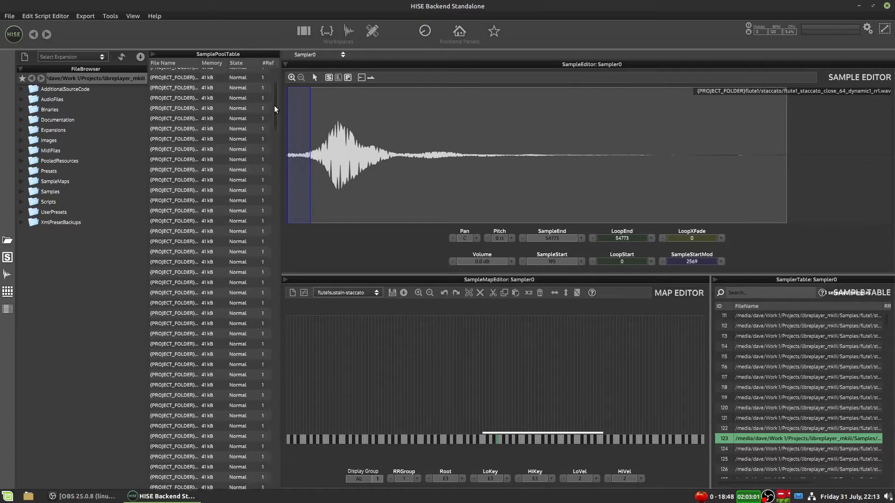
mouse_move(303, 31)
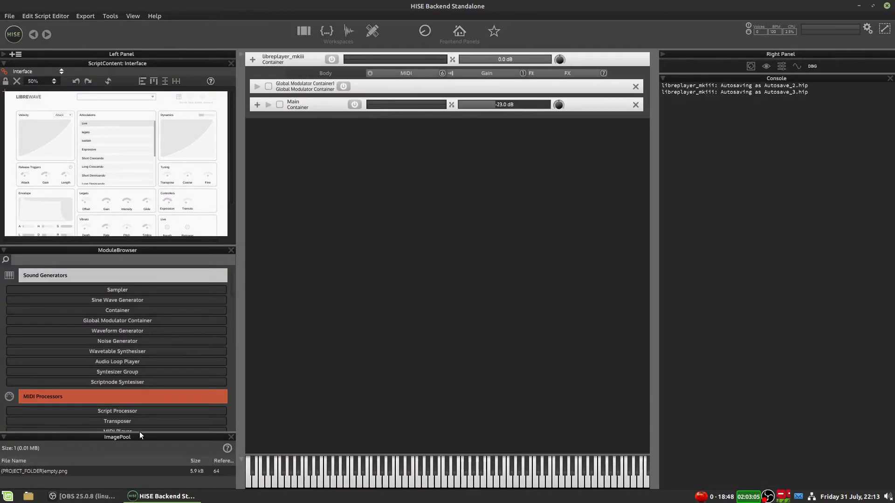
mouse_move(64, 472)
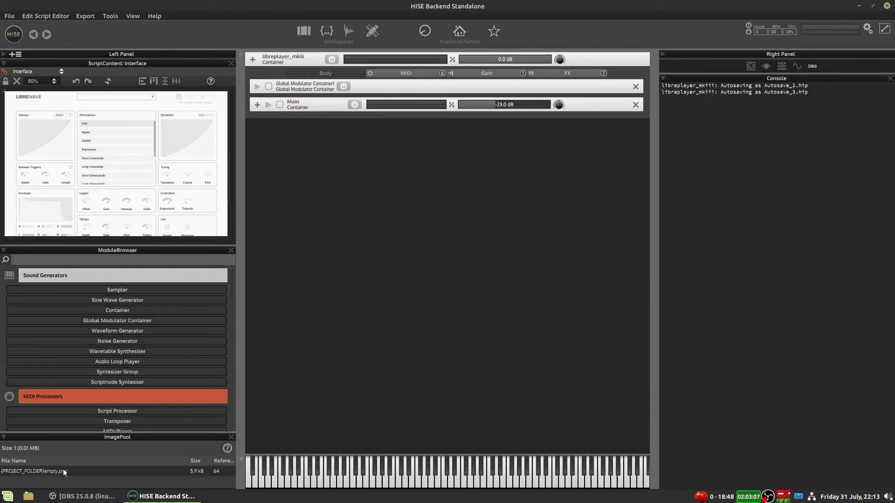
mouse_move(348, 32)
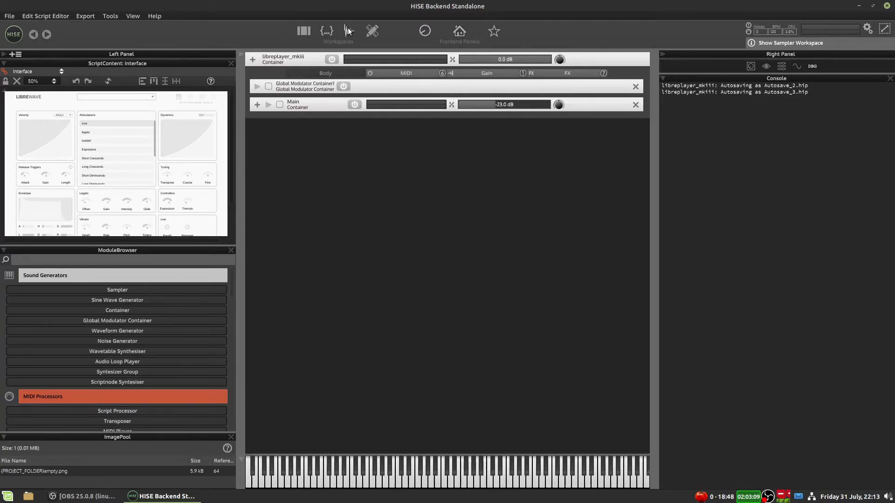
left_click(791, 42)
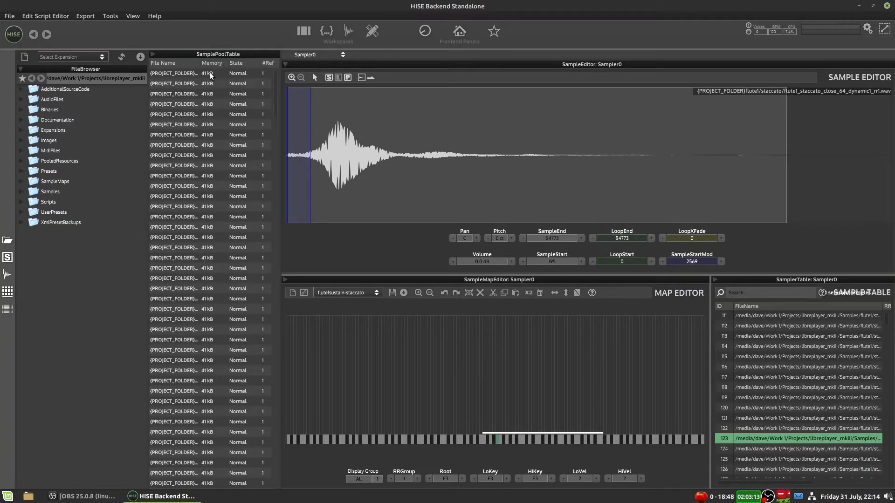
mouse_move(277, 96)
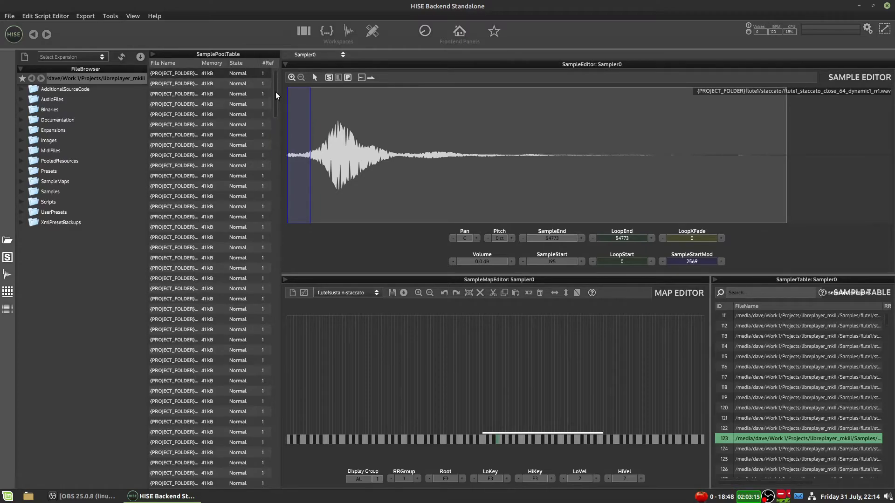
mouse_move(3, 226)
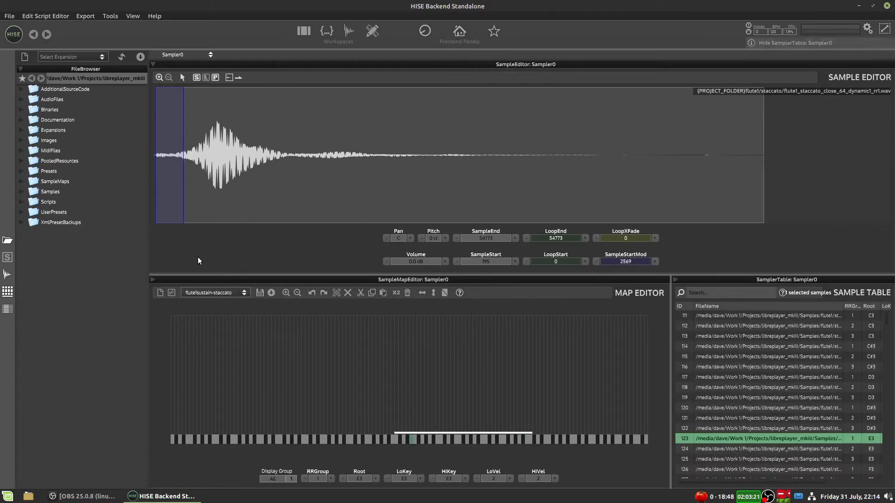
mouse_move(42, 111)
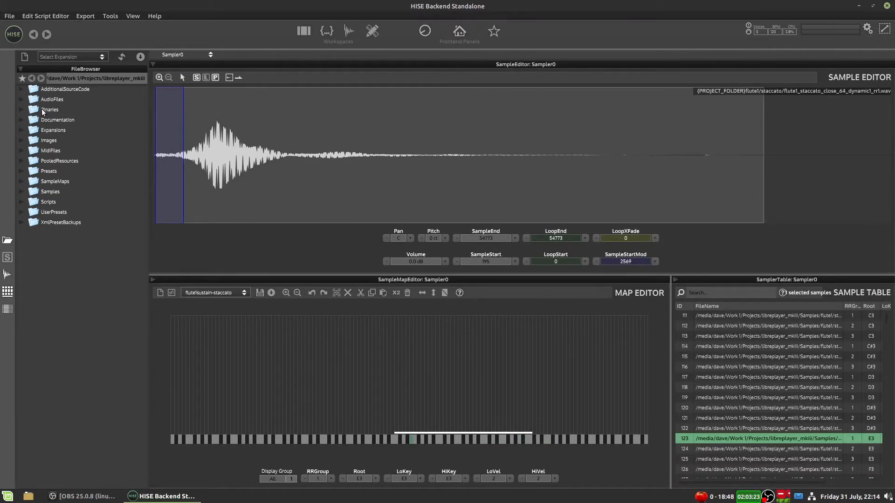
left_click(21, 192)
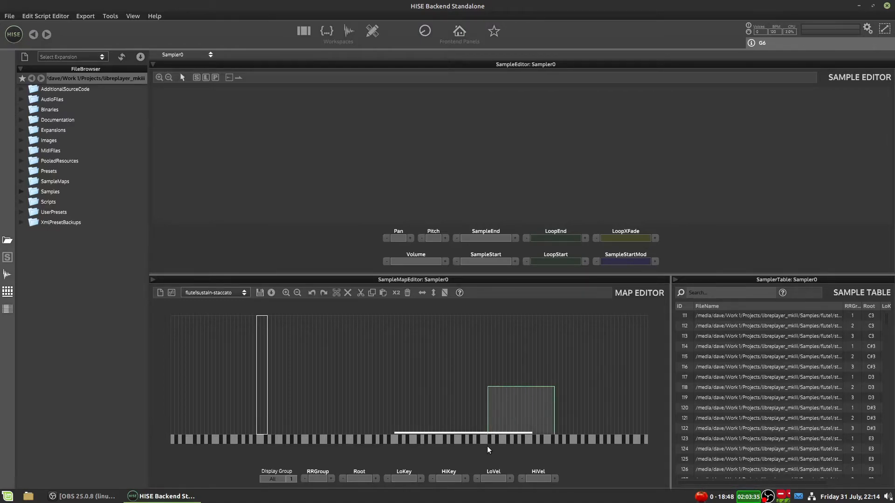
left_click(520, 409)
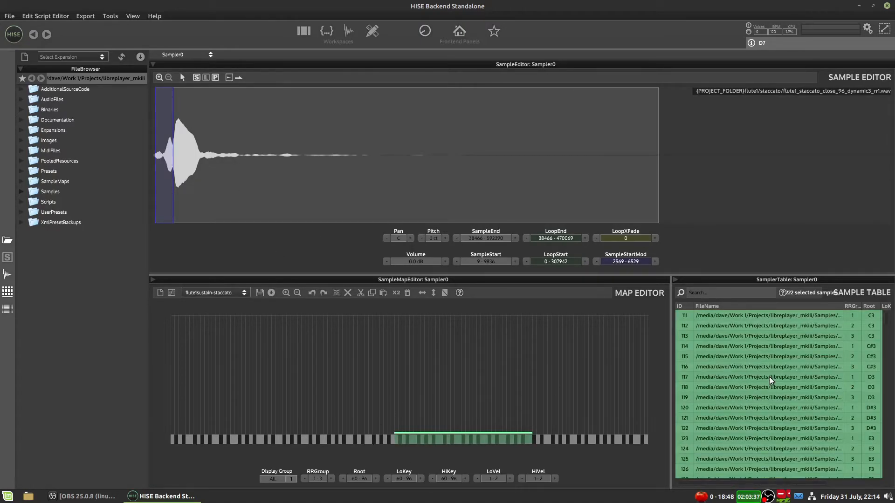
left_click(765, 325)
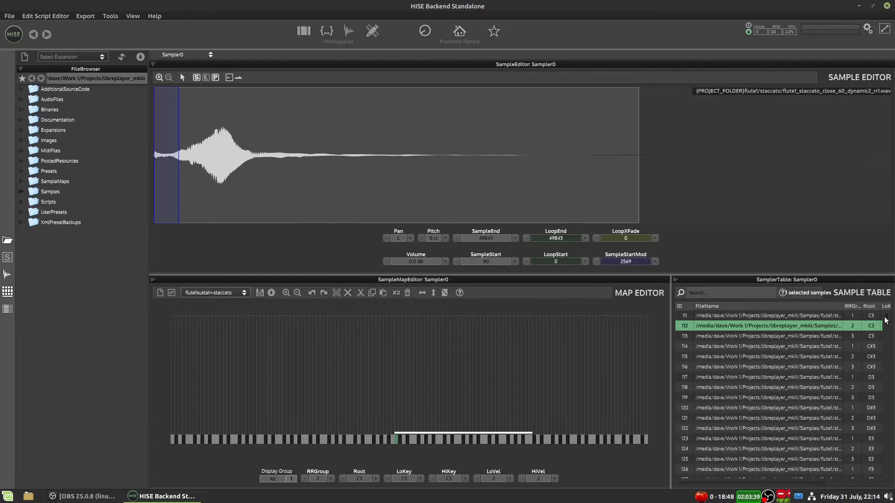
scroll("up", 3)
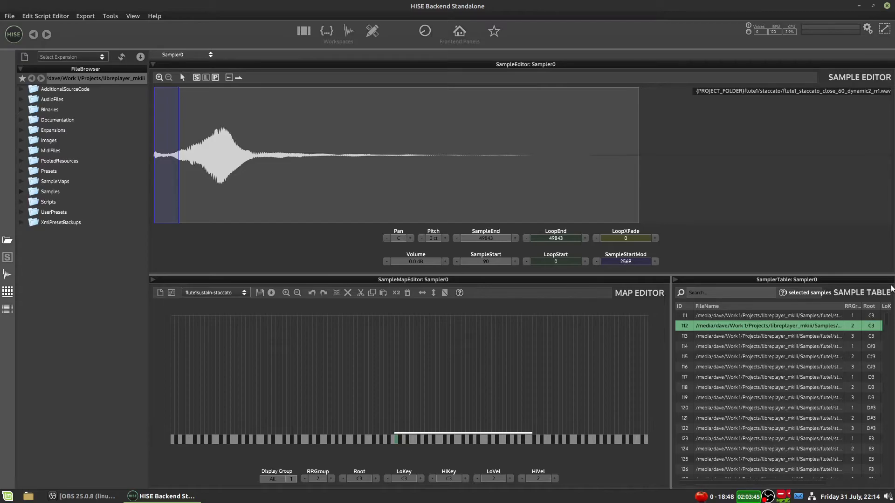
scroll("down", 3)
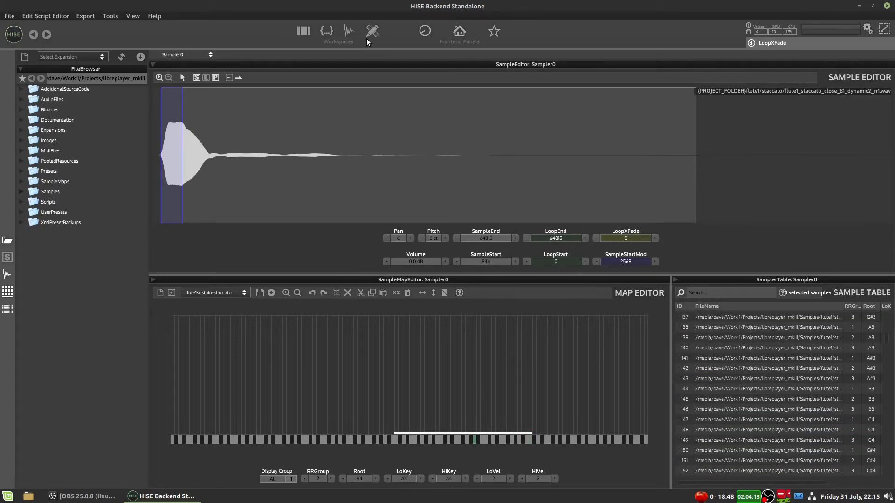
mouse_move(373, 31)
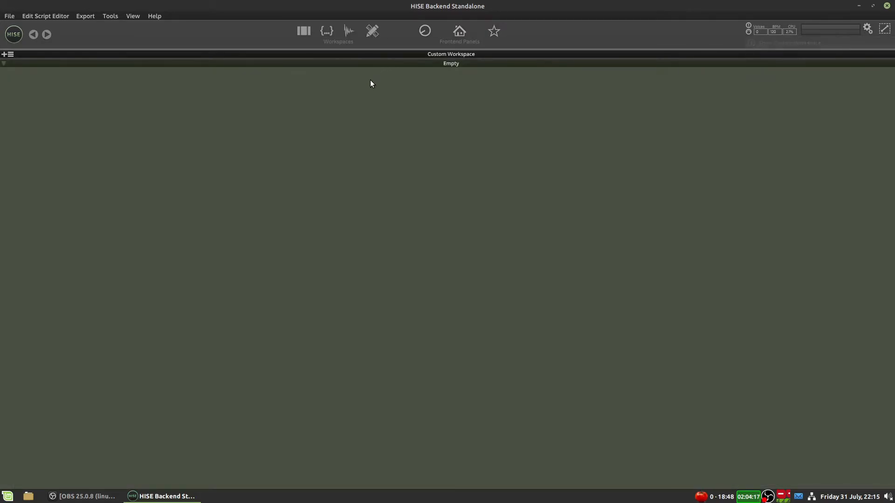
mouse_move(354, 122)
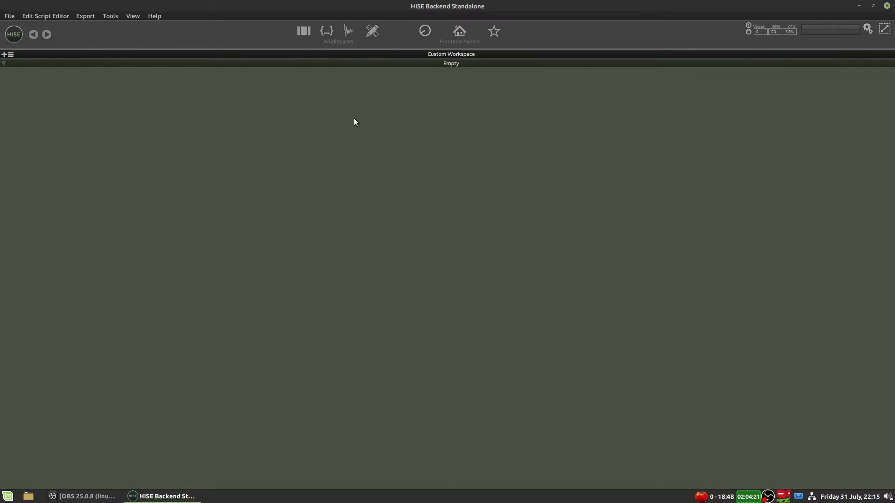
mouse_move(243, 119)
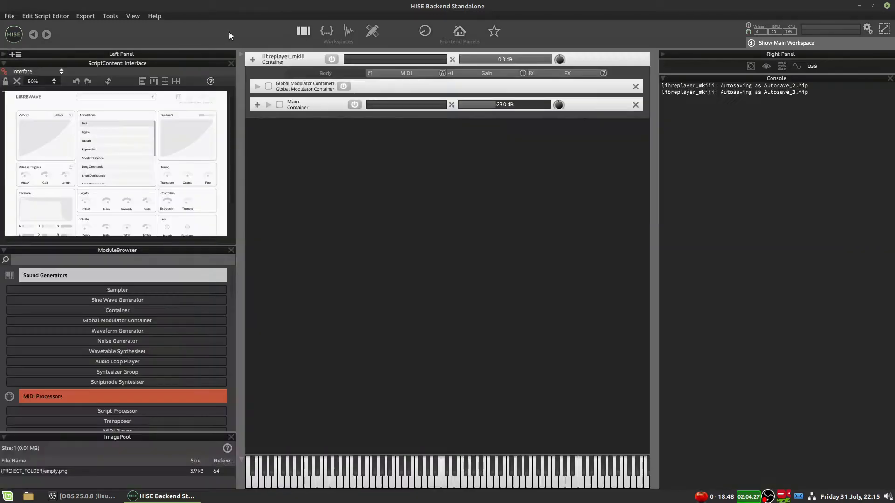
Step: Add the 8 Macro Controls panel, then remove the file browser and macro controls panels
left_click(372, 30)
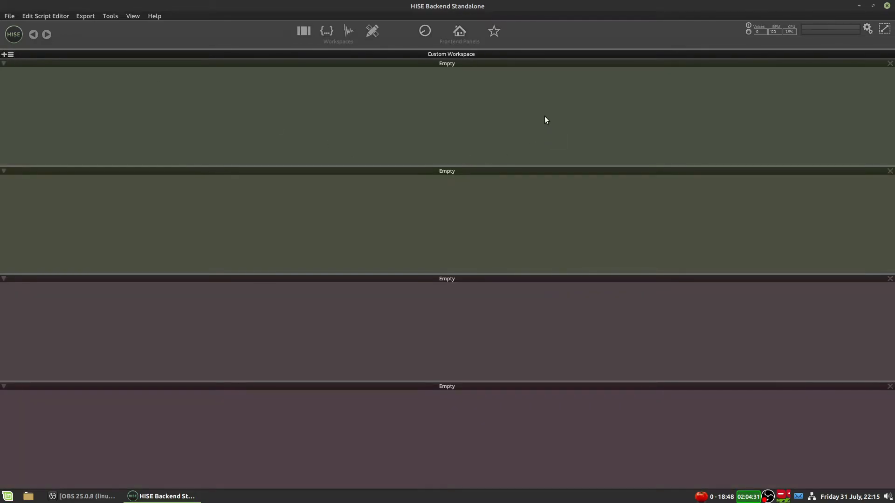
mouse_move(286, 320)
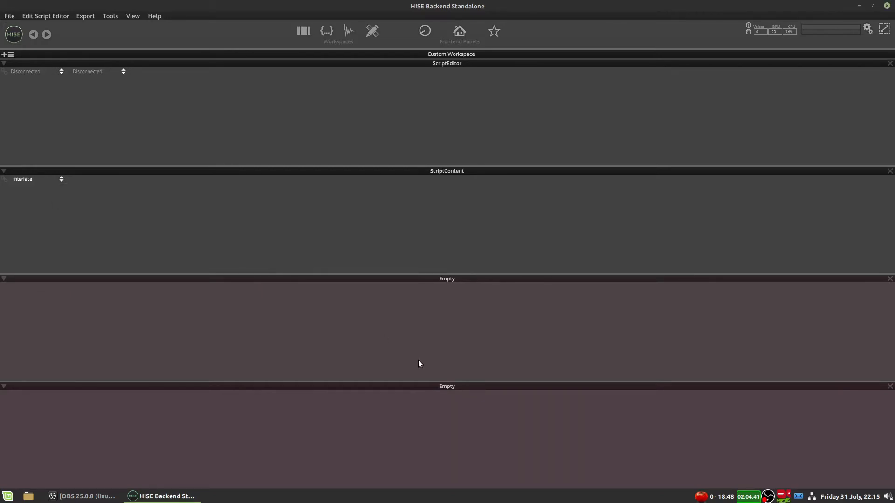
left_click(424, 31)
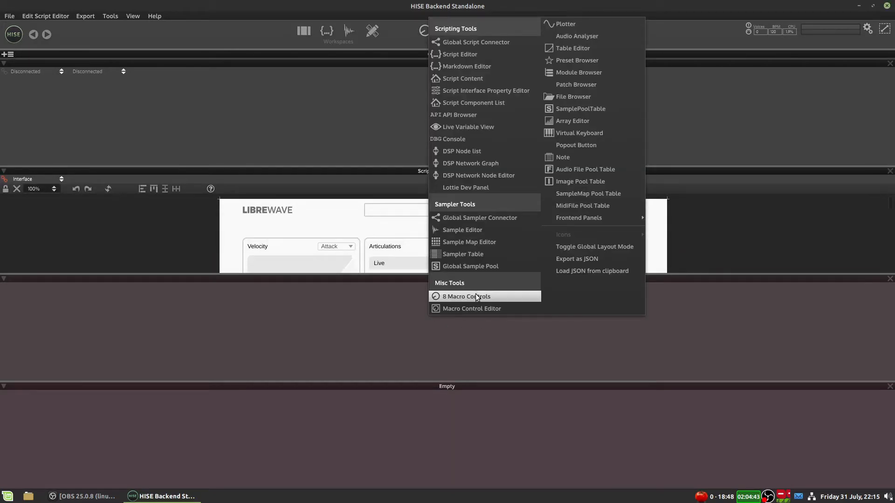
left_click(466, 297)
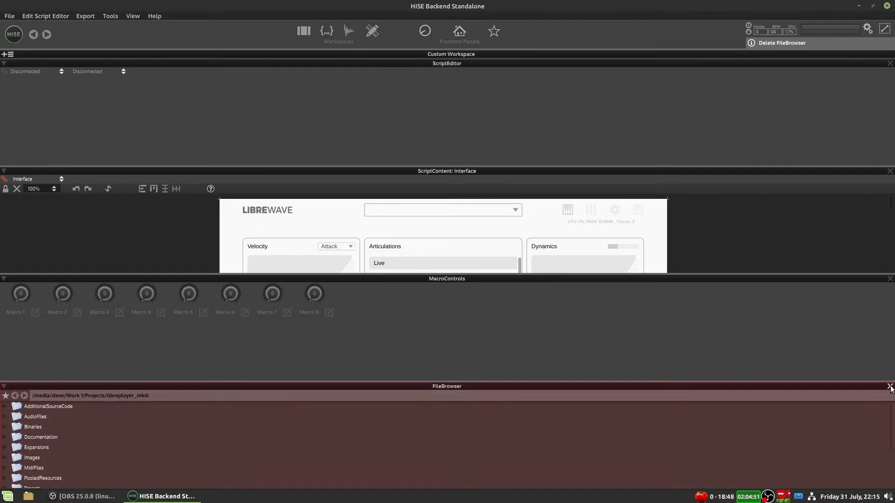
left_click(889, 388)
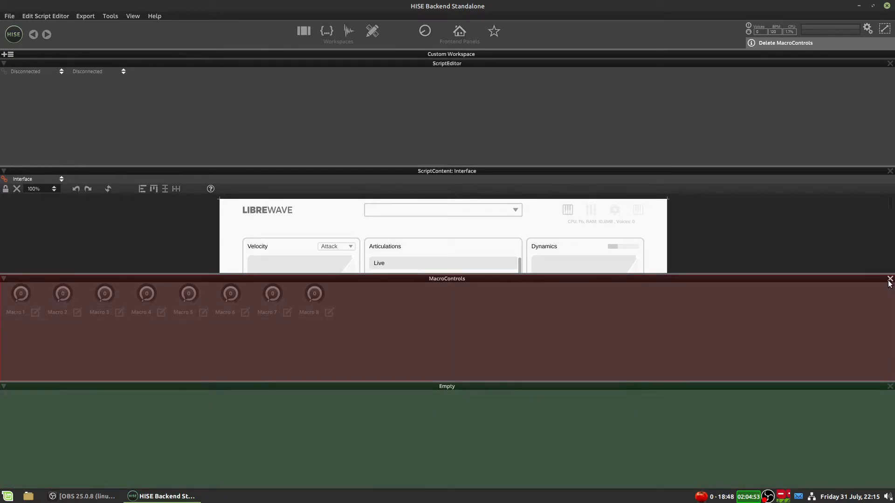
left_click(889, 278)
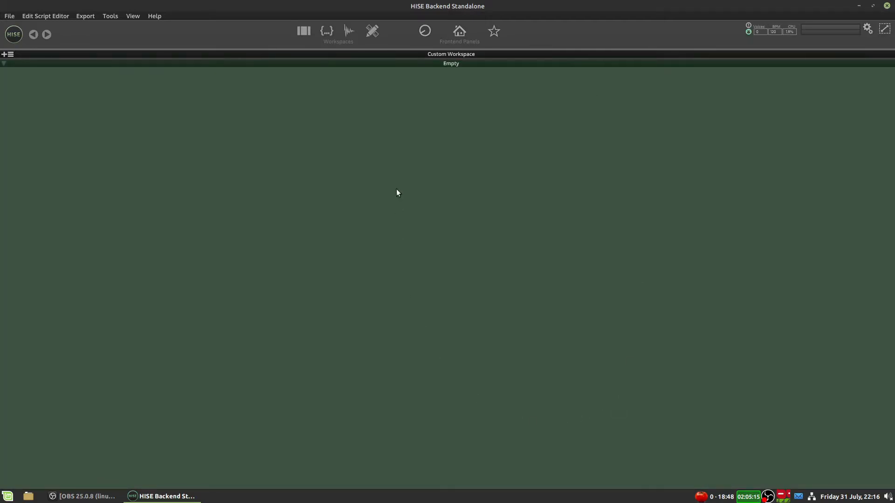
mouse_move(236, 257)
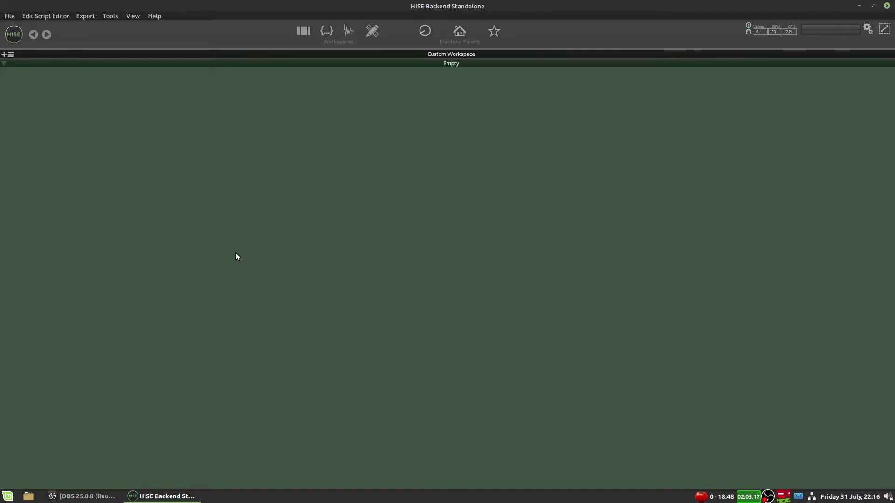
Step: Open the empty tile's layout menu to review the containers and choose a Vertical Tile
left_click(5, 54)
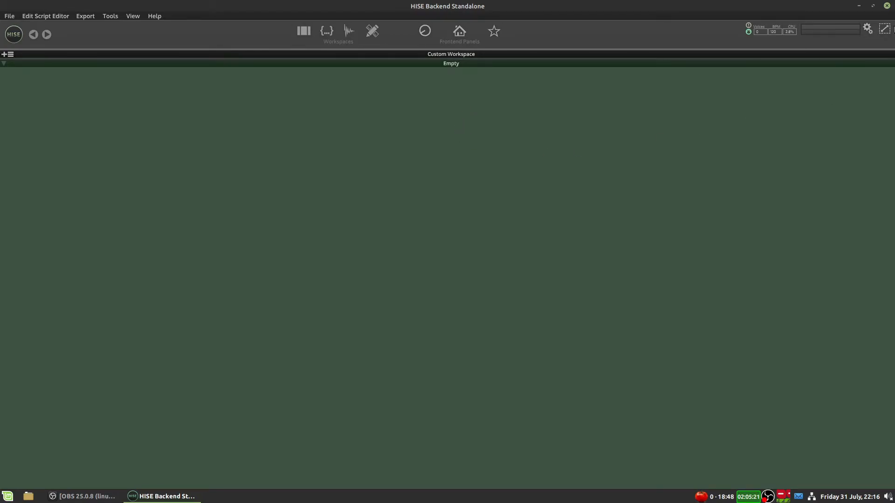
mouse_move(886, 27)
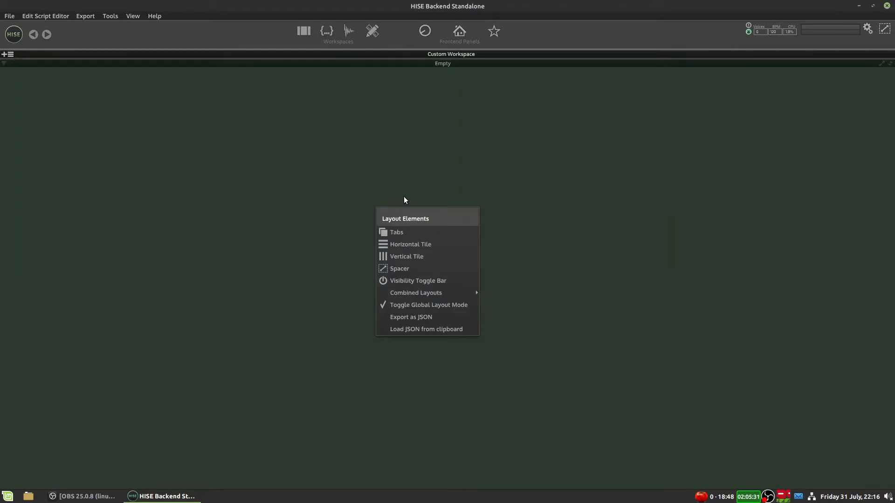
mouse_move(415, 234)
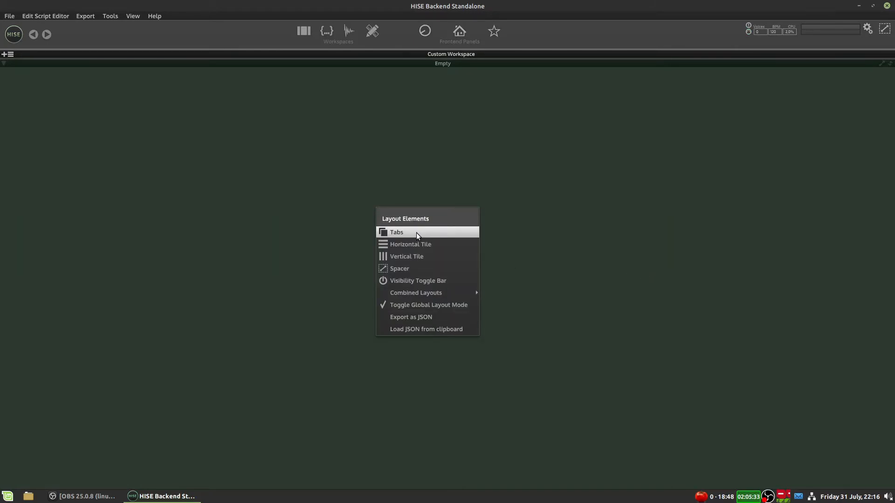
mouse_move(410, 244)
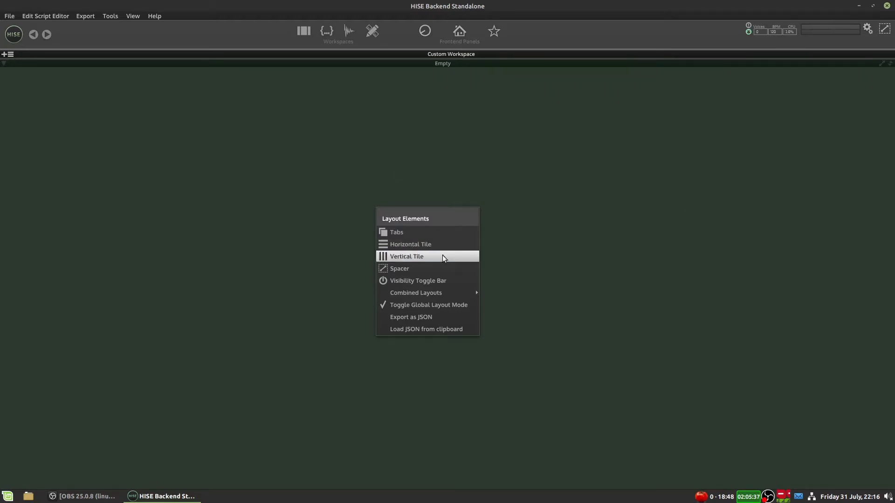
mouse_move(422, 272)
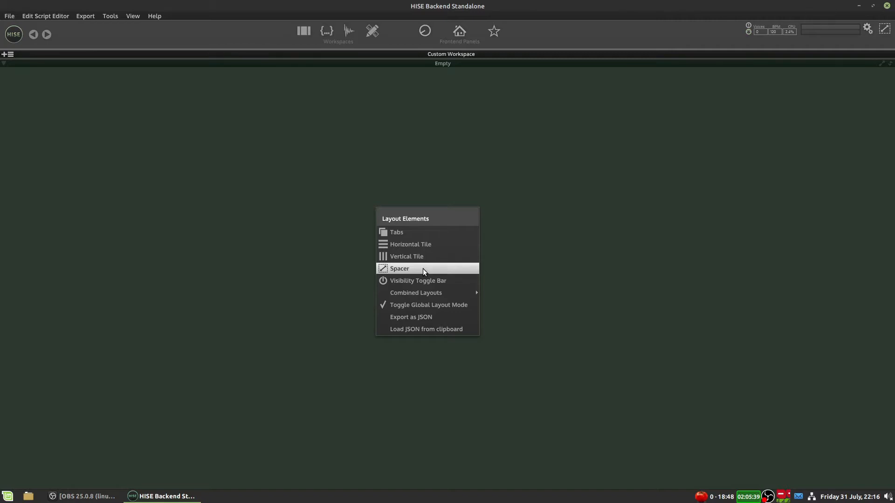
mouse_move(418, 281)
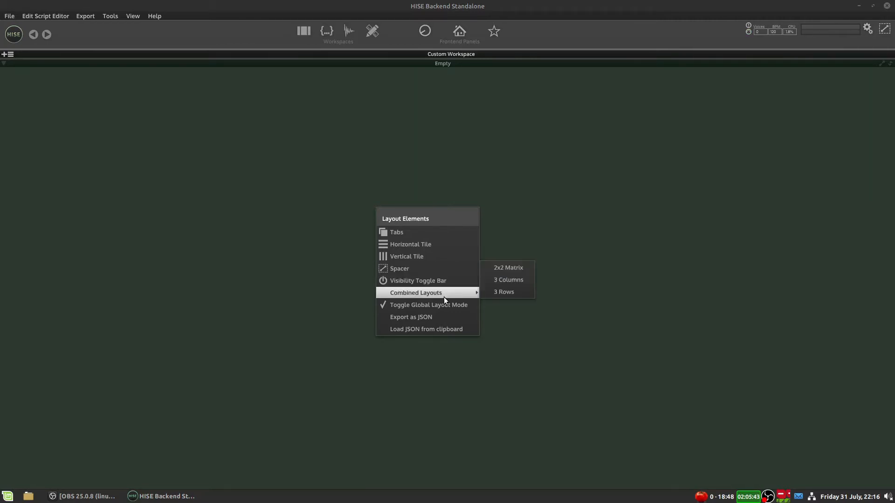
mouse_move(504, 292)
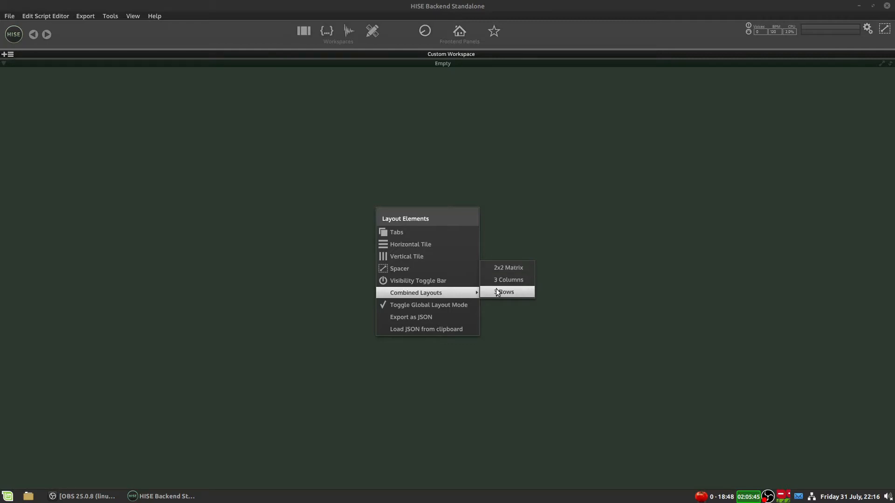
mouse_move(428, 300)
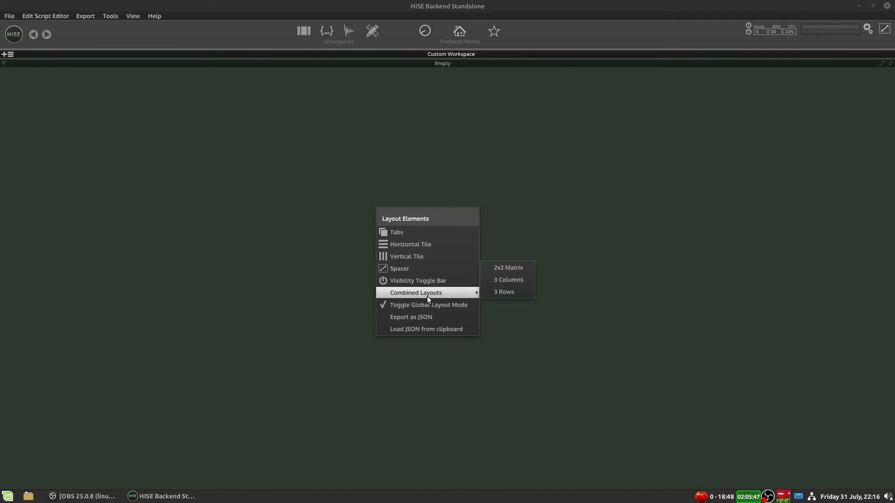
mouse_move(414, 319)
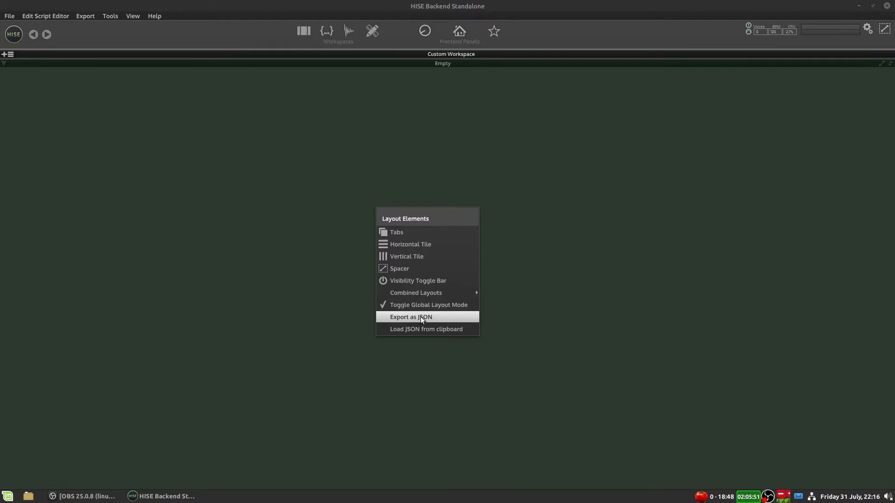
mouse_move(426, 329)
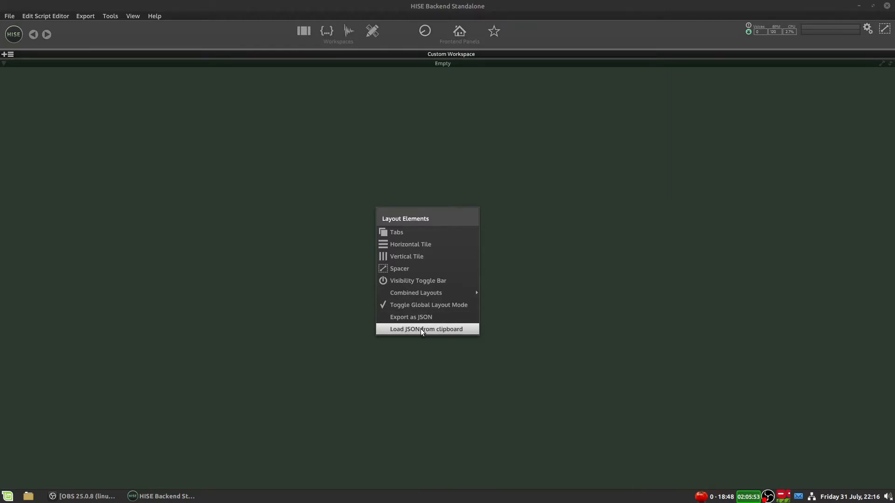
mouse_move(422, 317)
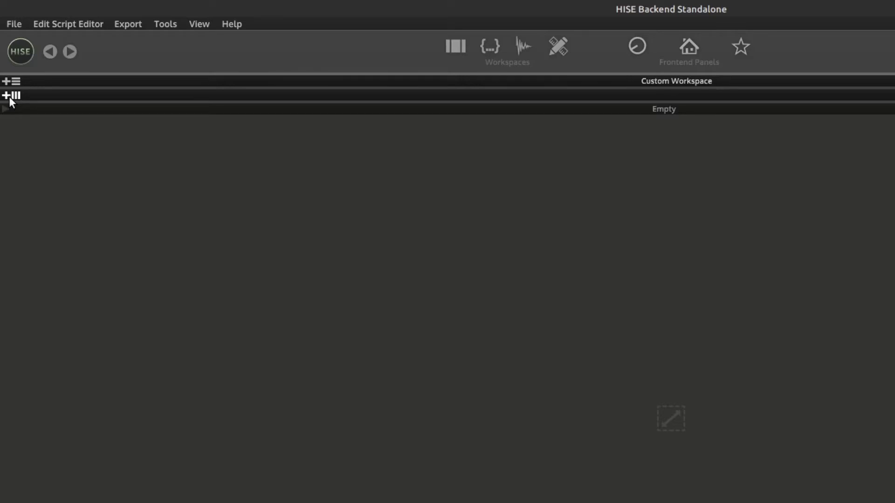
Step: Add empty columns to the Vertical Tile and remove surplus ones to leave two
left_click(9, 95)
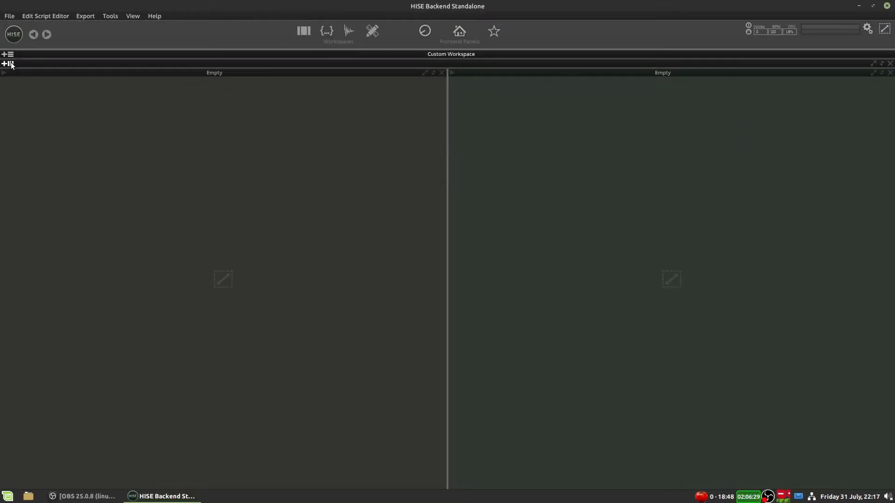
left_click(7, 64)
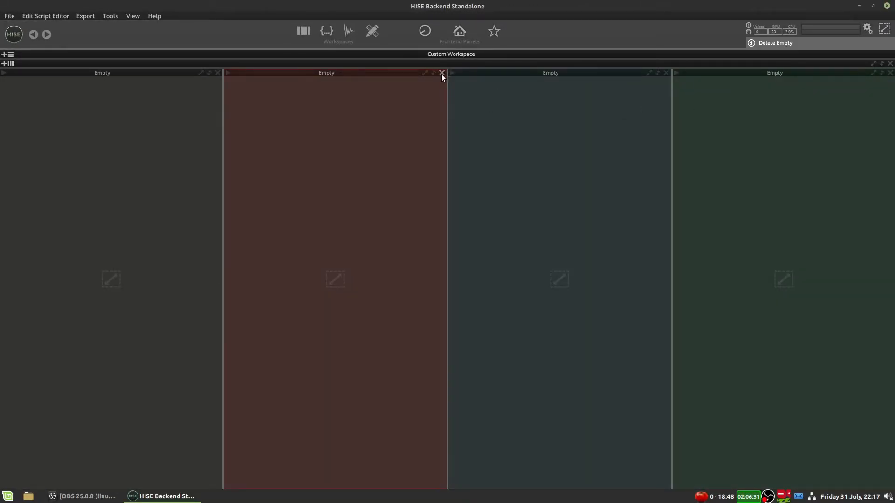
left_click(441, 73)
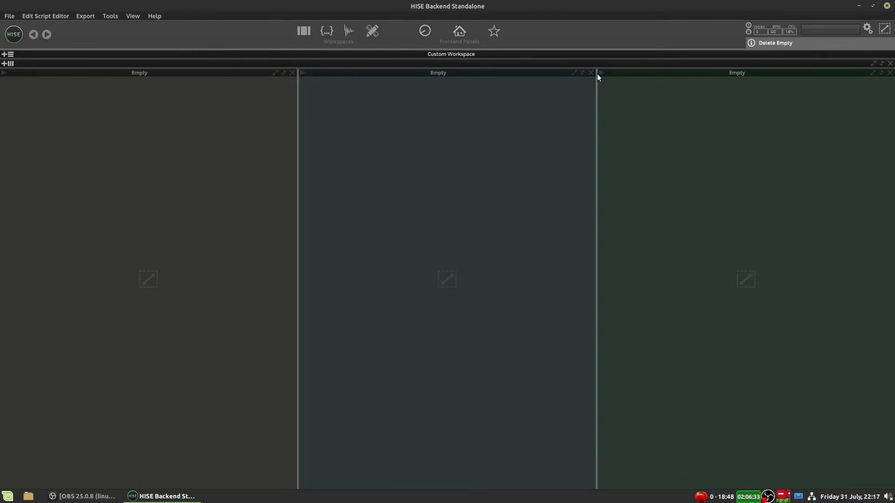
left_click(591, 73)
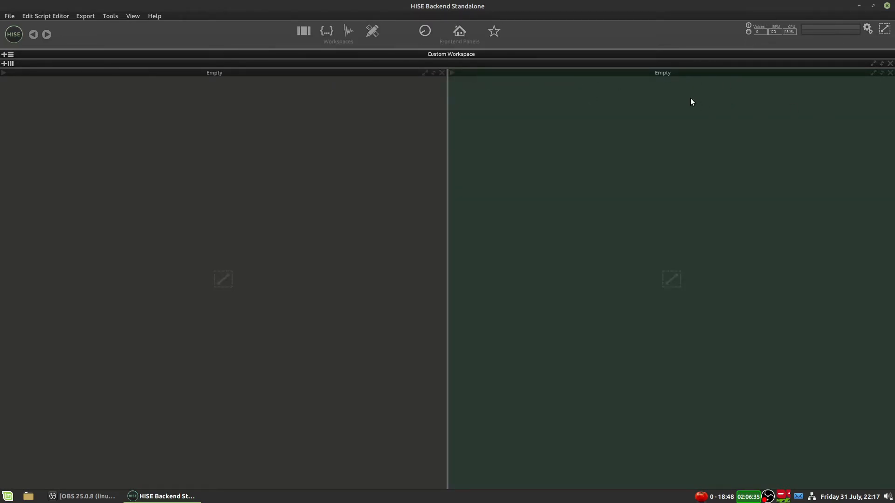
mouse_move(192, 353)
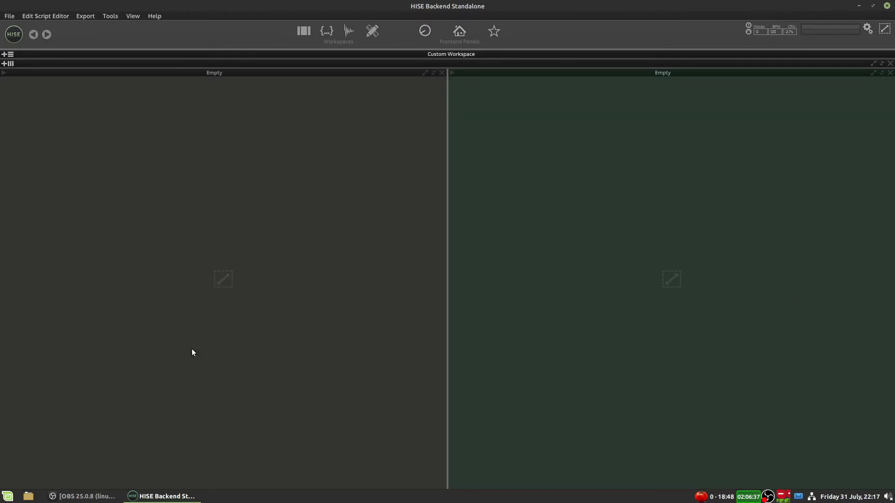
mouse_move(202, 188)
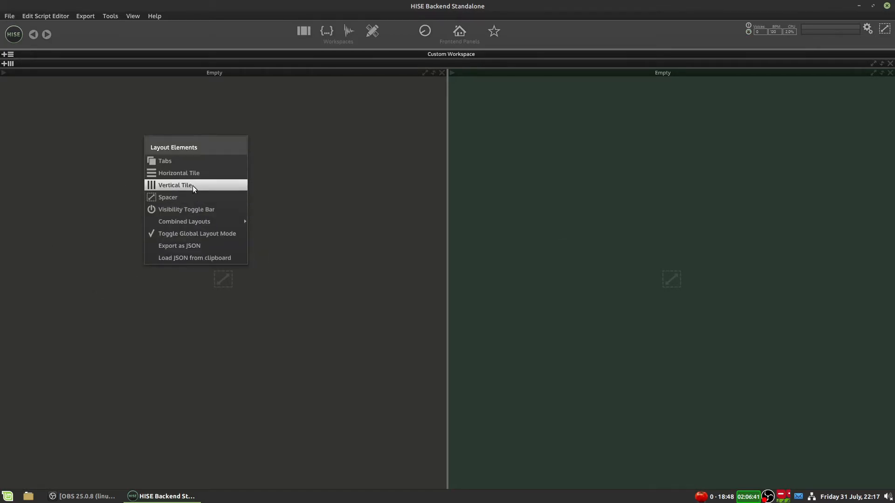
Step: Make the left column a Horizontal Tile with empty tiles and set the upper-left tile to Tabs
left_click(175, 184)
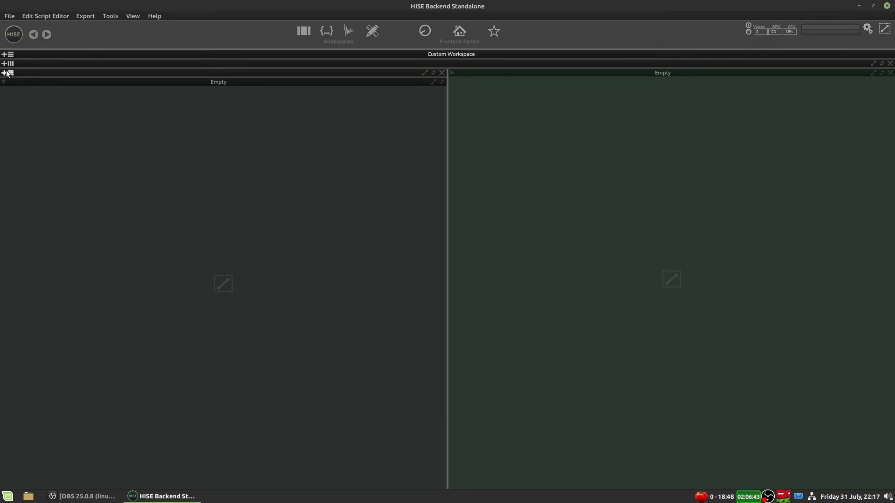
left_click(4, 73)
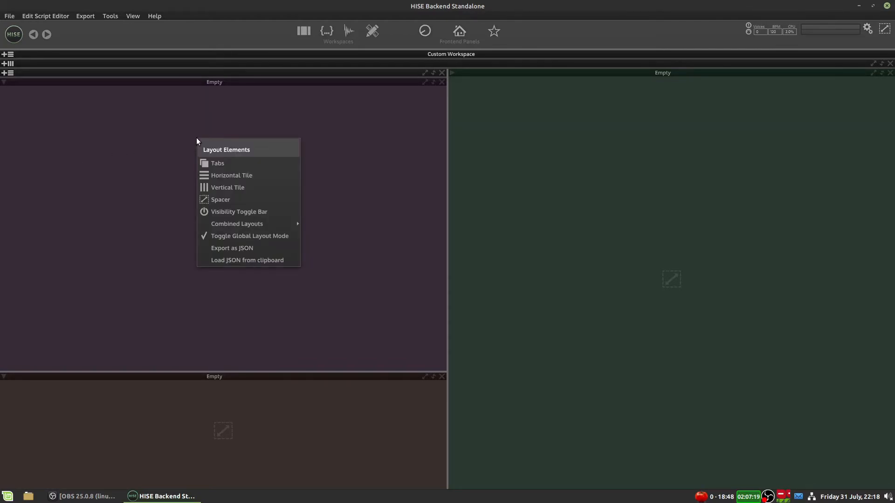
left_click(217, 164)
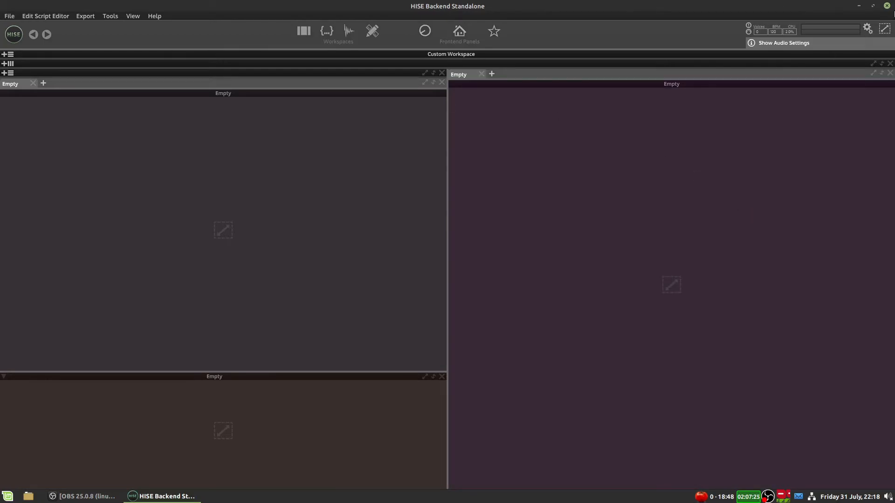
left_click(886, 28)
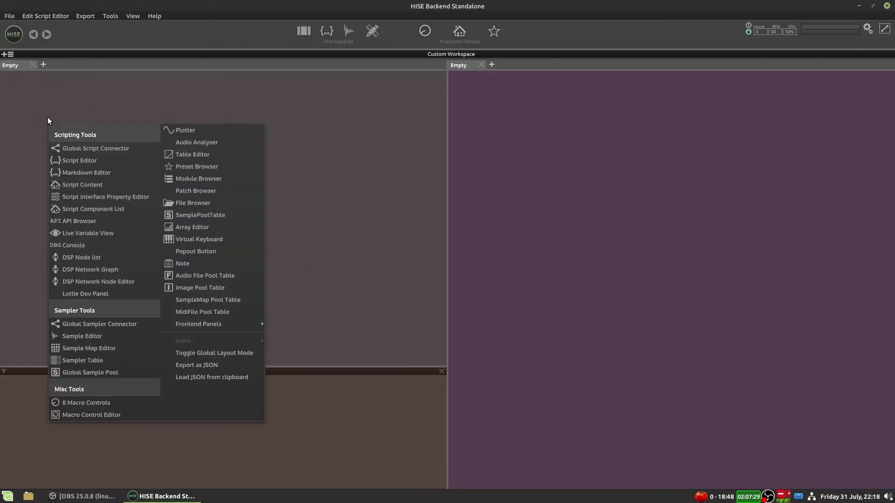
Step: Fill the upper-left and right tabs with script editors, add a second left editor tab, and a console below
left_click(79, 160)
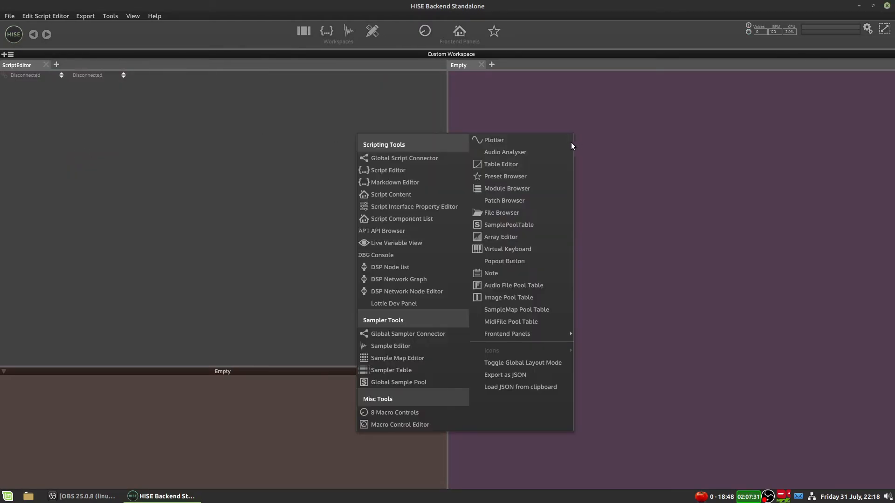
left_click(389, 169)
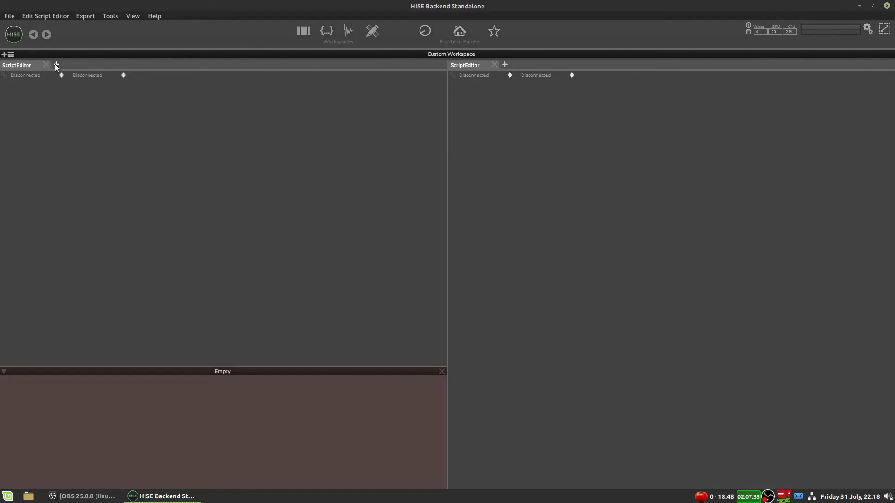
left_click(56, 65)
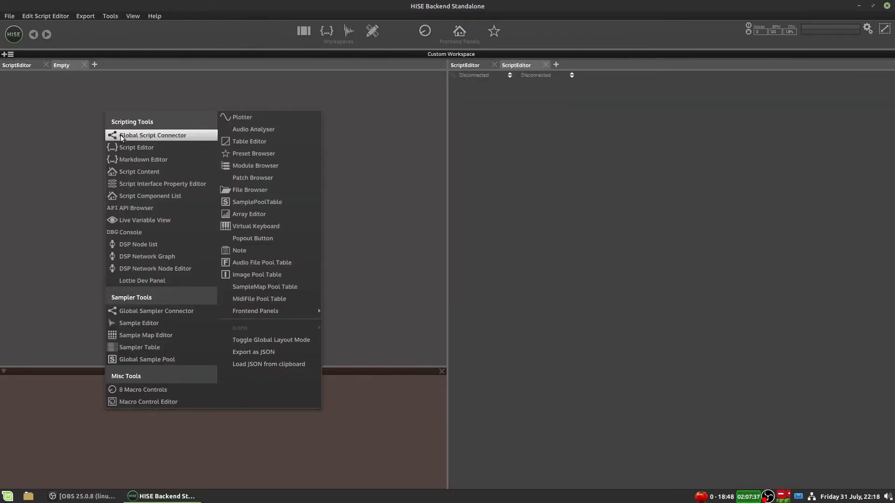
left_click(136, 148)
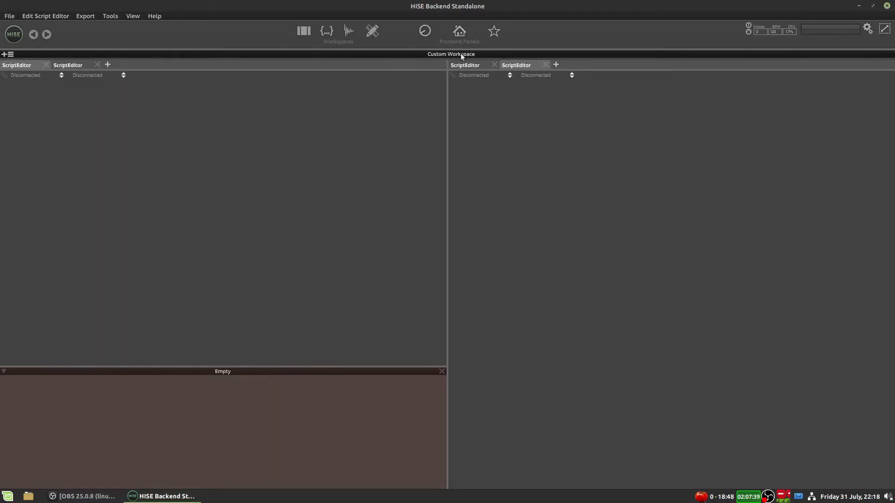
mouse_move(180, 419)
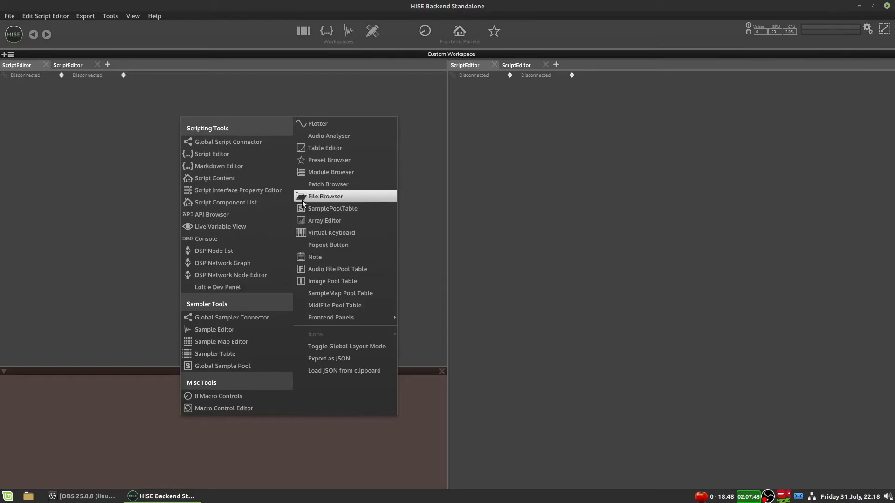
mouse_move(241, 238)
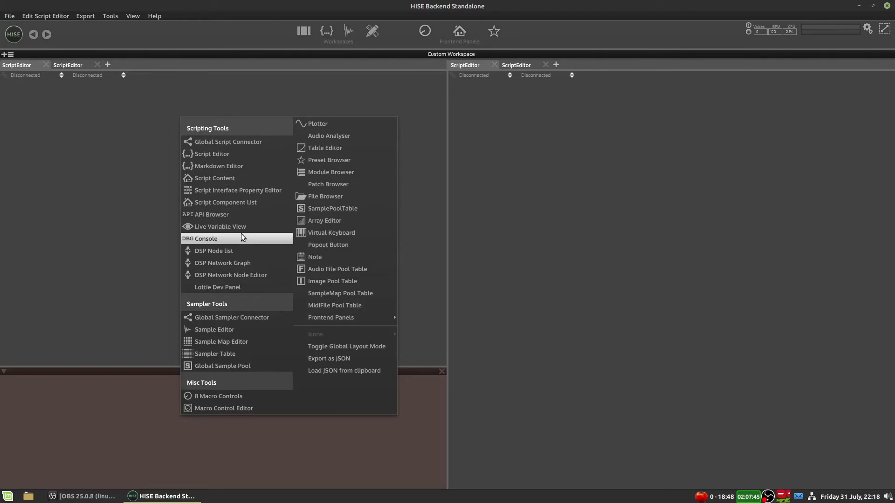
left_click(200, 238)
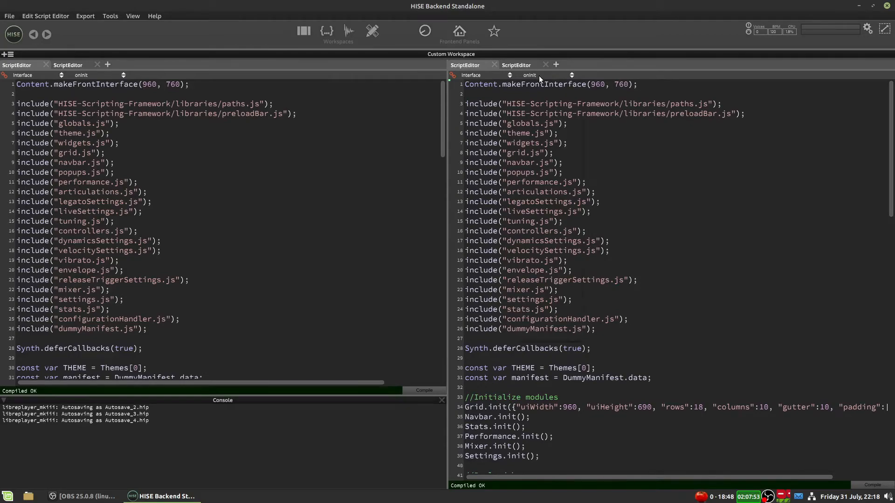
Step: Show articulations.js in the right-hand editor while the left one keeps onInit
left_click(537, 74)
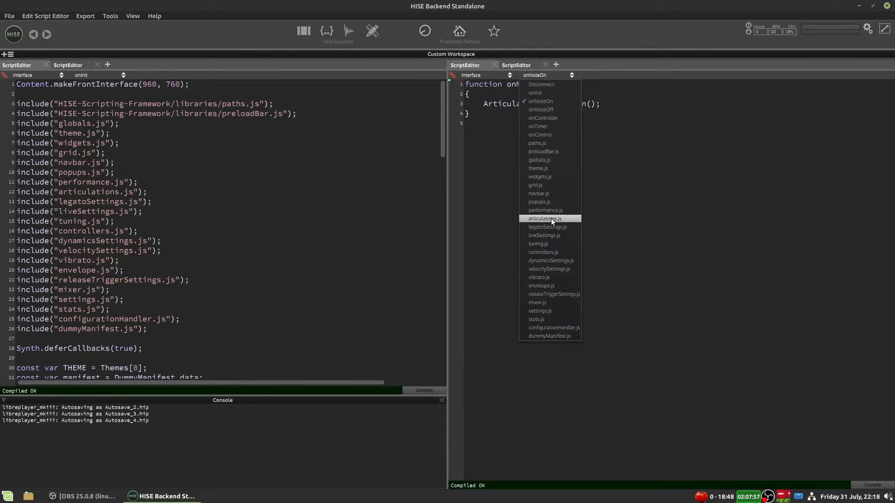
left_click(544, 218)
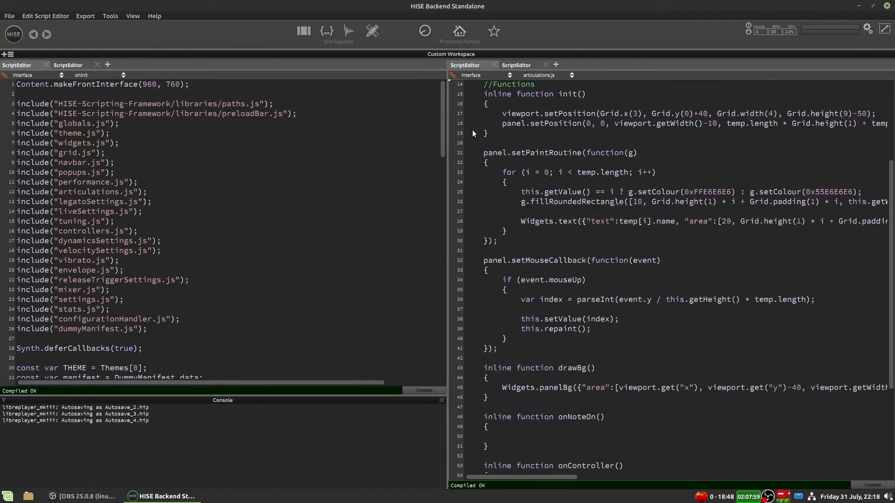
scroll("down", 3)
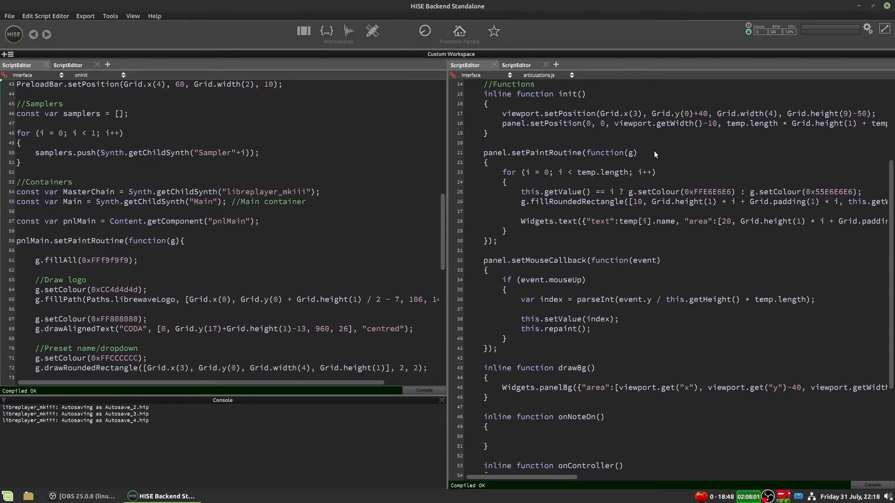
mouse_move(633, 211)
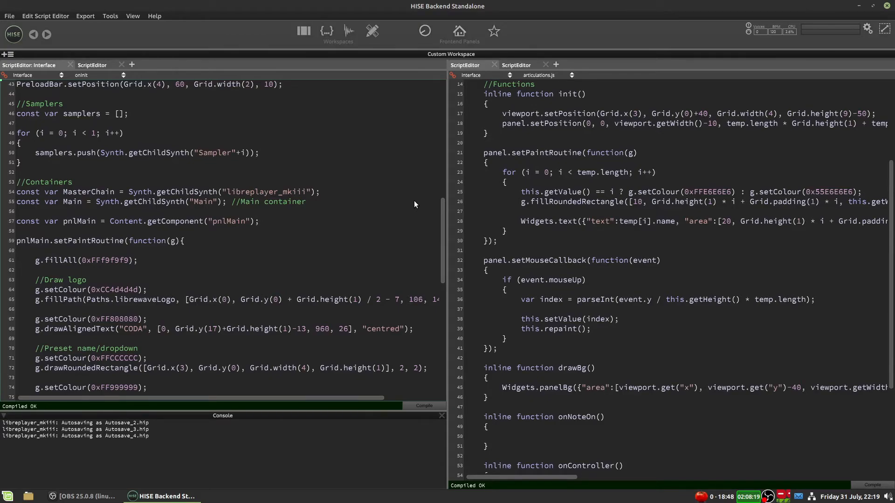
mouse_move(310, 176)
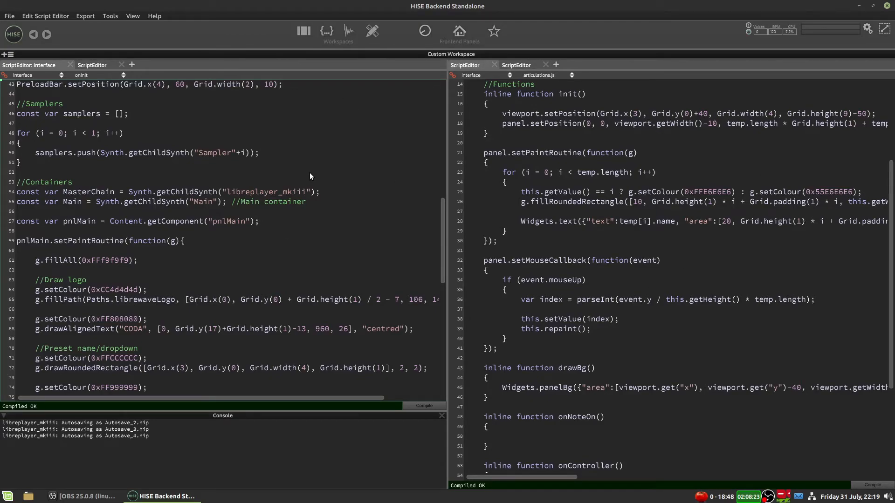
mouse_move(451, 278)
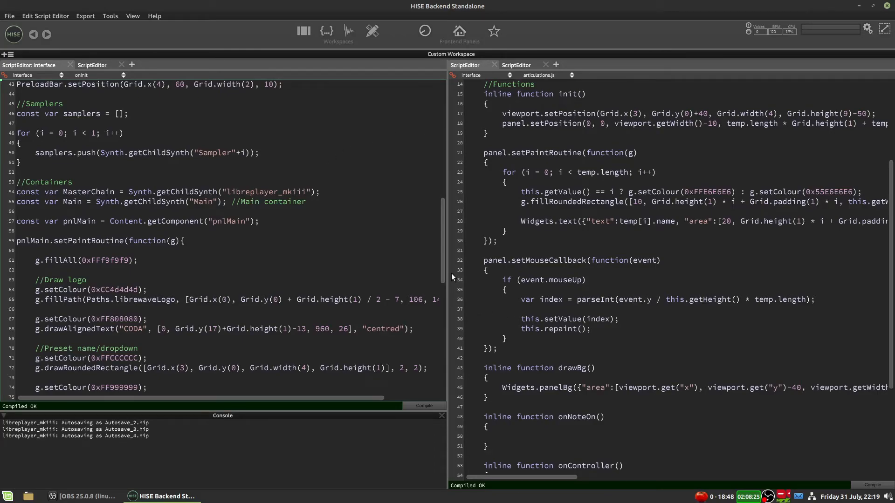
mouse_move(357, 214)
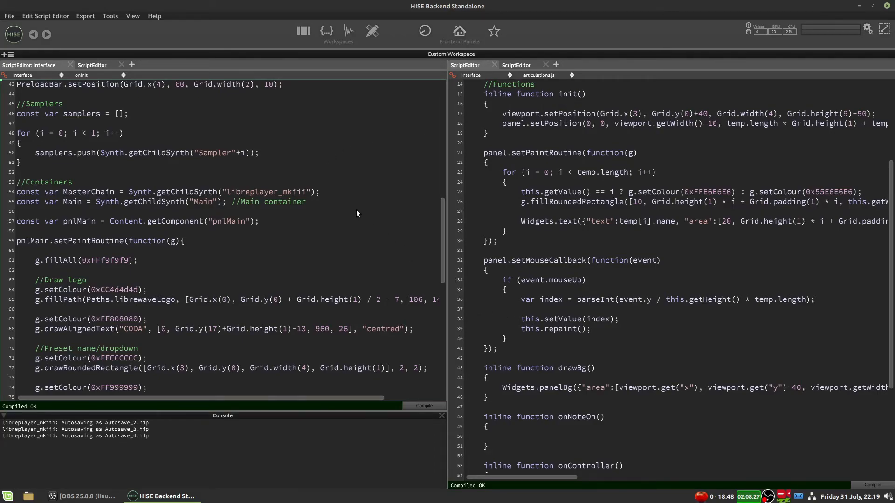
mouse_move(347, 126)
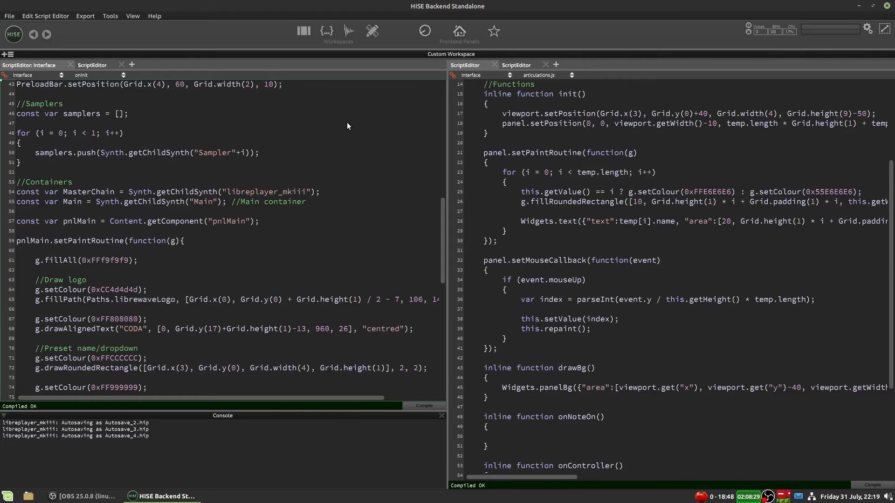
mouse_move(348, 104)
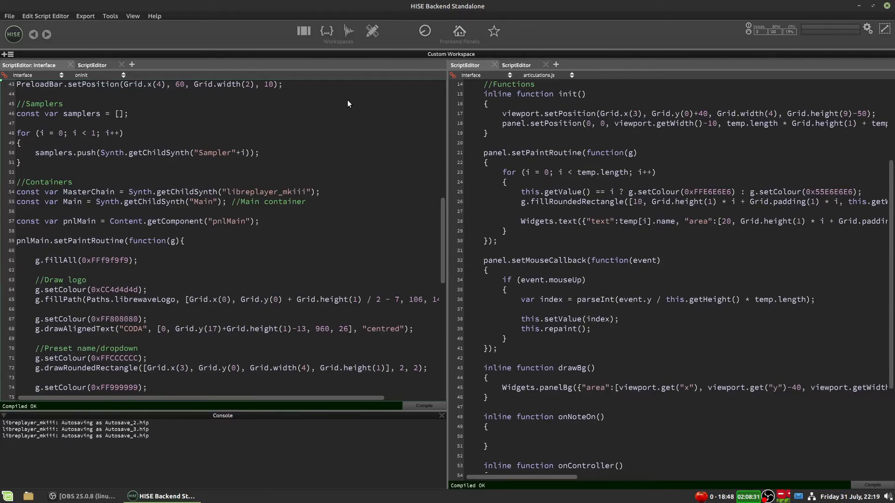
mouse_move(695, 451)
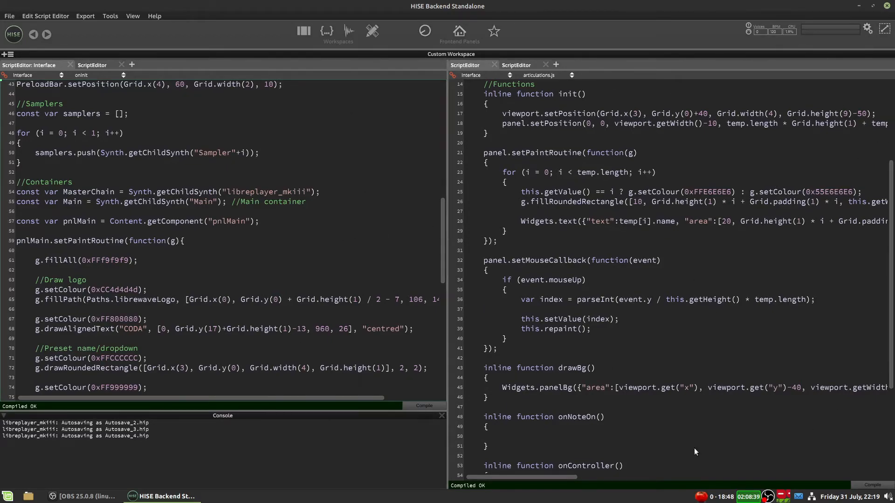
mouse_move(393, 66)
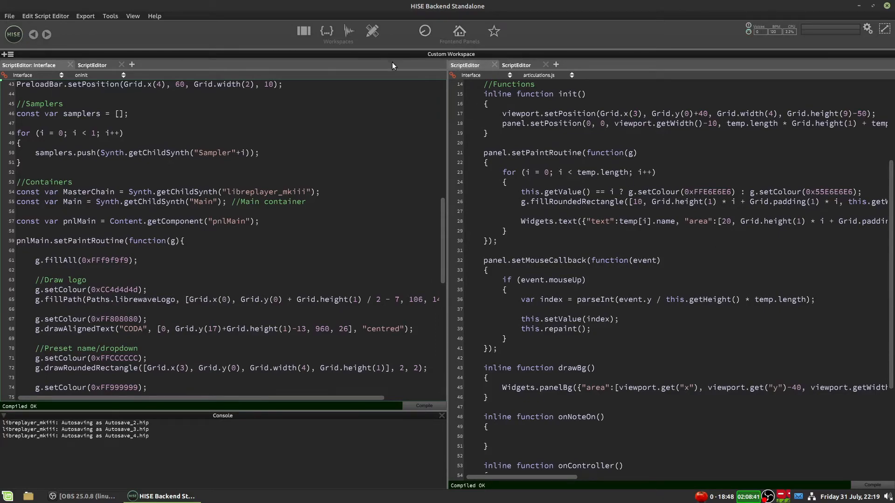
mouse_move(306, 72)
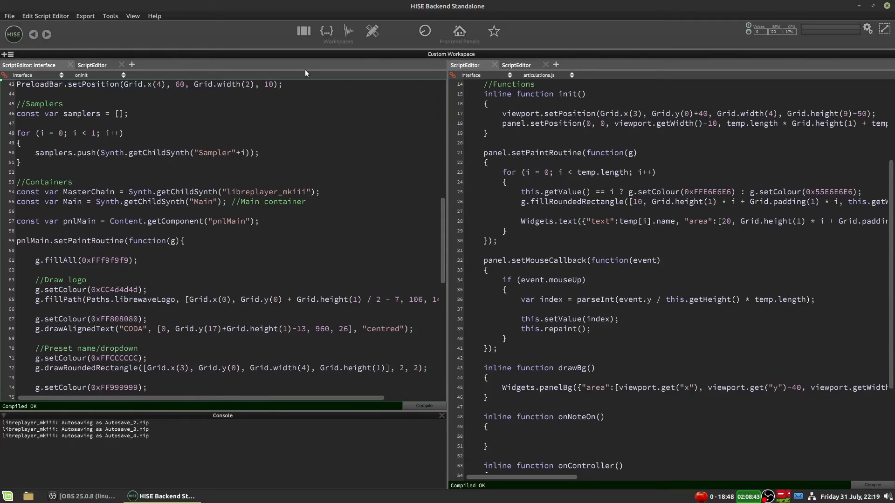
mouse_move(287, 67)
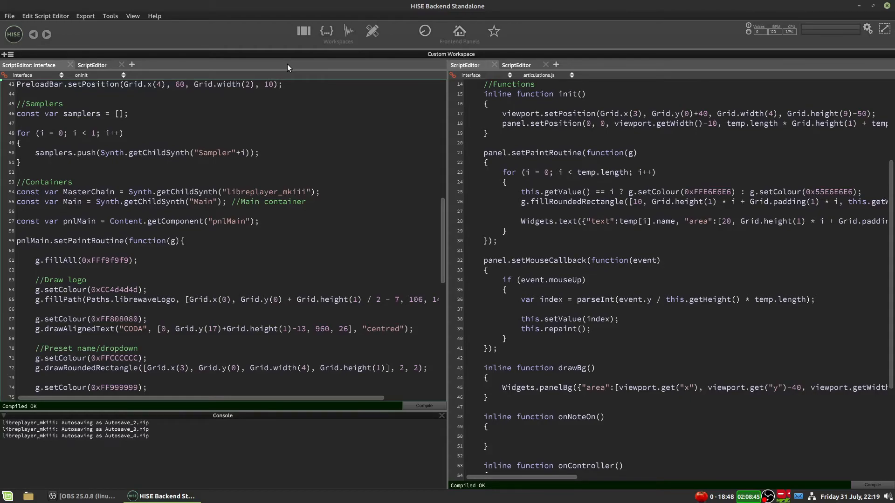
mouse_move(867, 32)
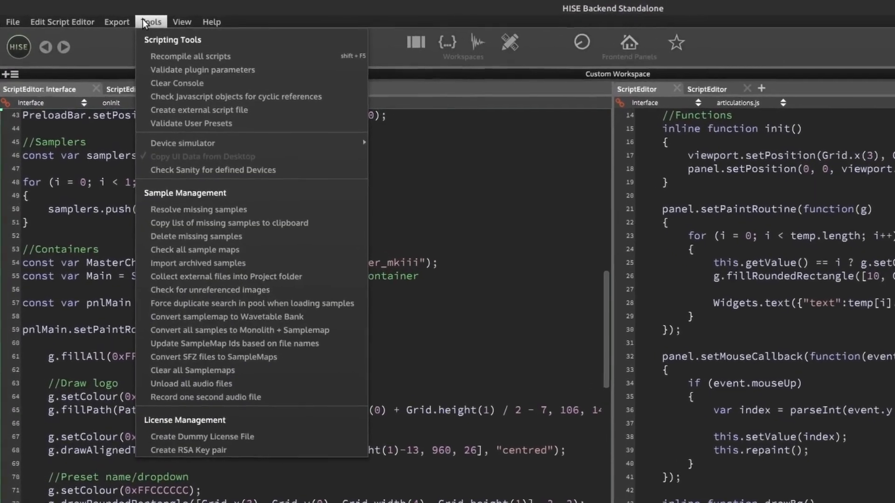
left_click(198, 23)
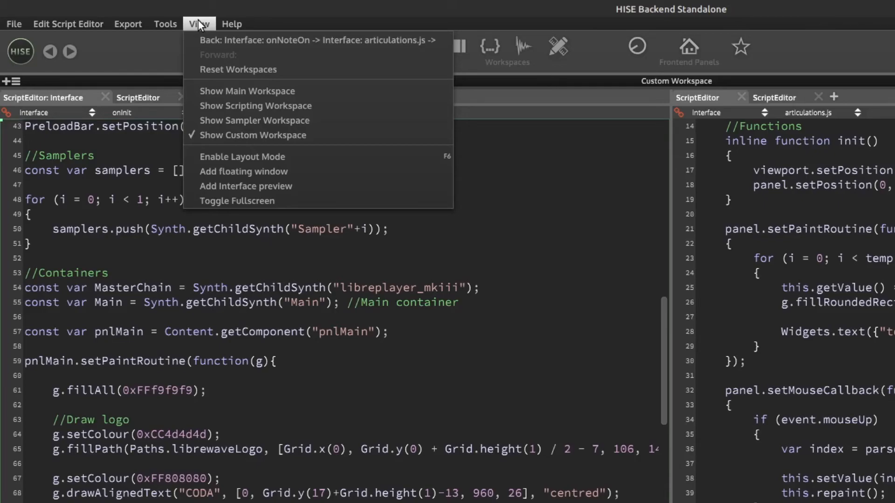
mouse_move(243, 171)
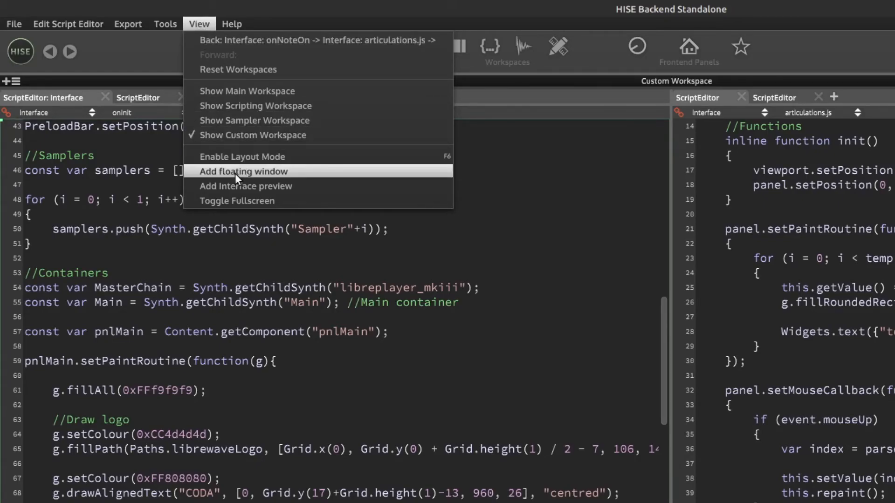
mouse_move(253, 177)
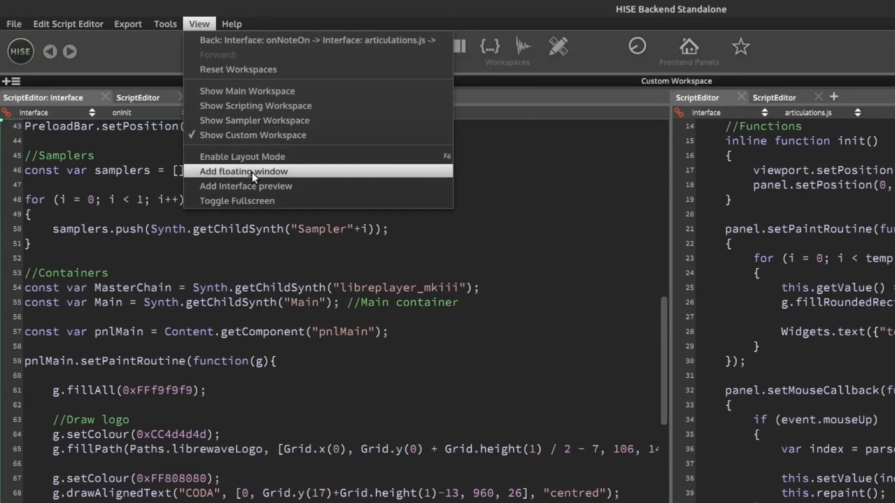
left_click(243, 171)
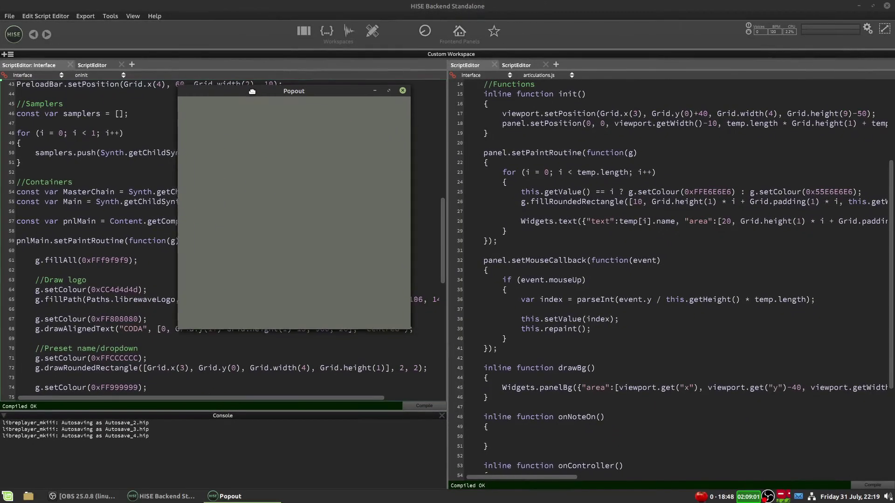
mouse_move(886, 28)
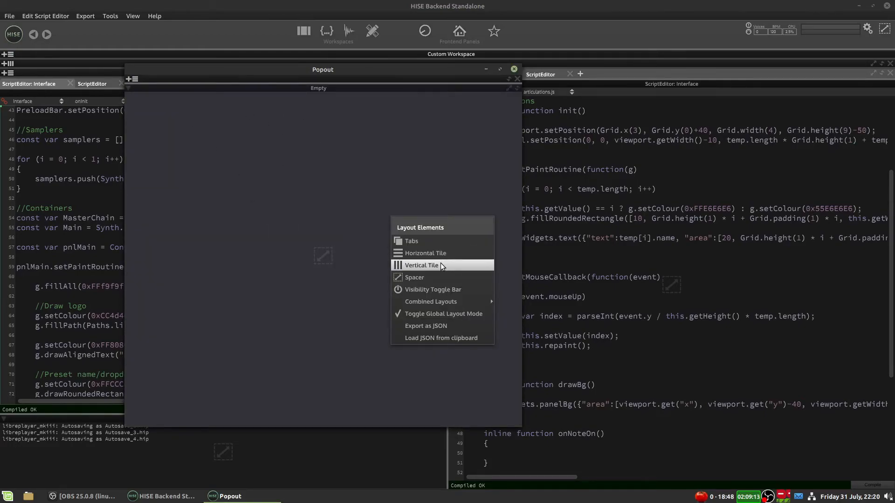
left_click(423, 265)
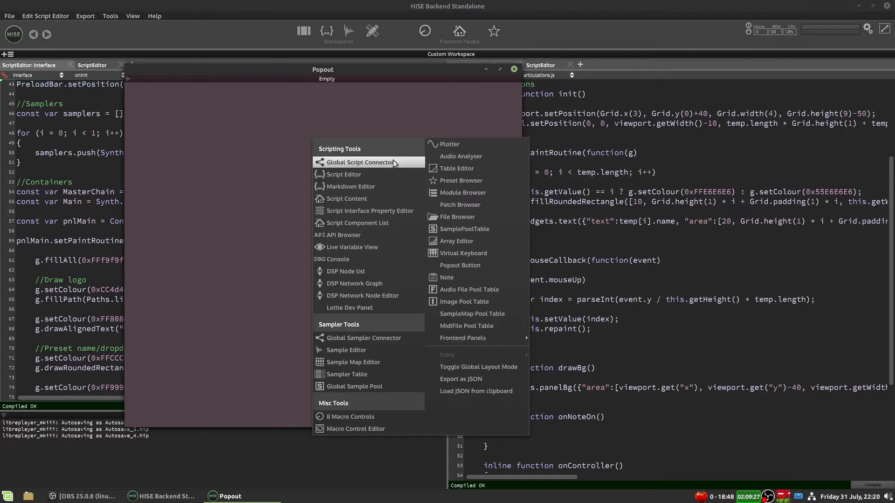
left_click(346, 198)
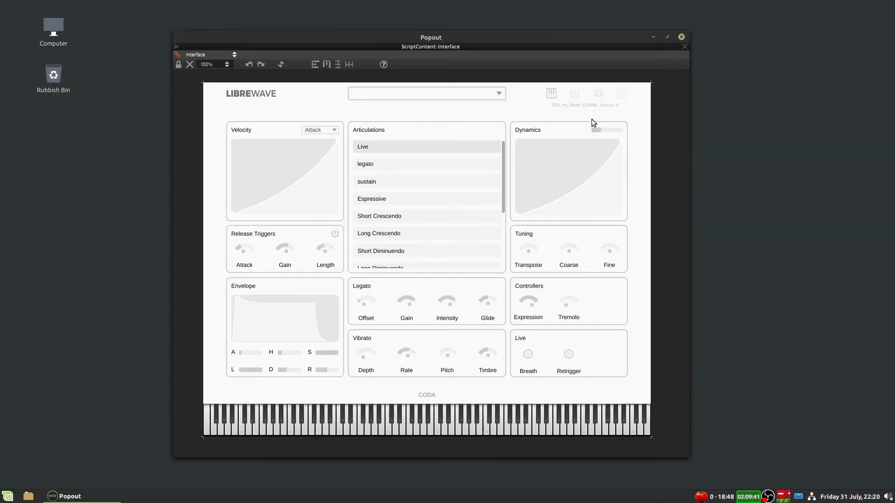
left_click(680, 38)
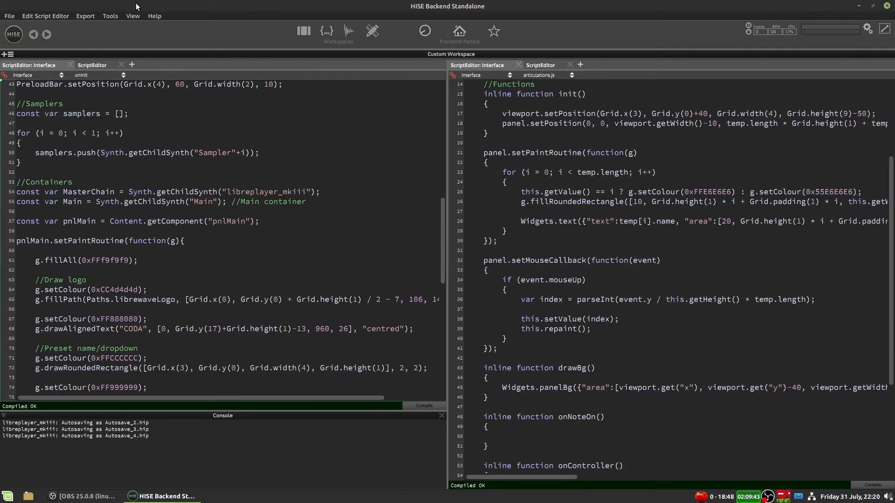
Step: Briefly spawn and close another floating popout, then switch to the Sampler workspace with the flute sample map
left_click(133, 16)
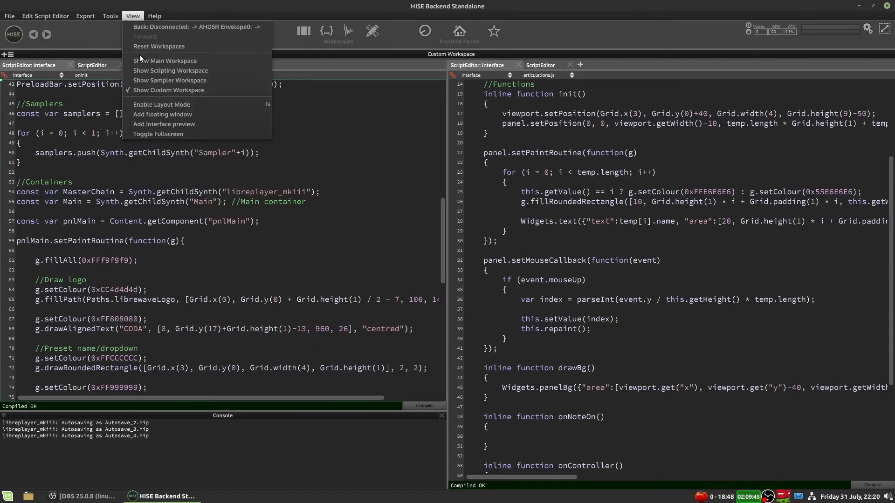
left_click(162, 113)
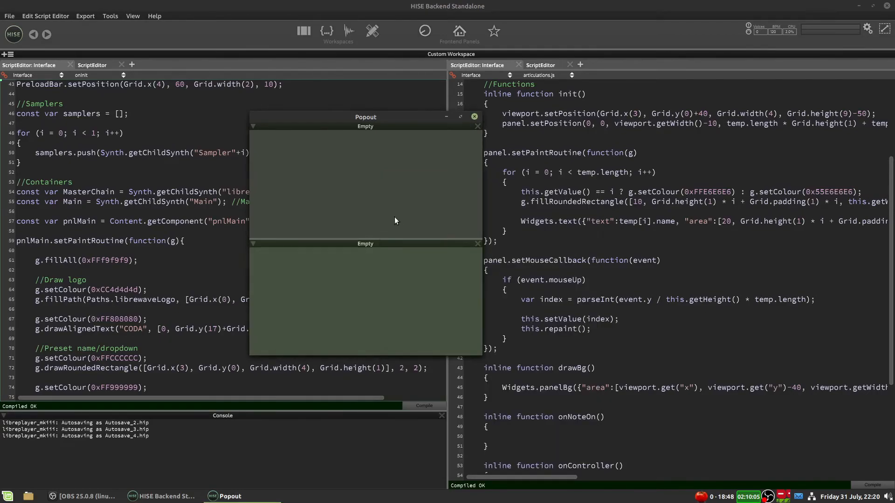
left_click(111, 16)
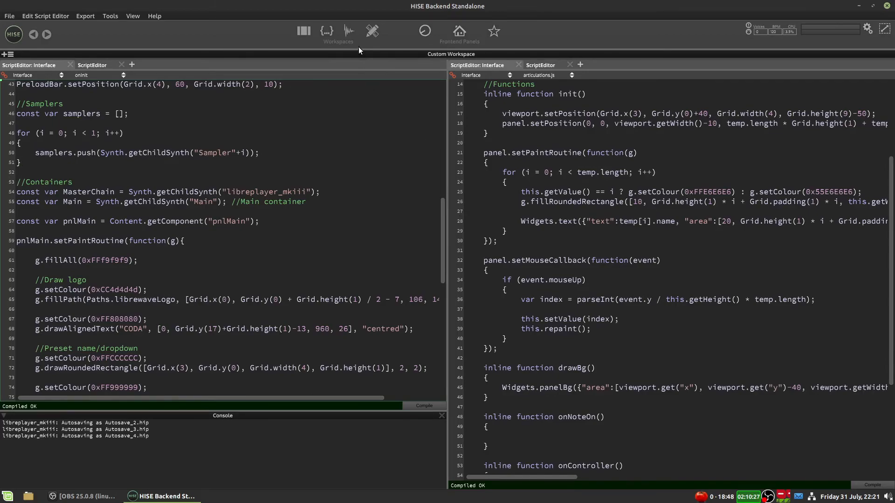
left_click(348, 31)
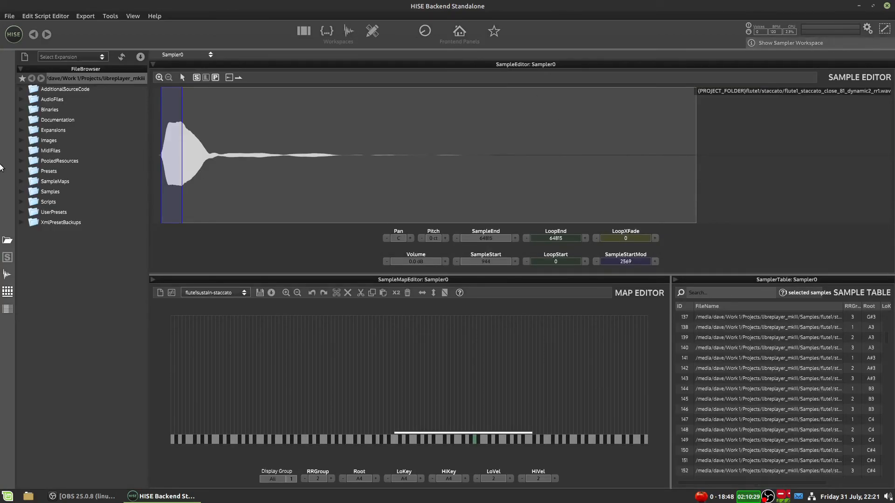